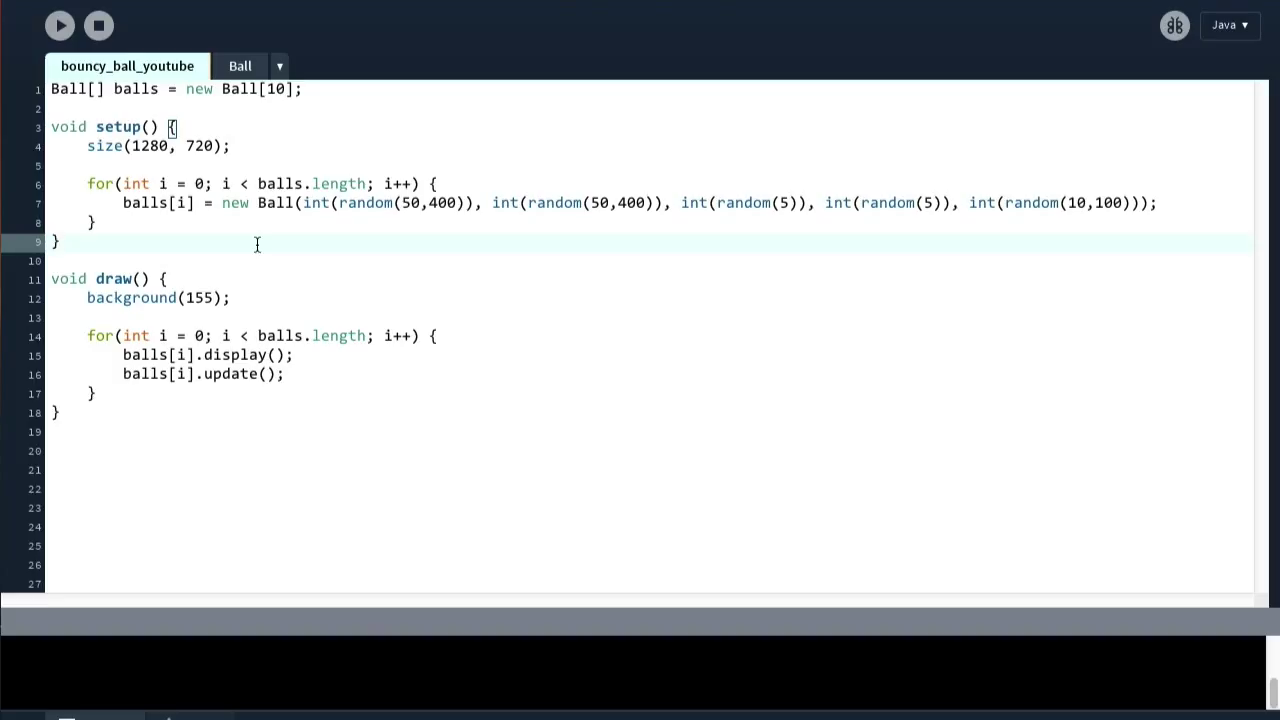
Step: Save the bouncy_ball_youtube sketch so the status bar reports Done saving
left_click(60, 242)
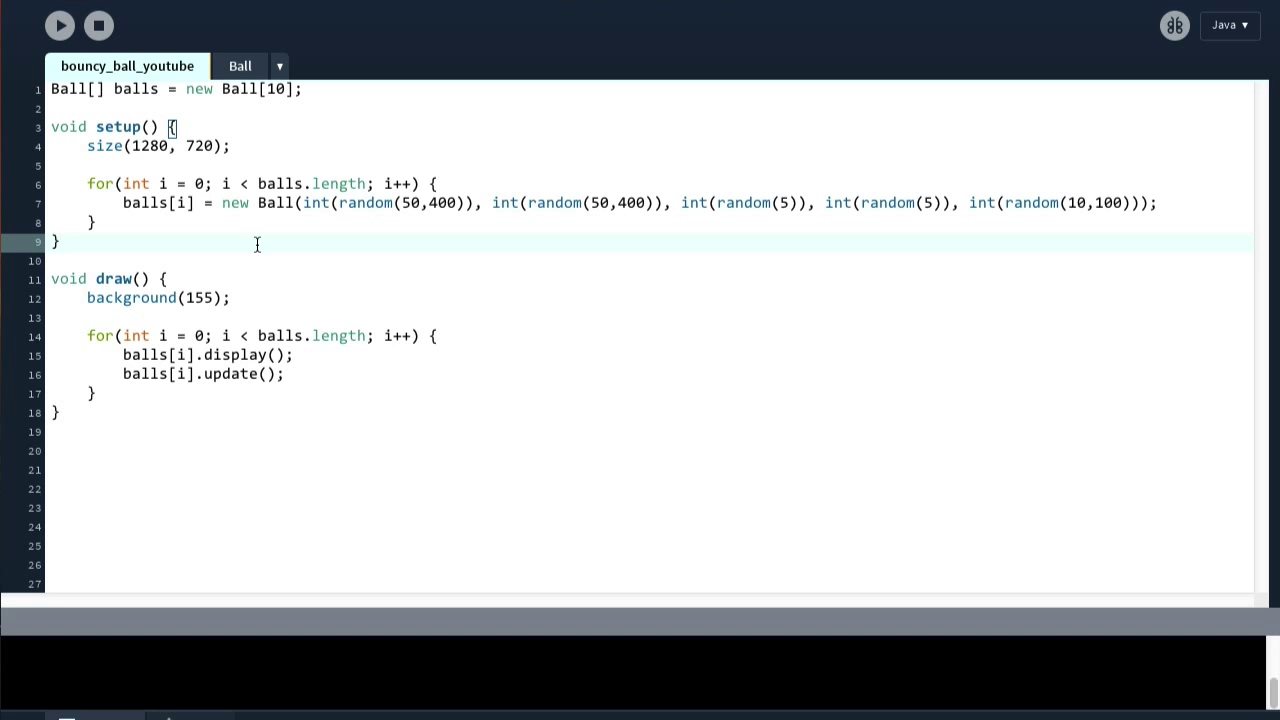
mouse_move(210, 227)
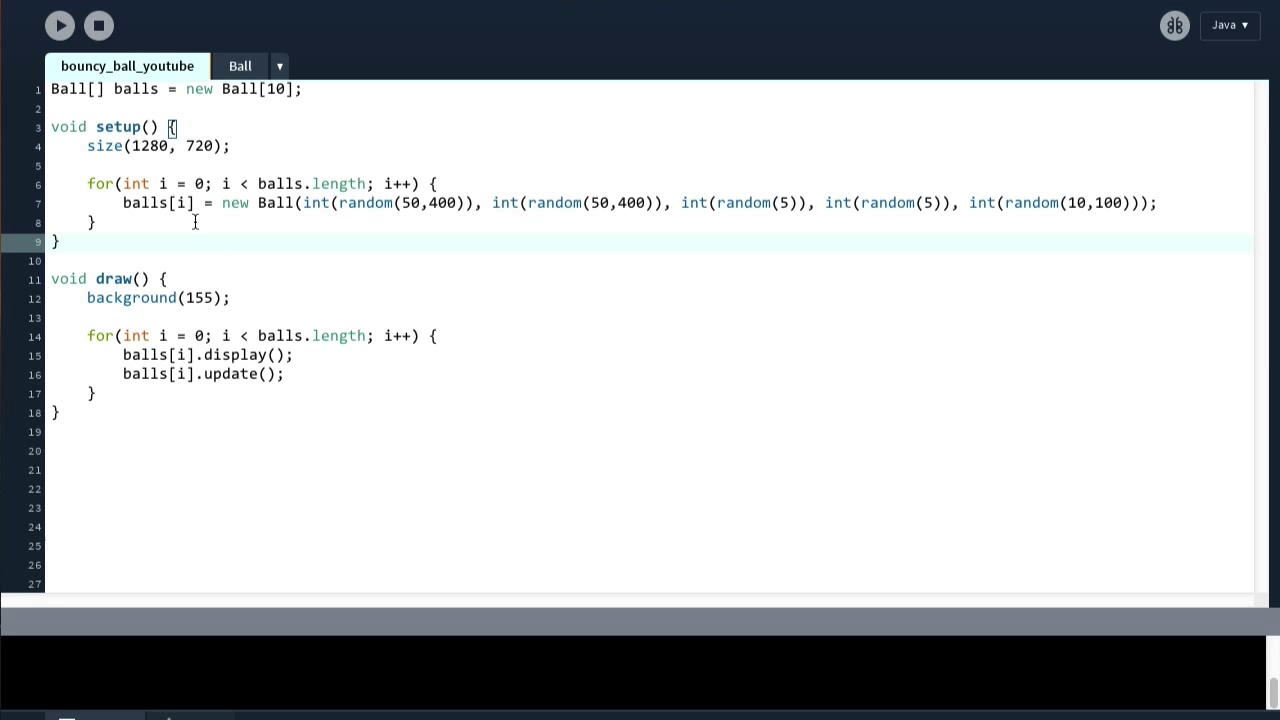
mouse_move(156, 403)
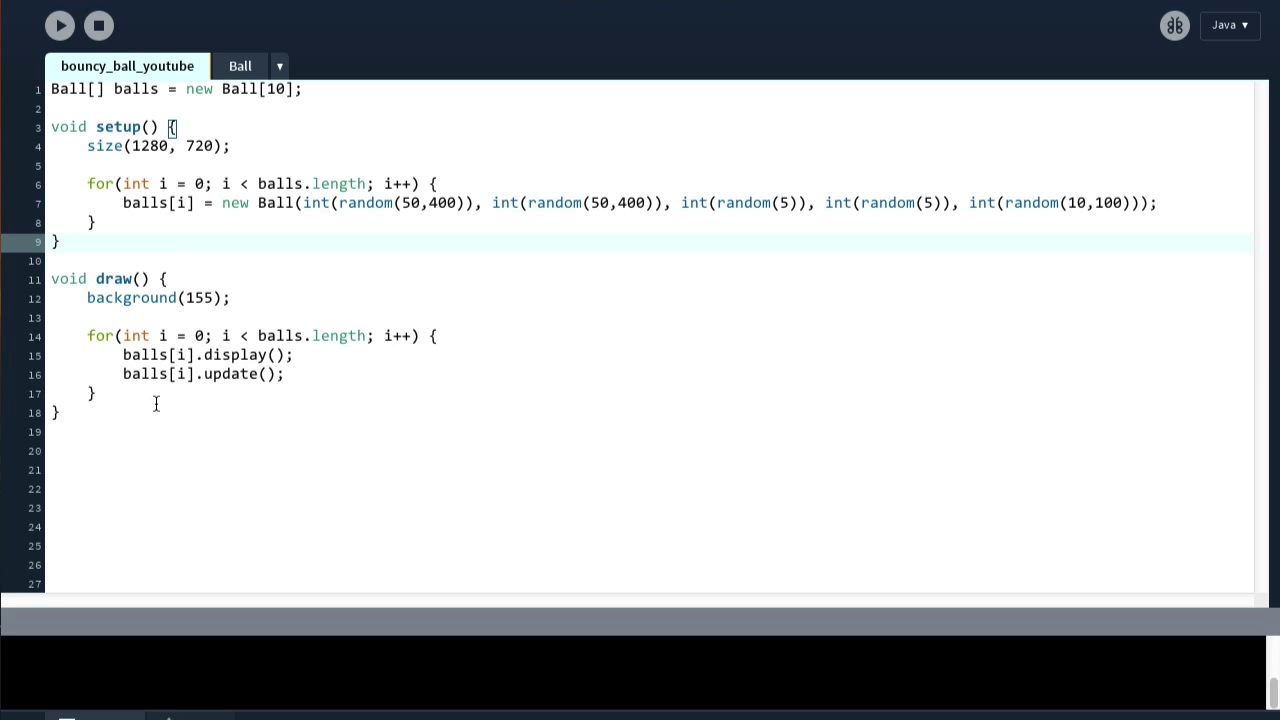
mouse_move(147, 355)
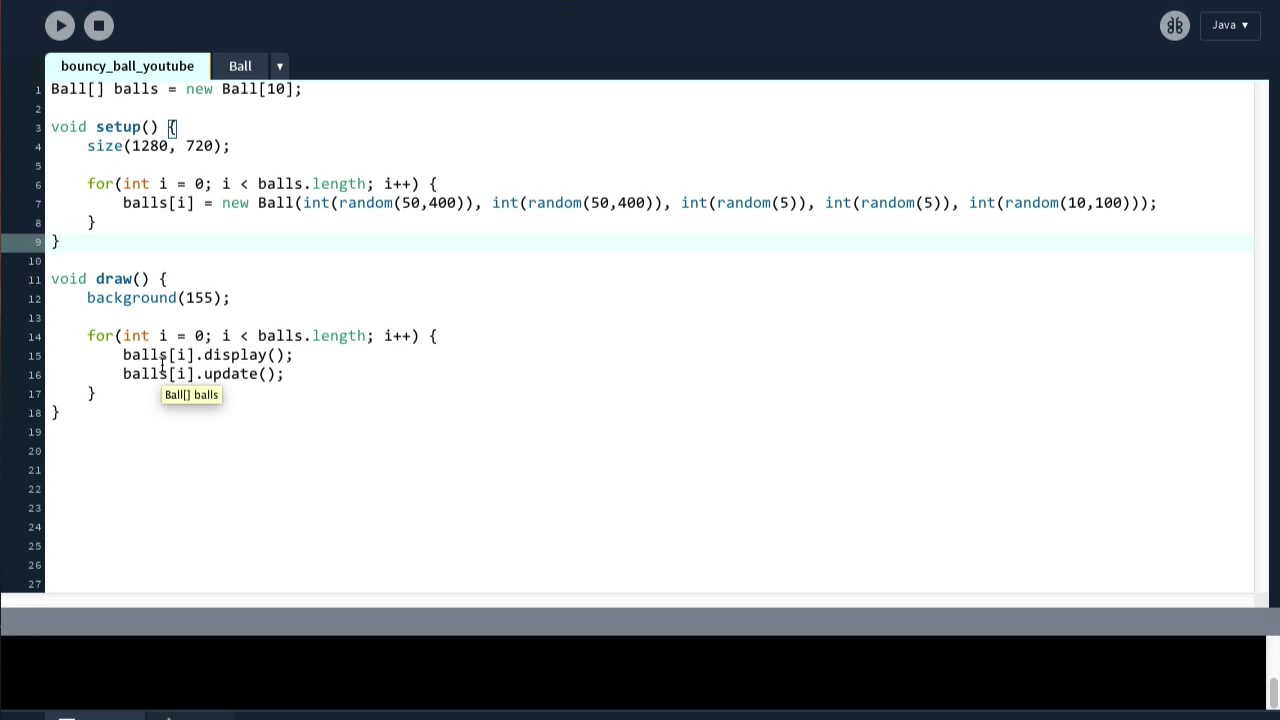
mouse_move(183, 335)
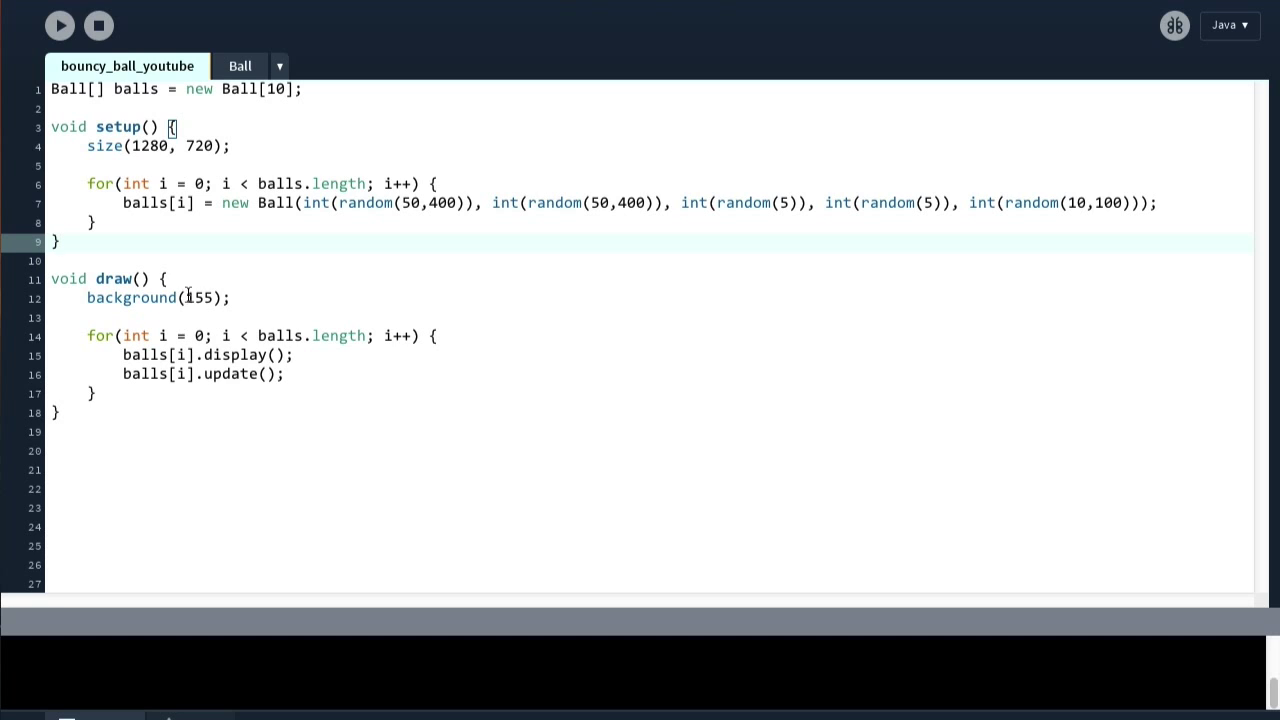
mouse_move(263, 366)
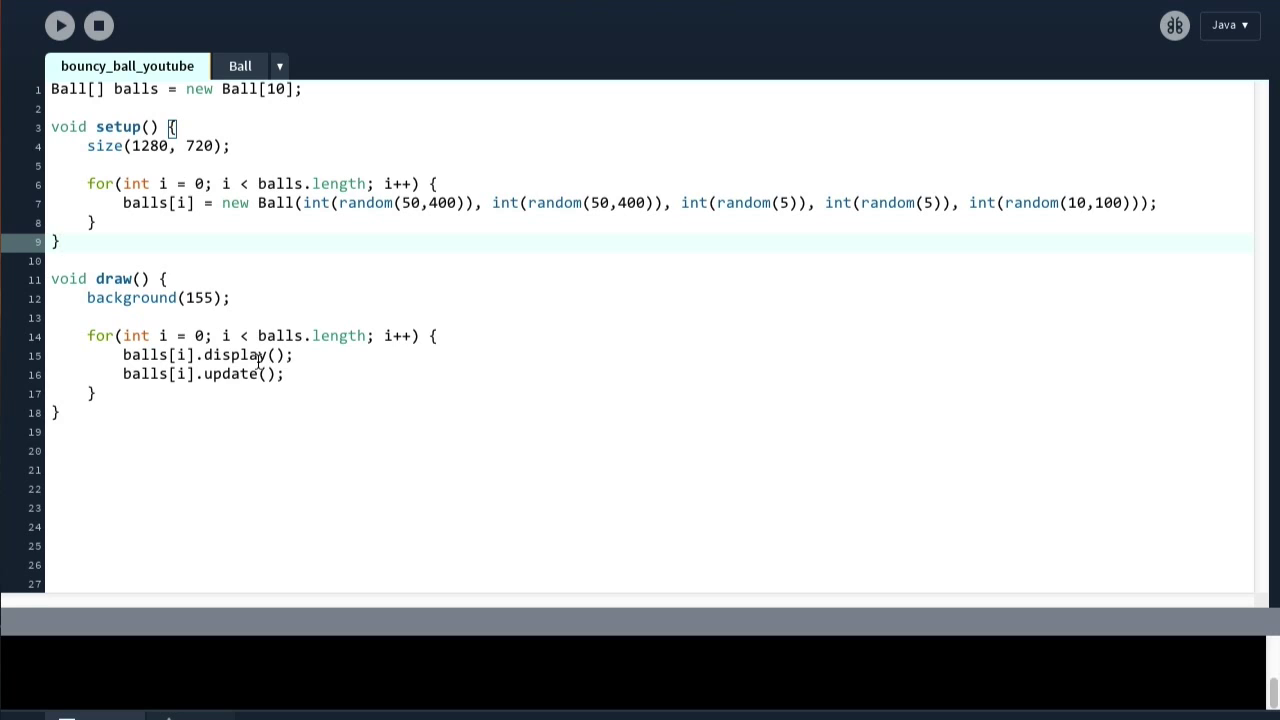
mouse_move(206, 246)
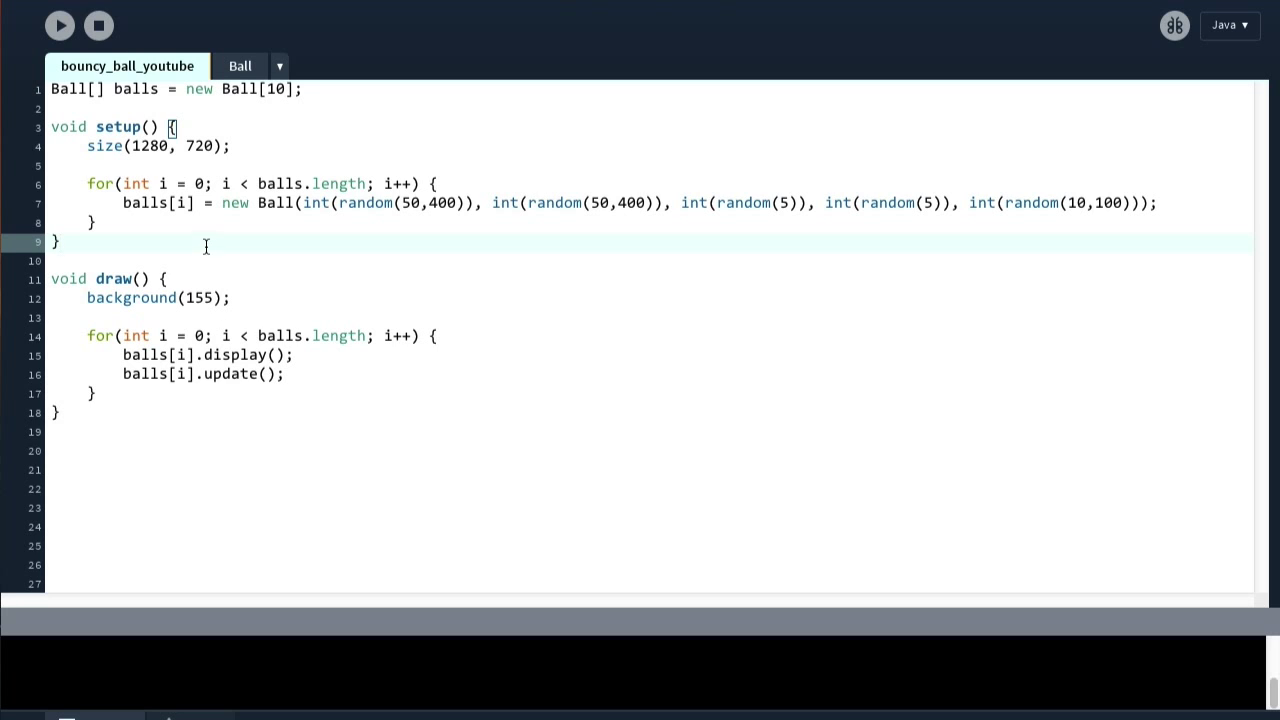
mouse_move(210, 243)
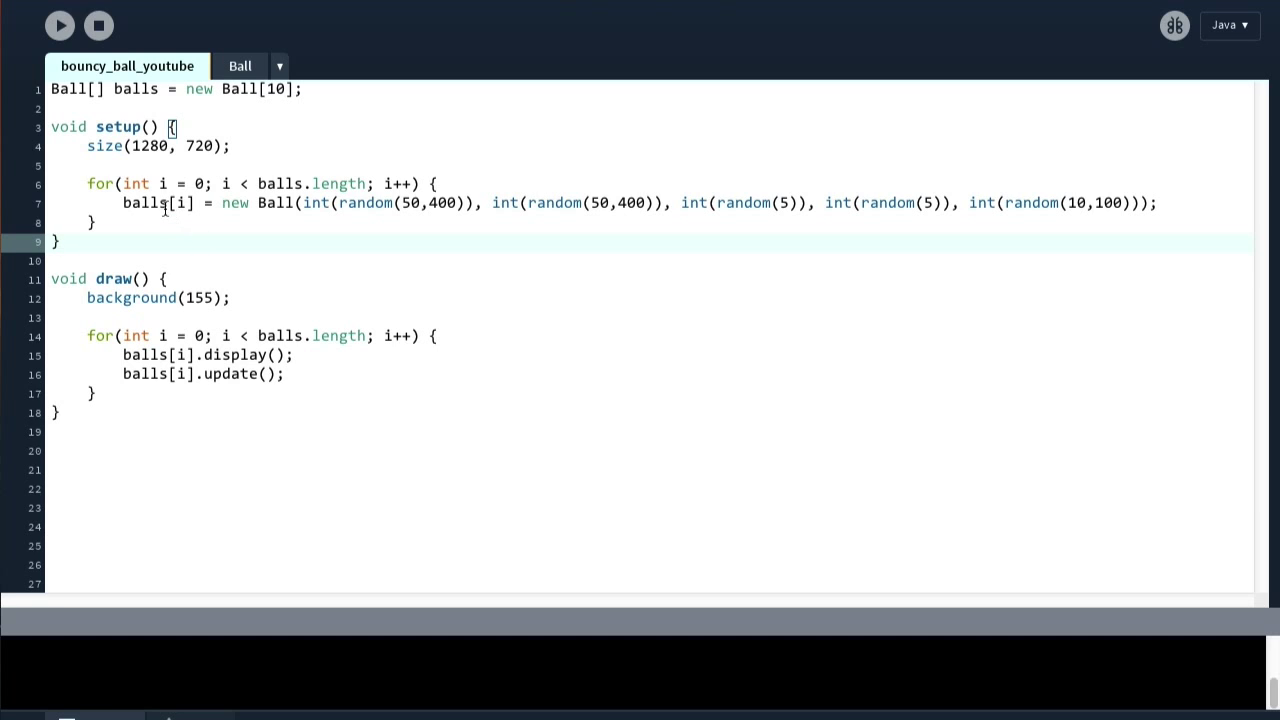
mouse_move(273, 150)
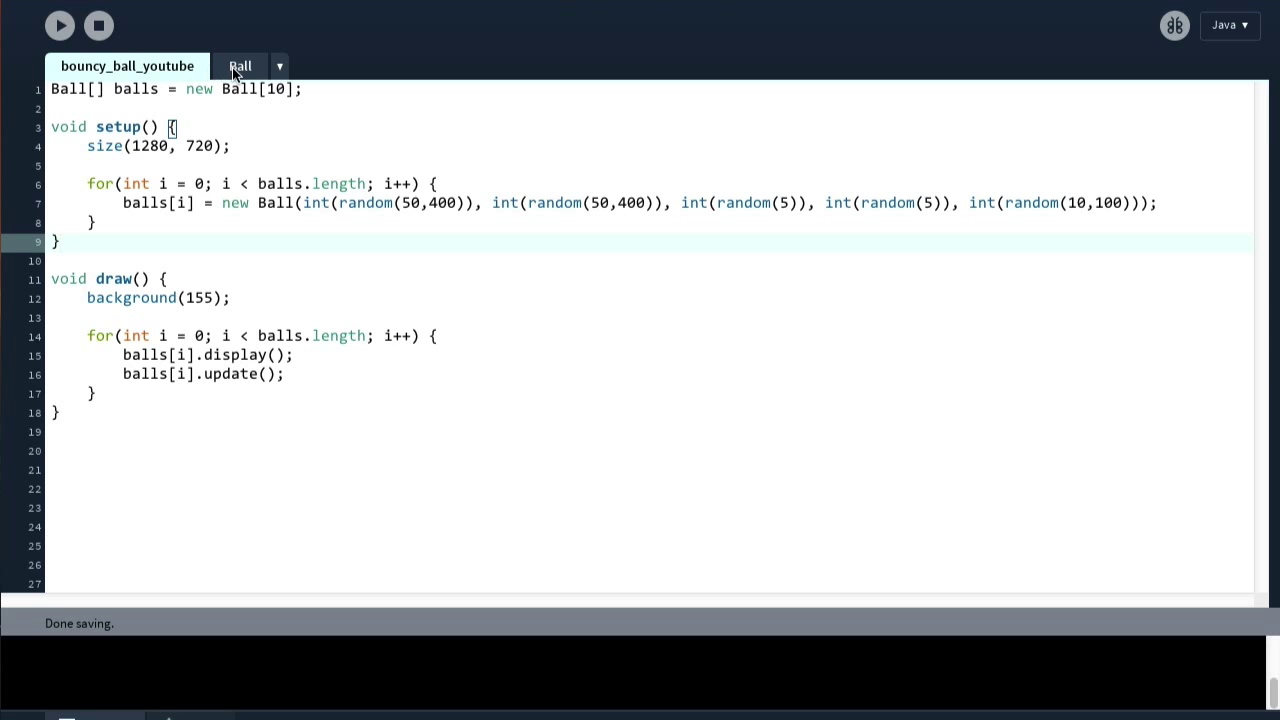
mouse_move(247, 66)
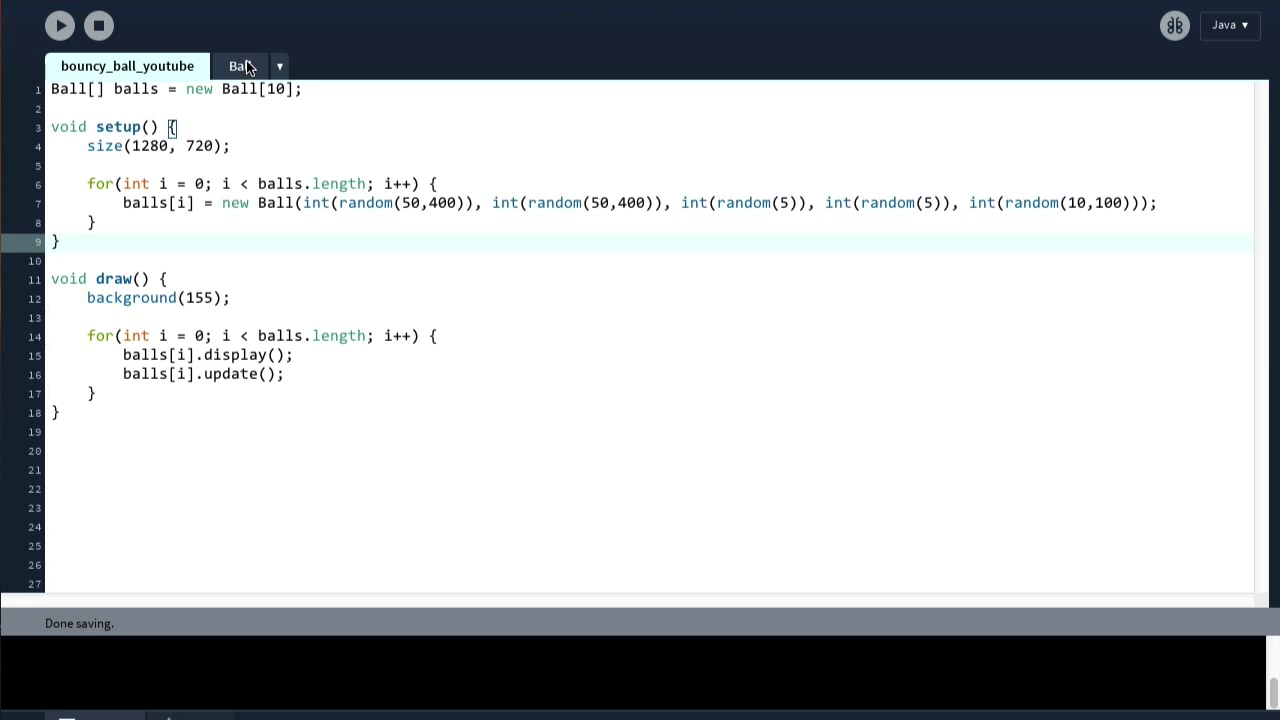
Step: Declare private color ballColor = color(255, 0, 0) on line 4 of the Ball class
left_click(240, 66)
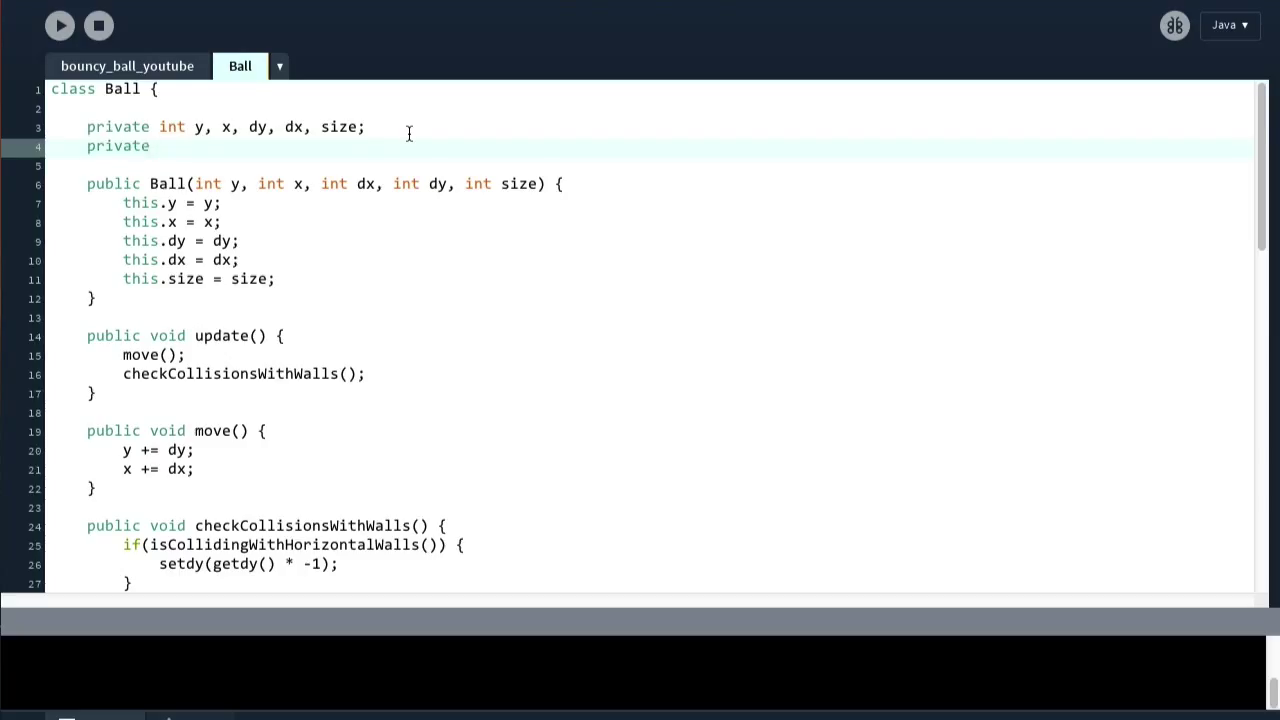
type("Col")
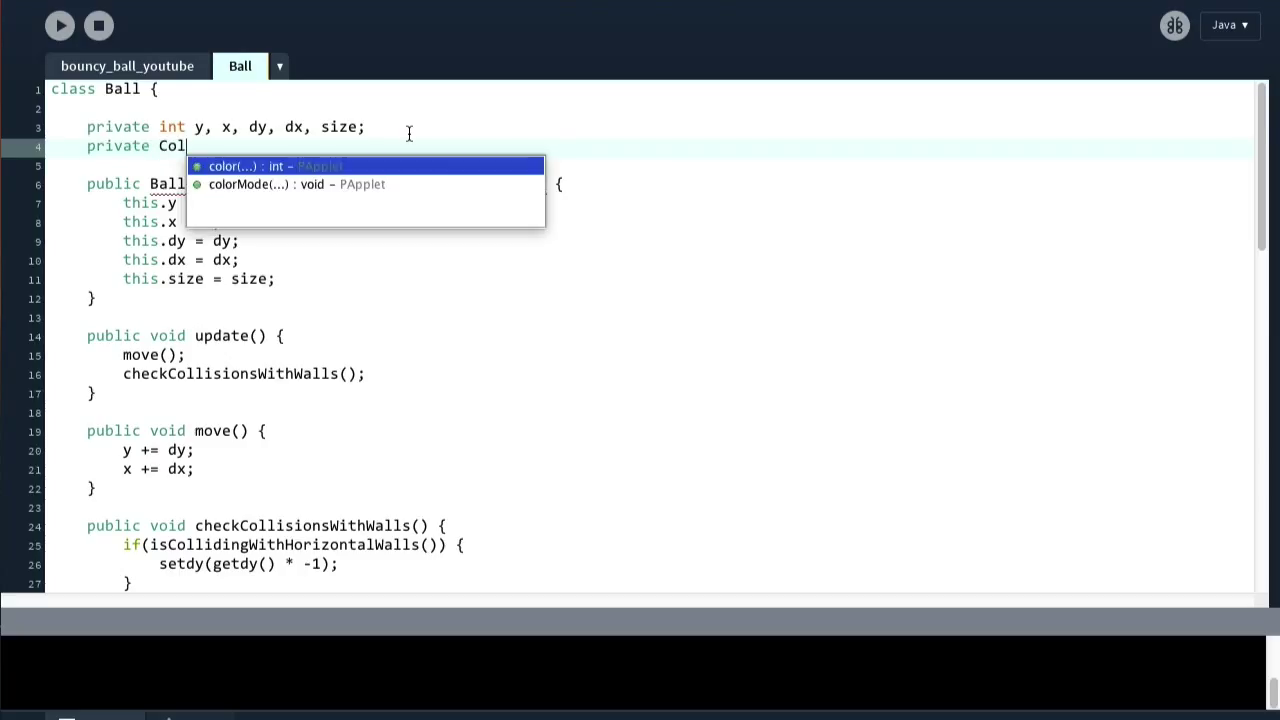
key("BackSpace")
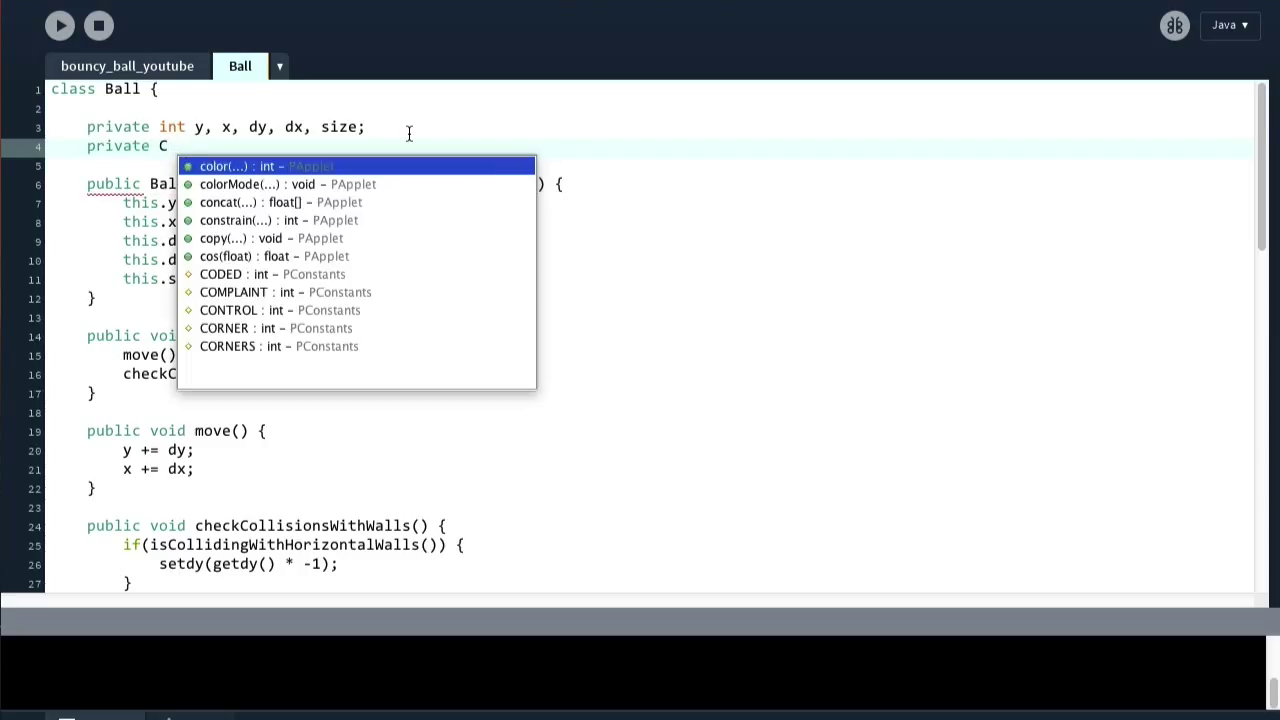
key("Escape")
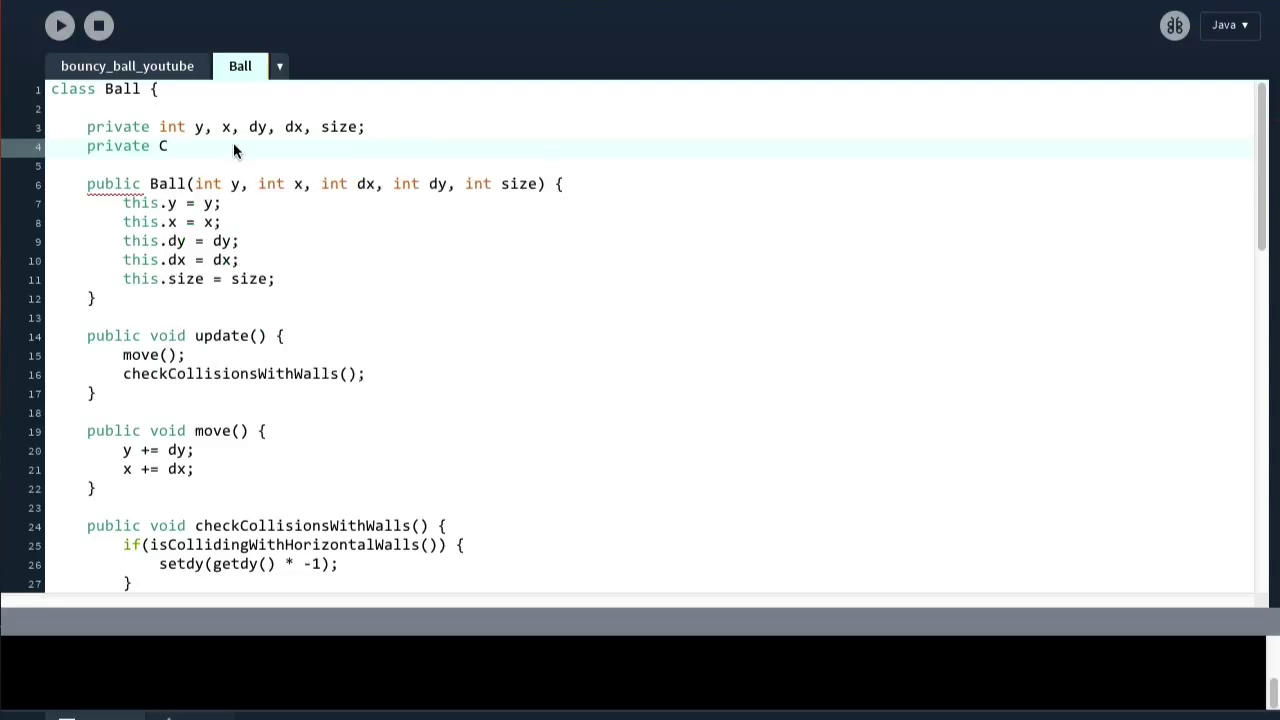
type("olor(")
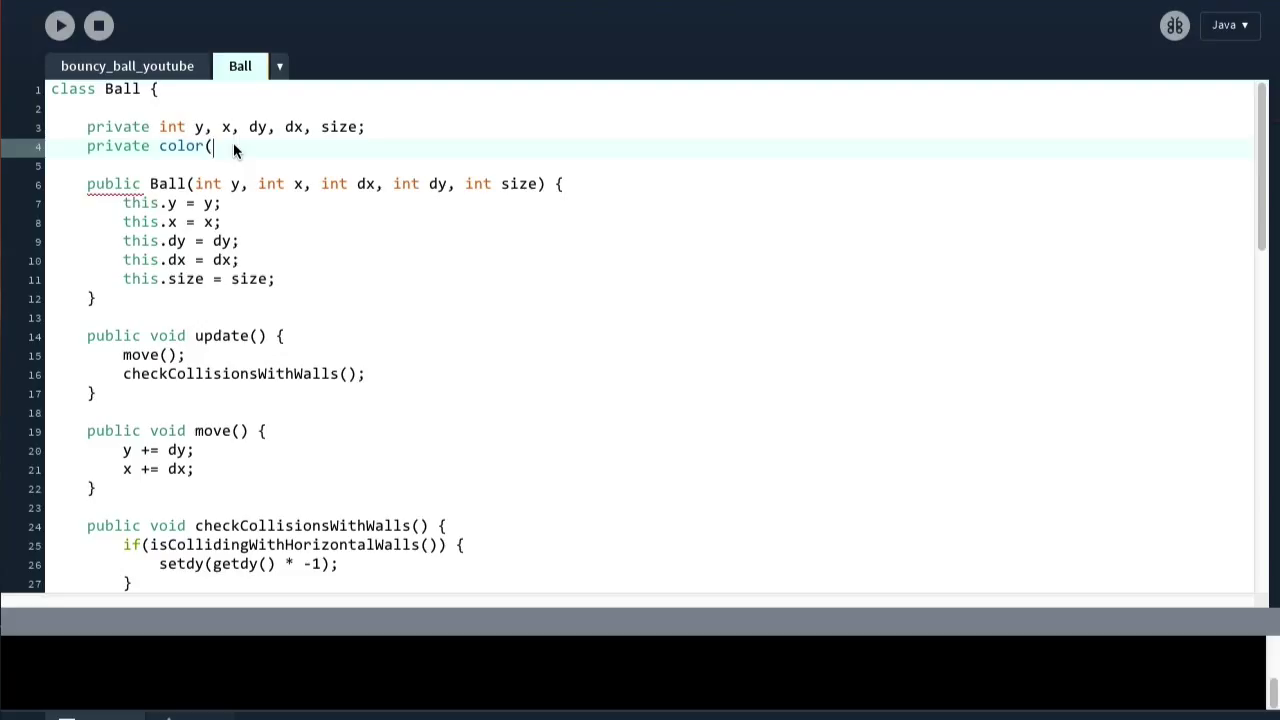
key("backspace")
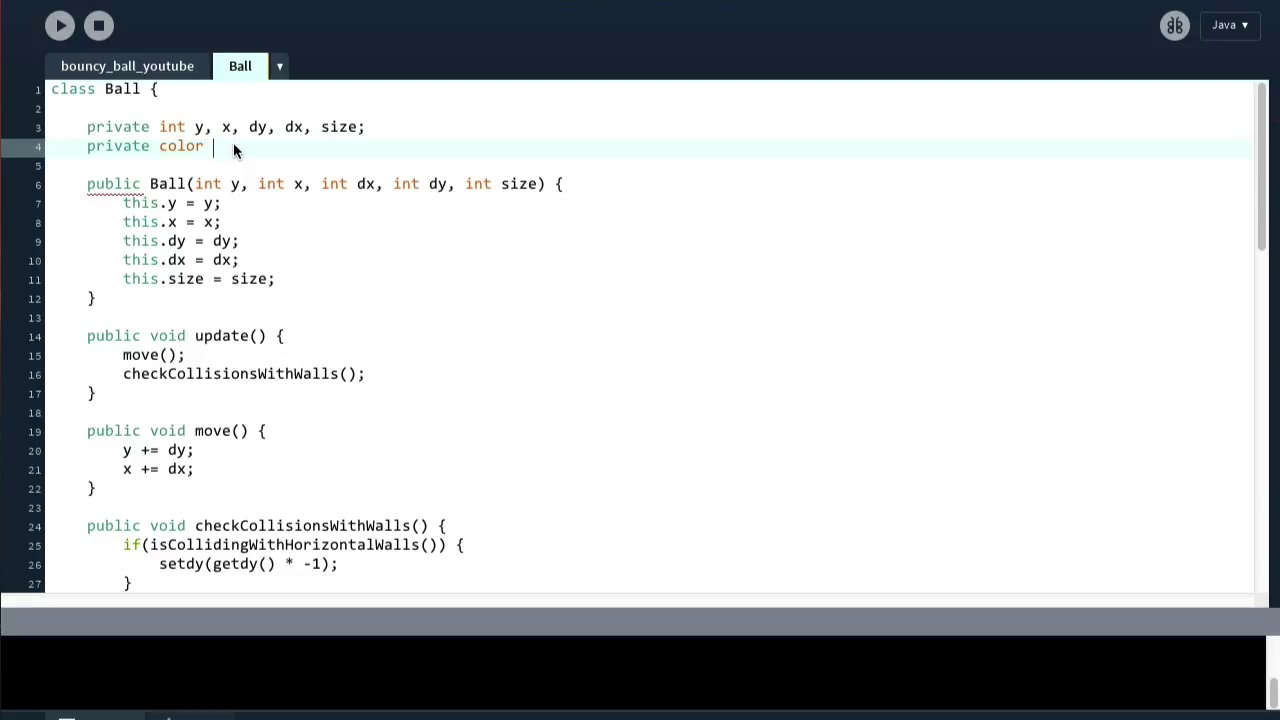
type("ballC")
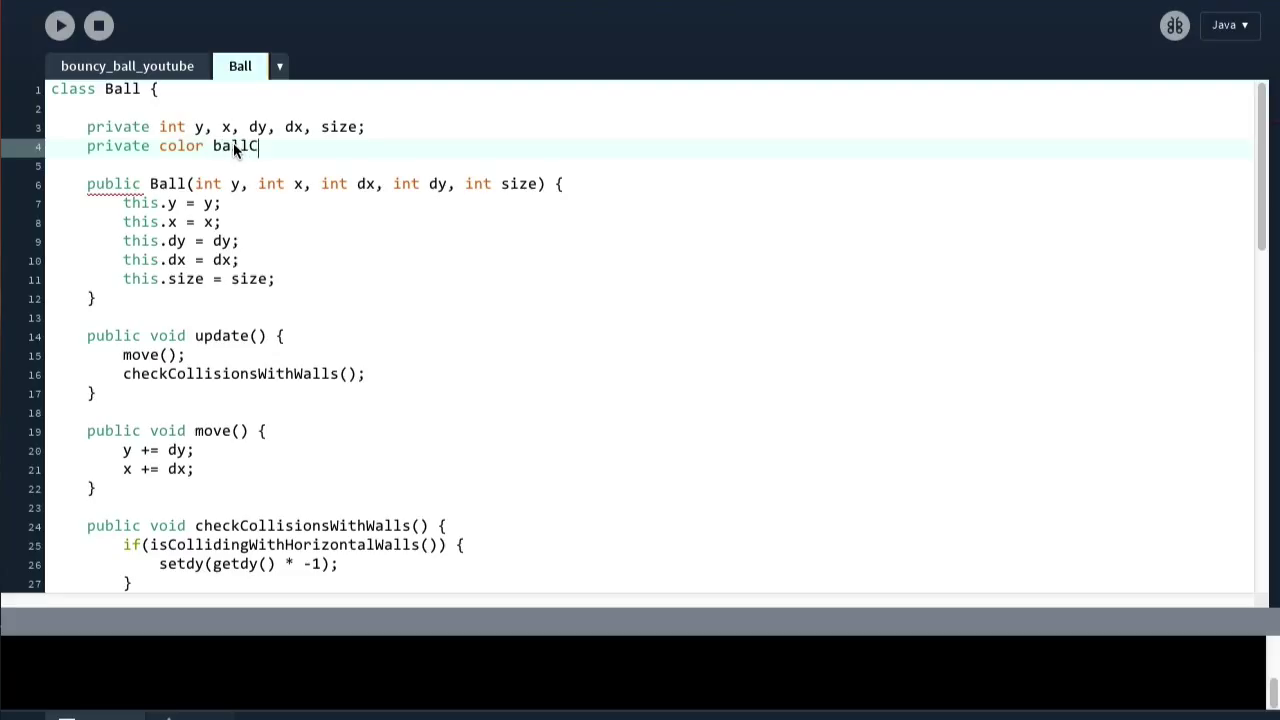
type("olor =")
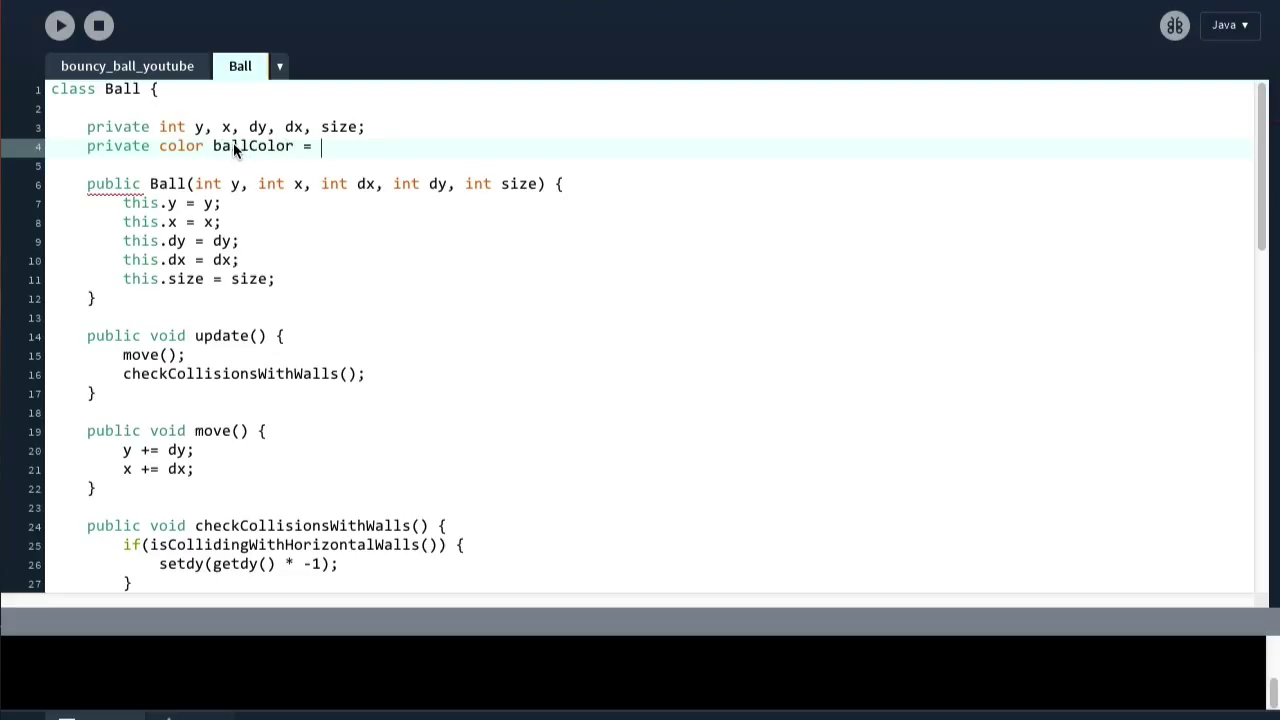
type("colo")
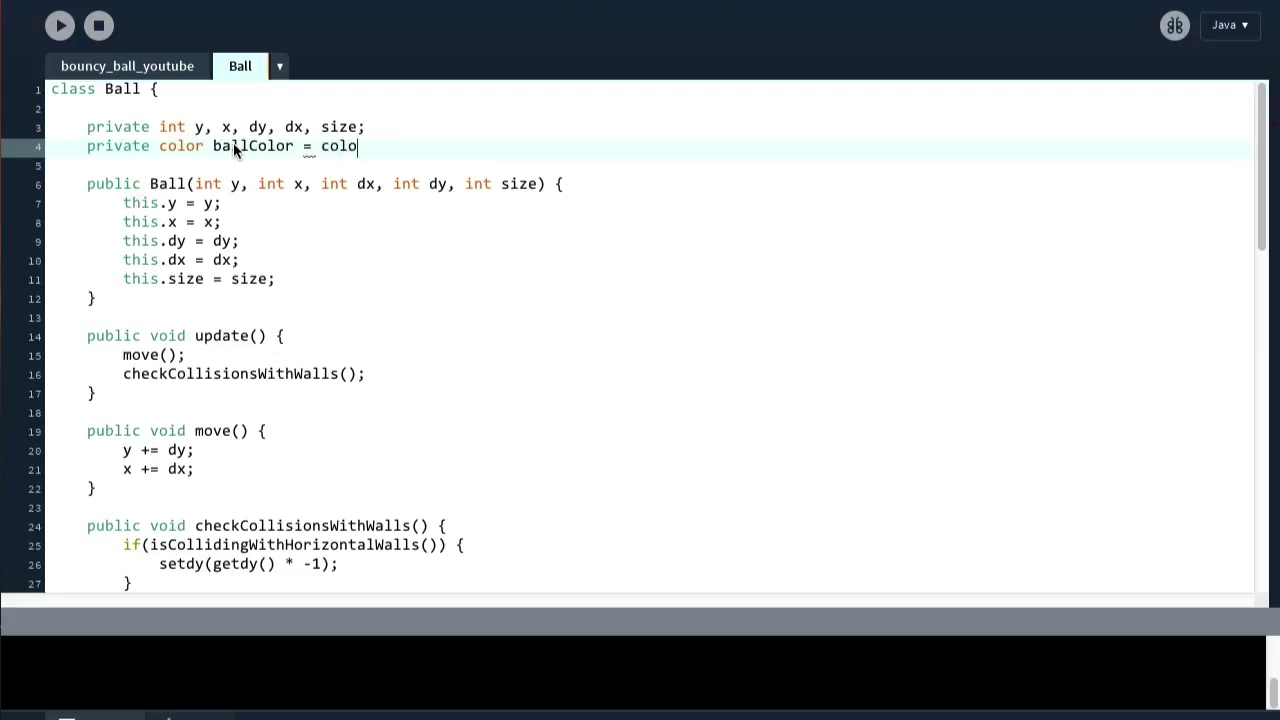
type("r();")
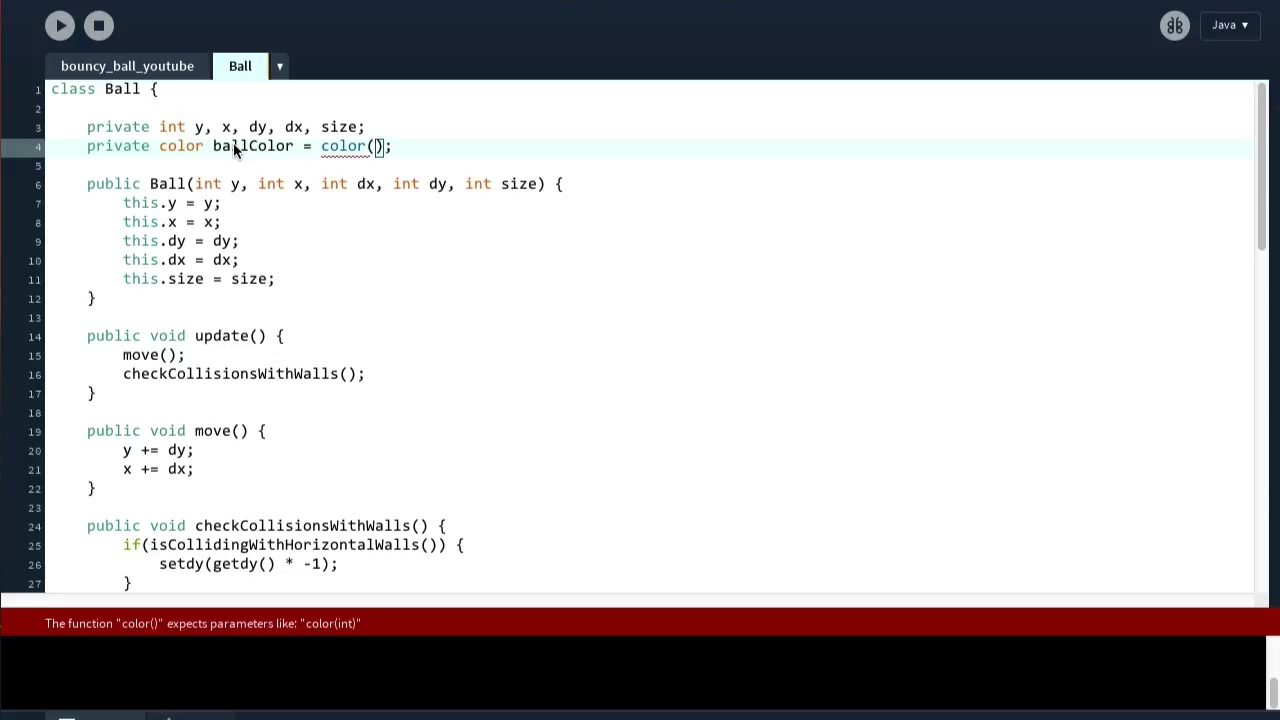
mouse_move(372, 181)
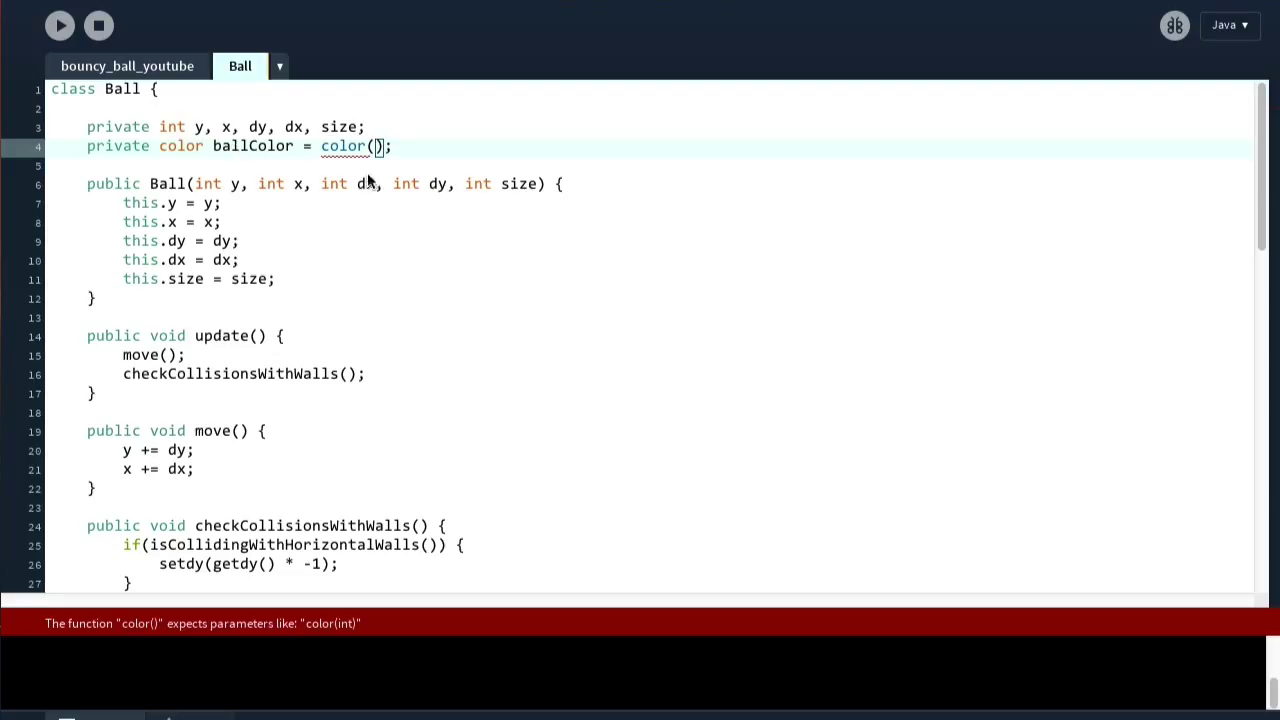
type("255")
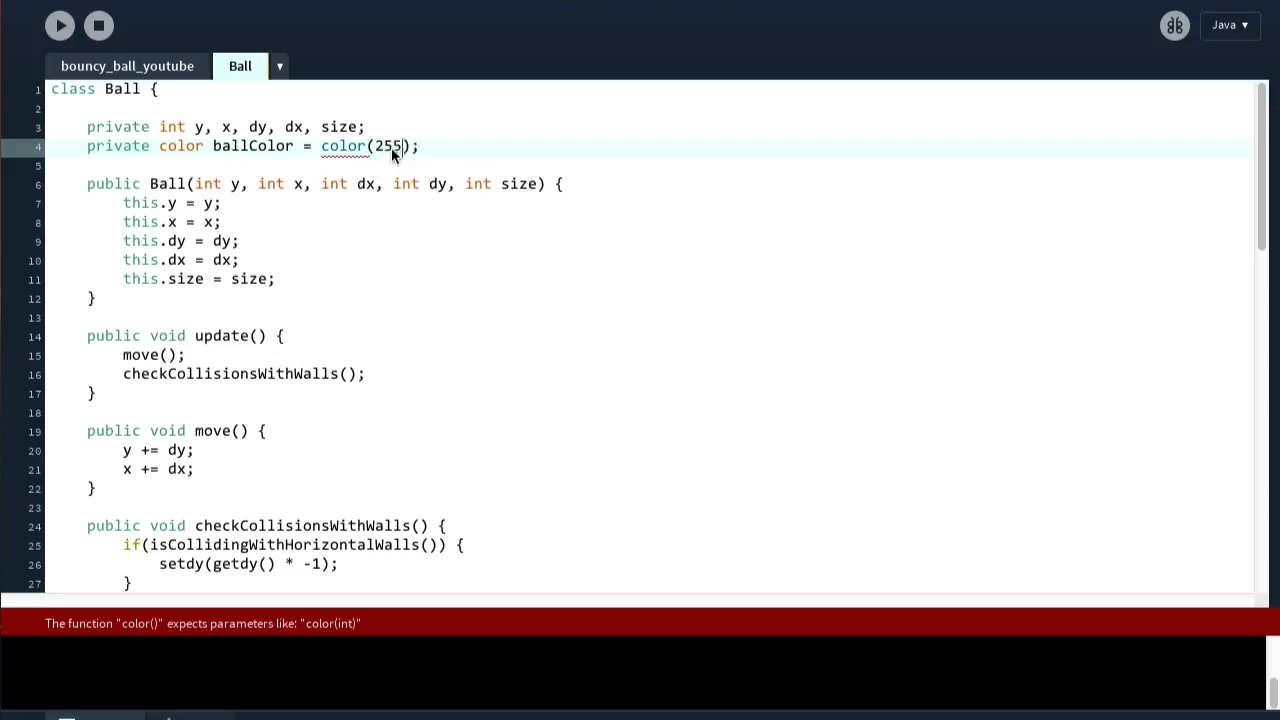
type(", 0")
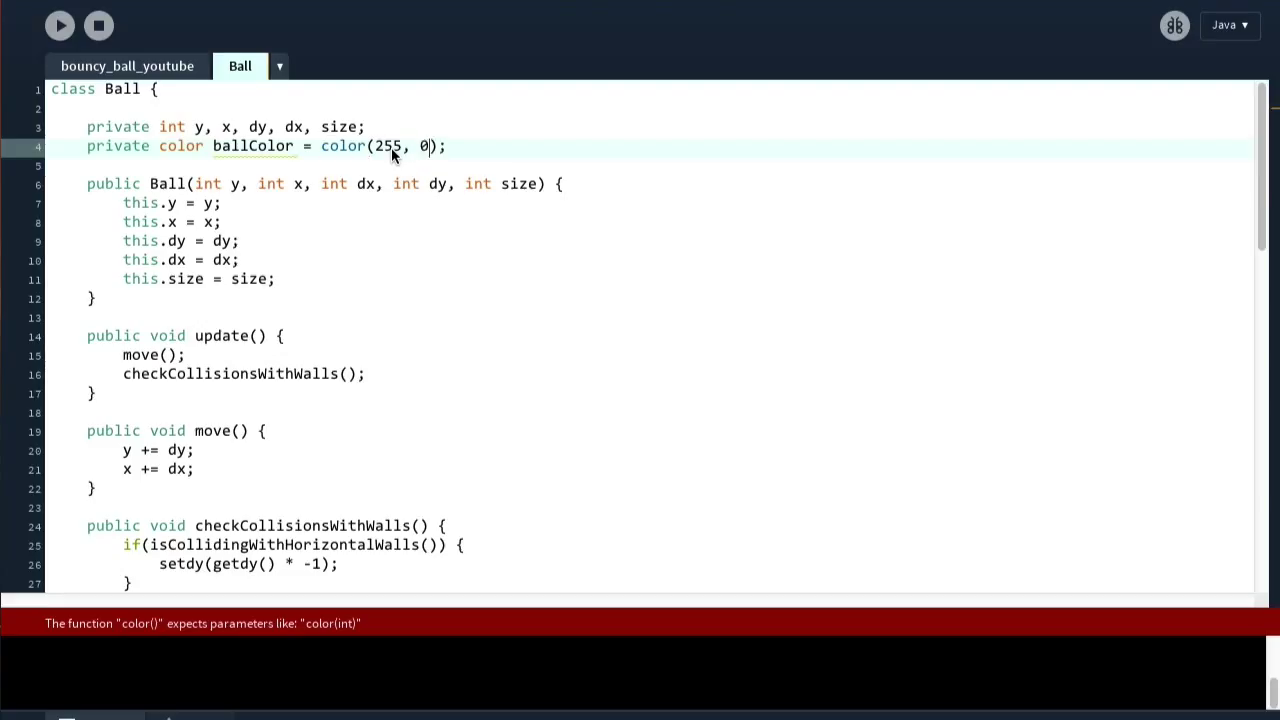
type(", 0")
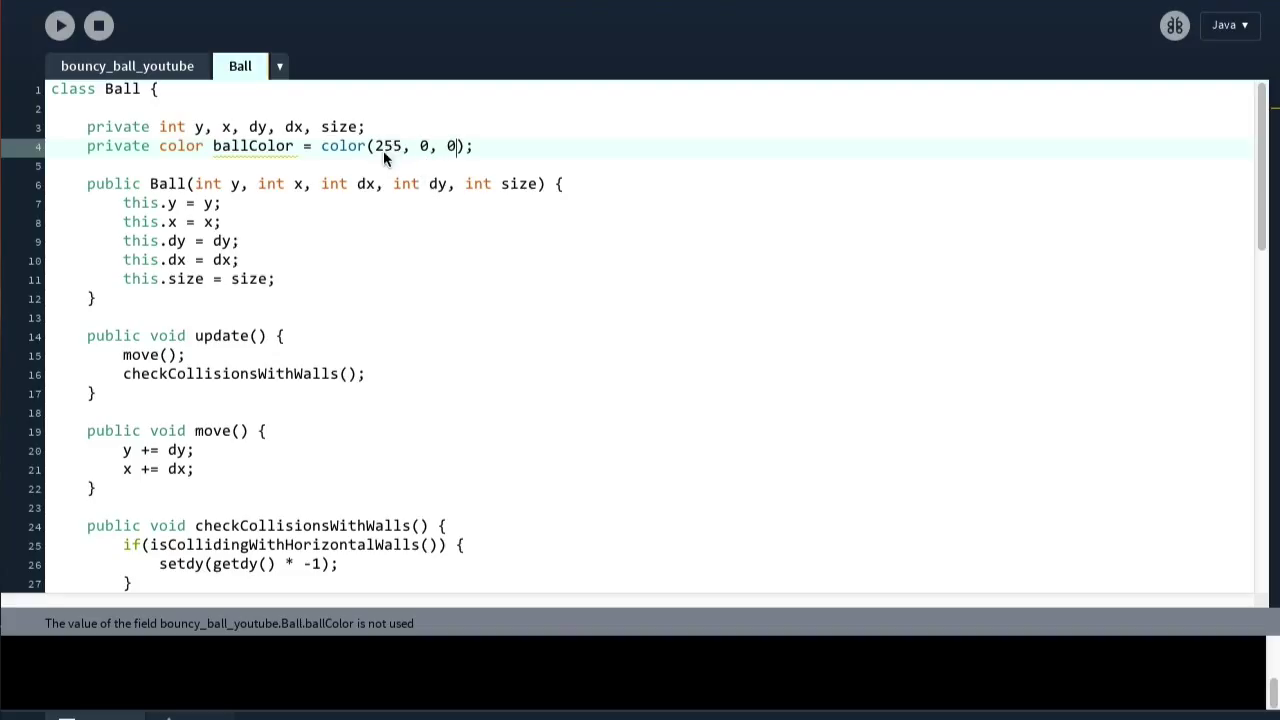
mouse_move(450, 167)
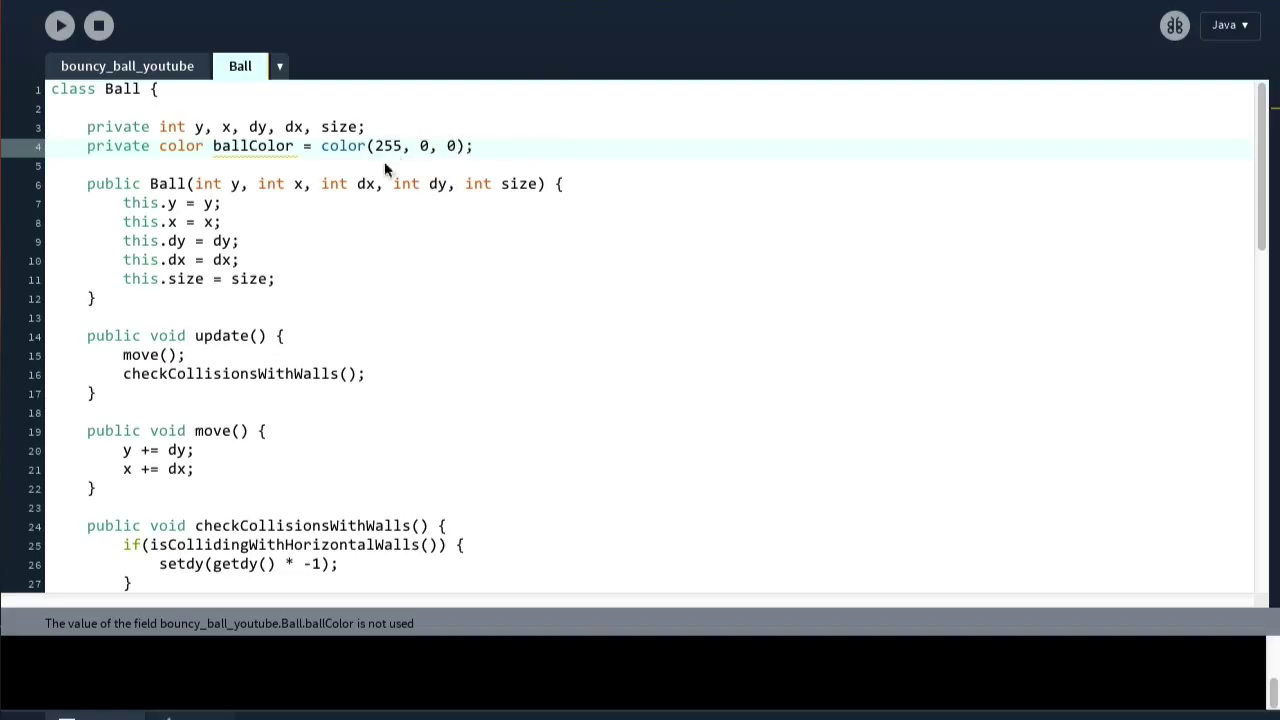
mouse_move(443, 225)
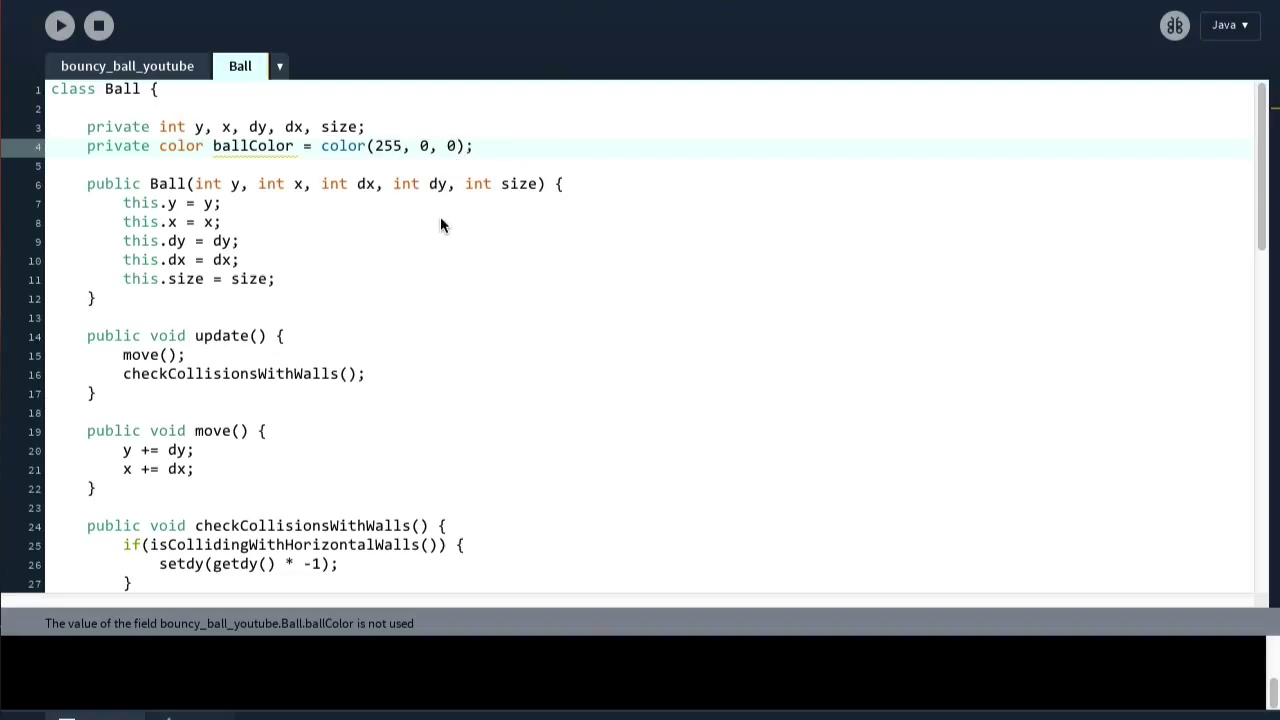
mouse_move(449, 251)
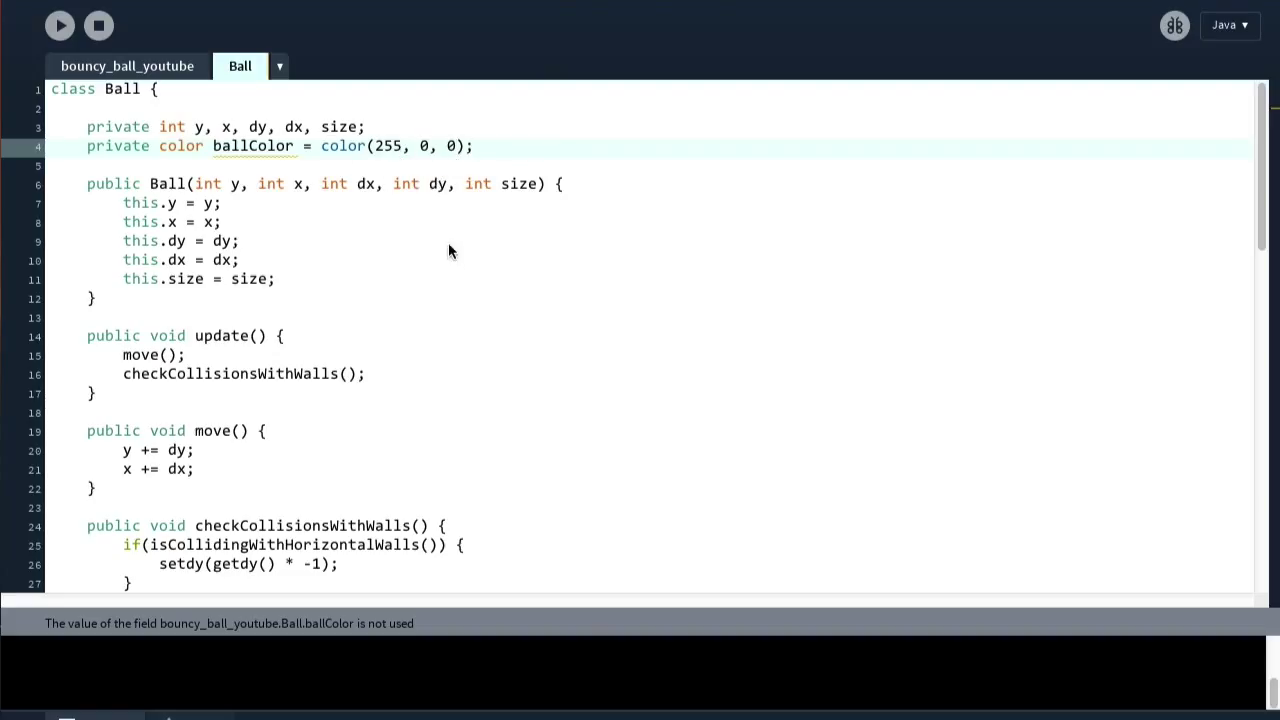
mouse_move(341, 289)
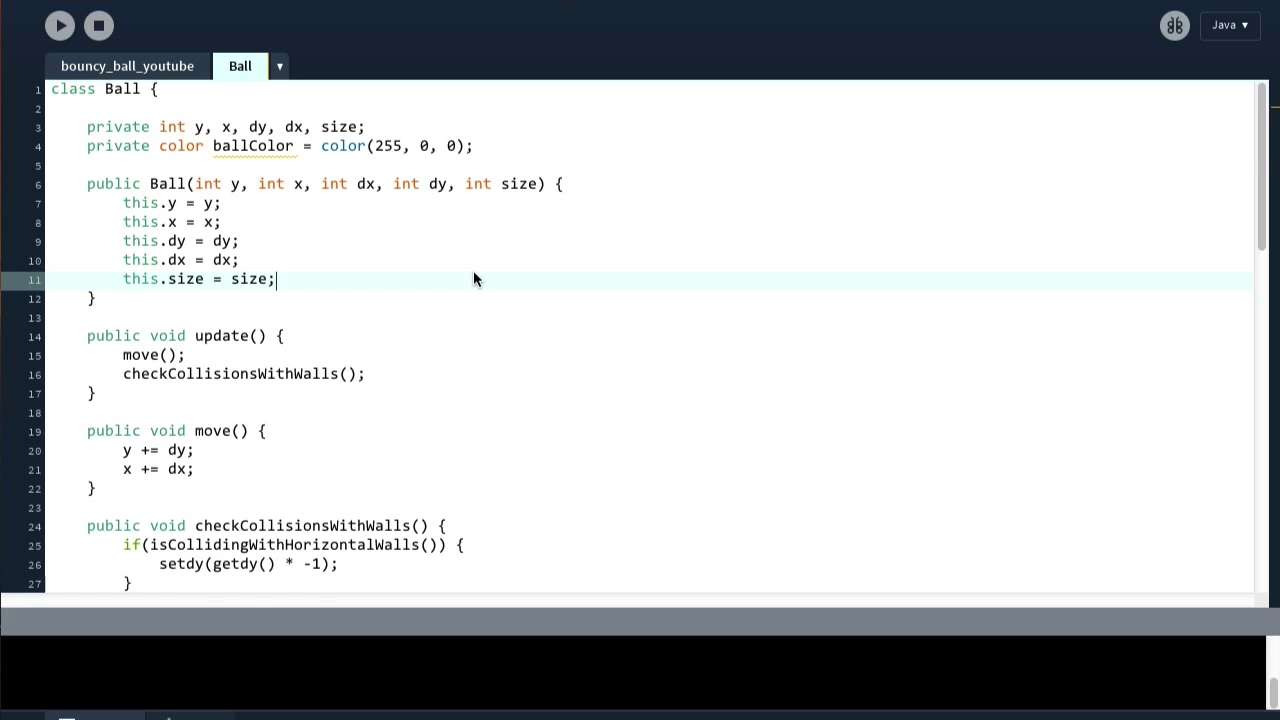
Step: Insert fill(this.ballColor); on a new line above display()'s ellipse call
scroll("down", 3)
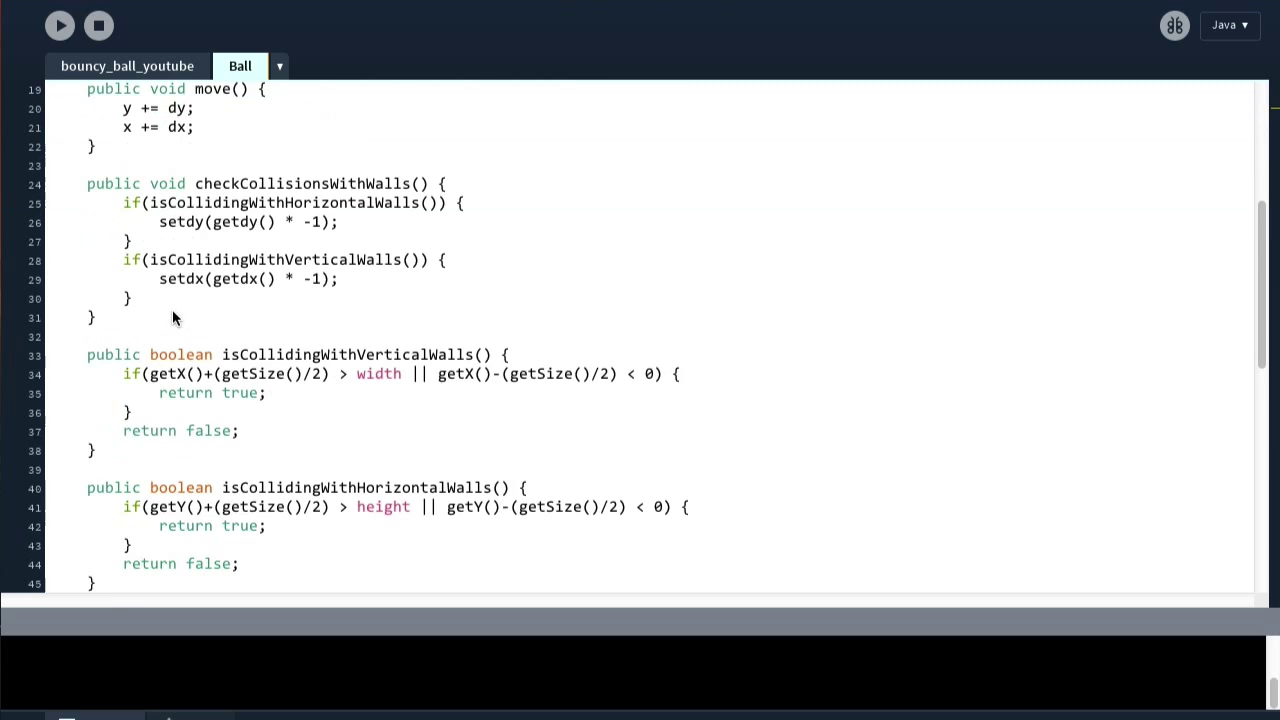
scroll("down", 3)
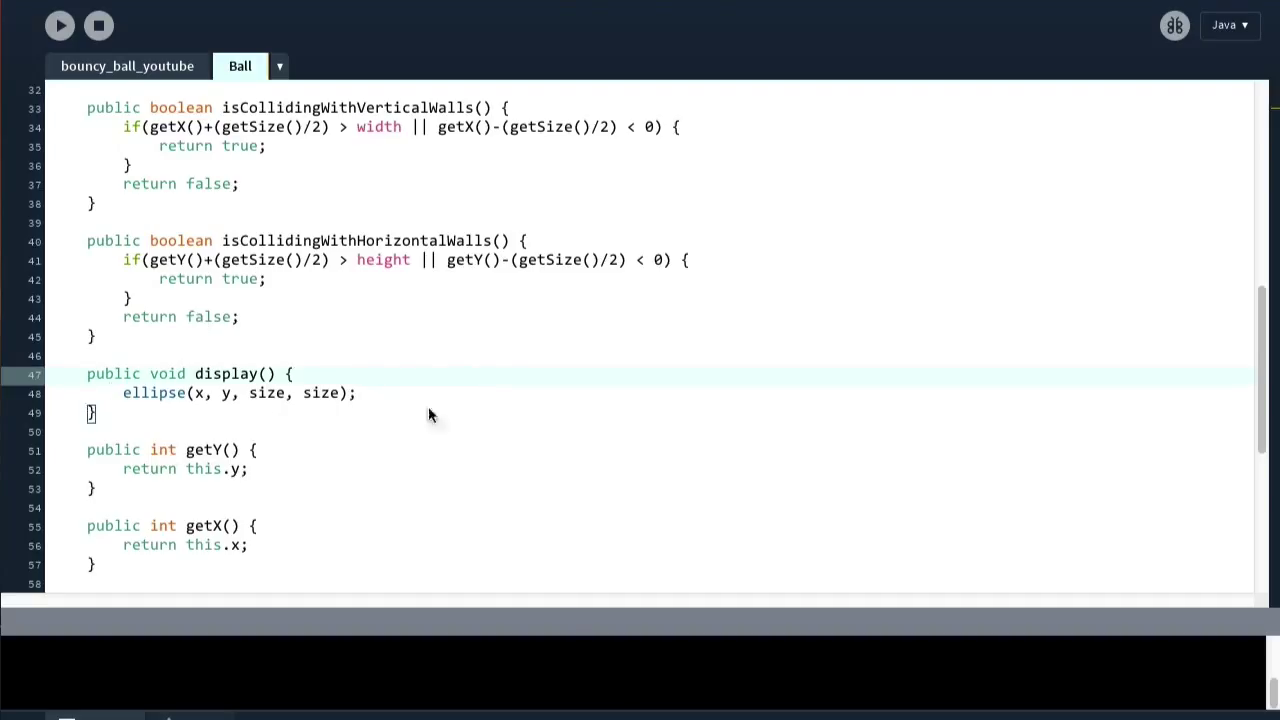
key("enter")
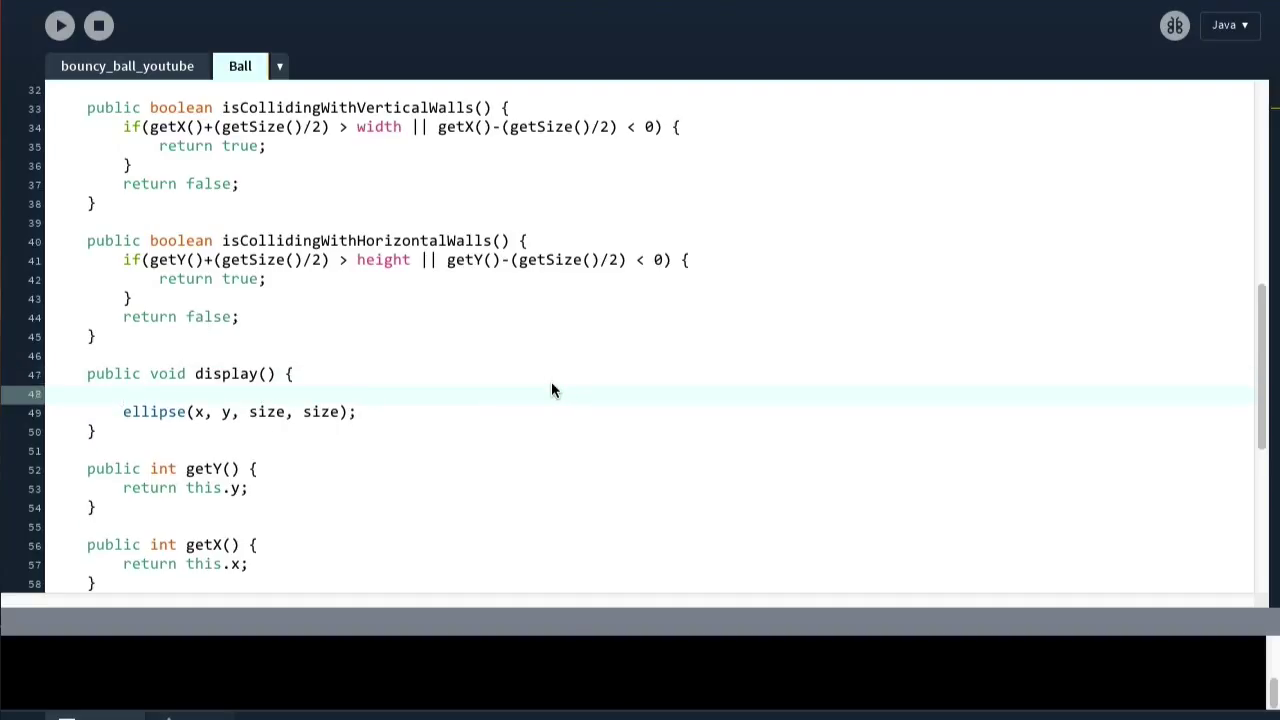
mouse_move(548, 390)
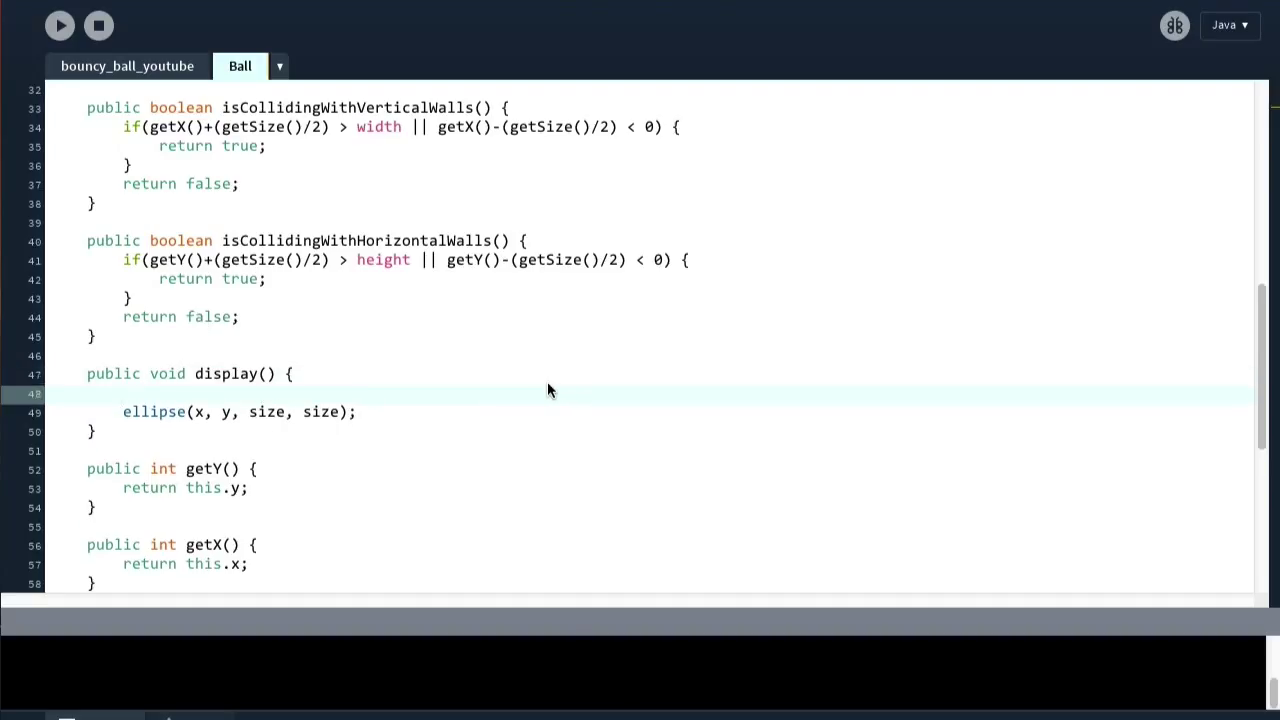
type("fill(")
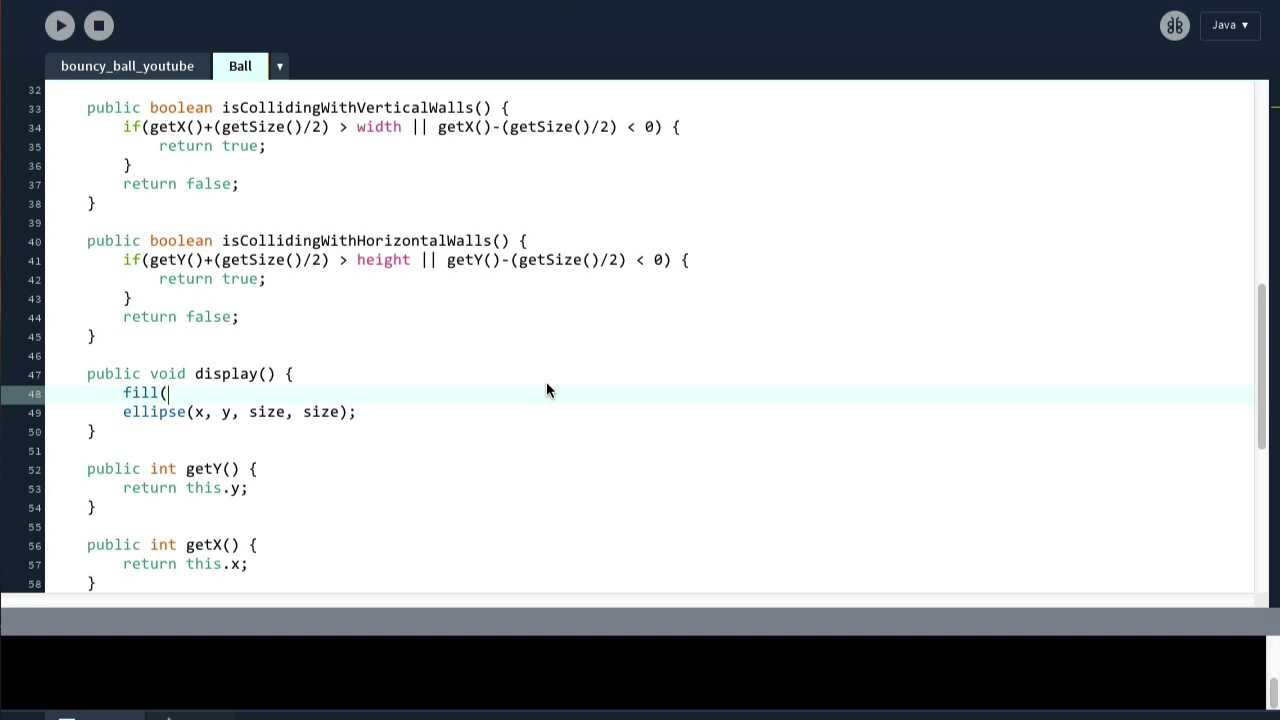
type("this.")
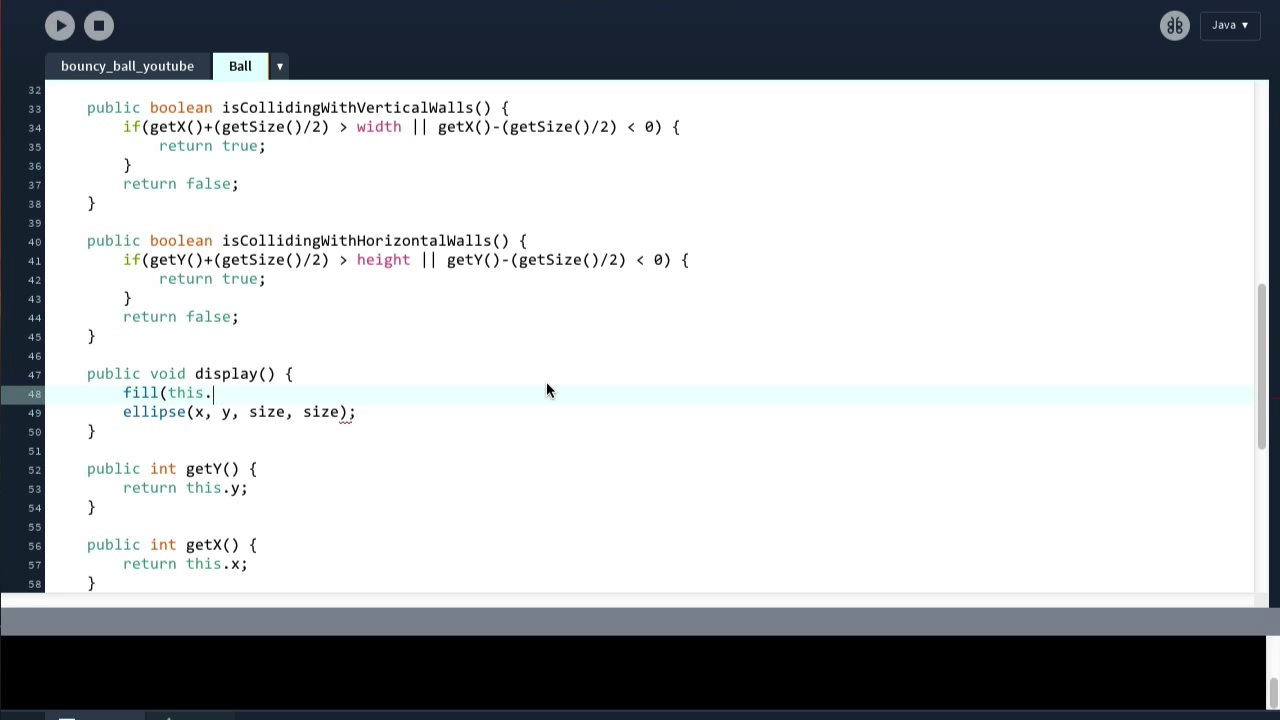
type("ballColor);")
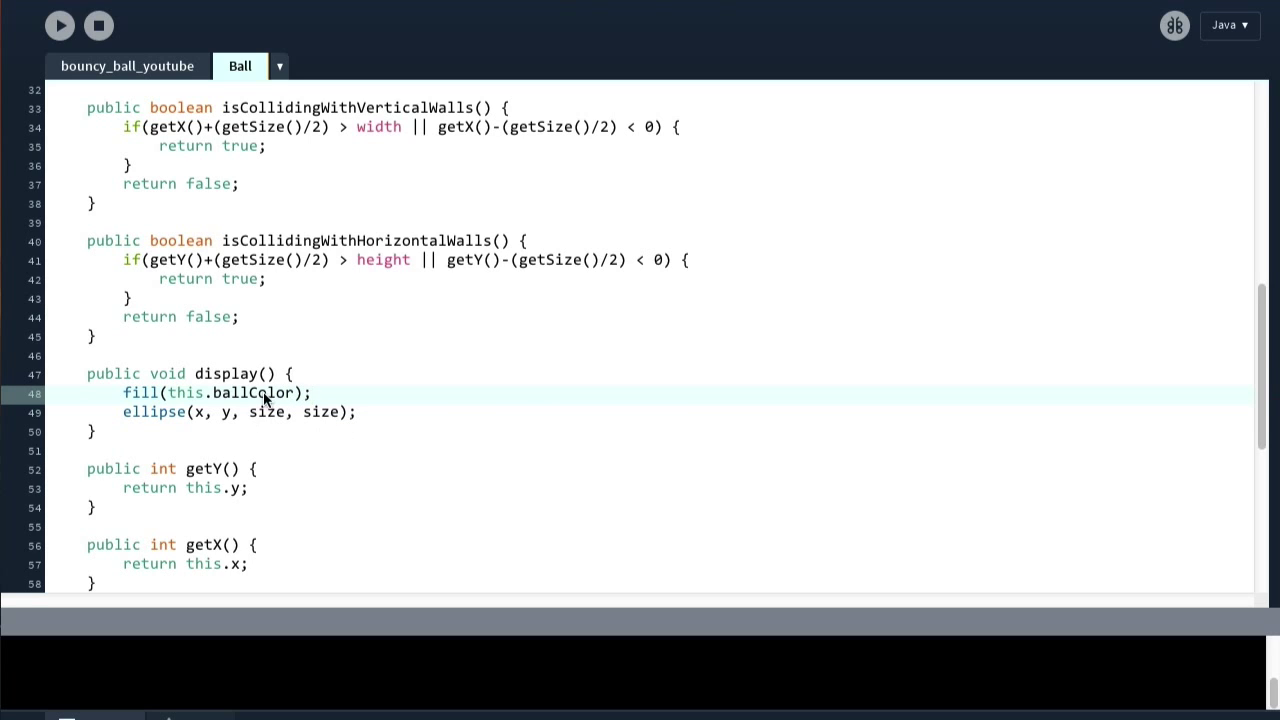
mouse_move(59, 25)
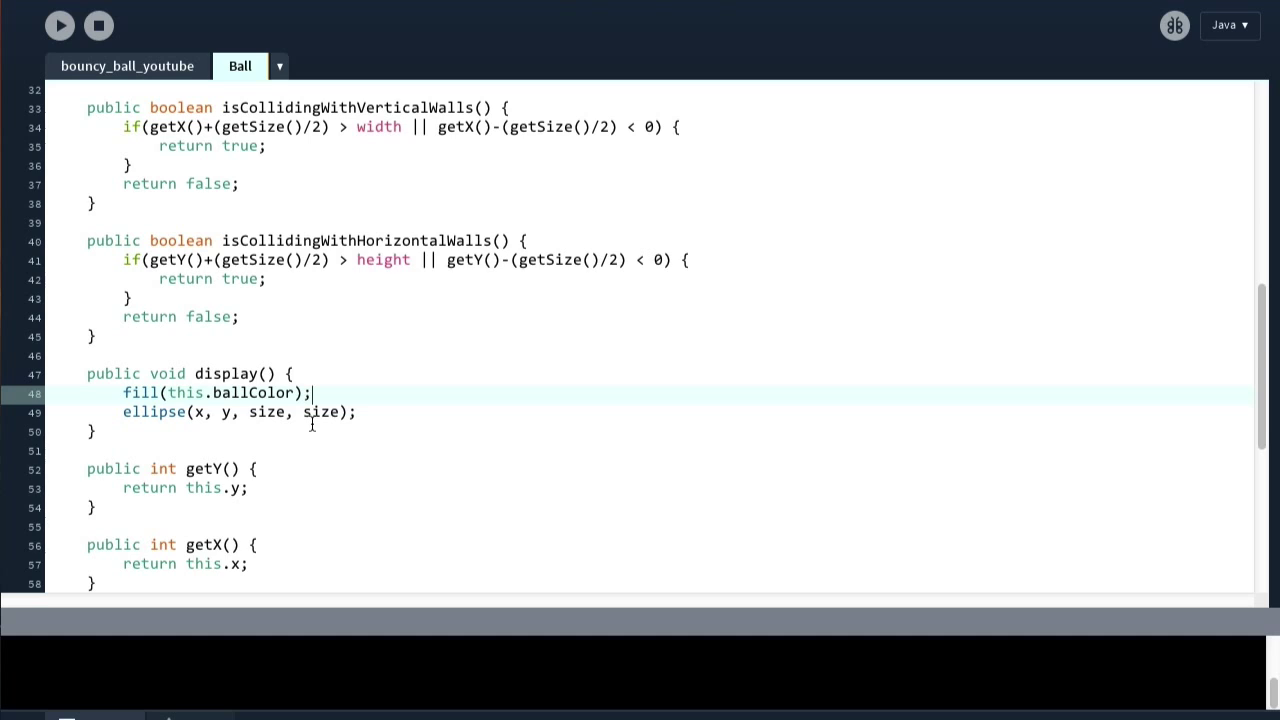
mouse_move(296, 426)
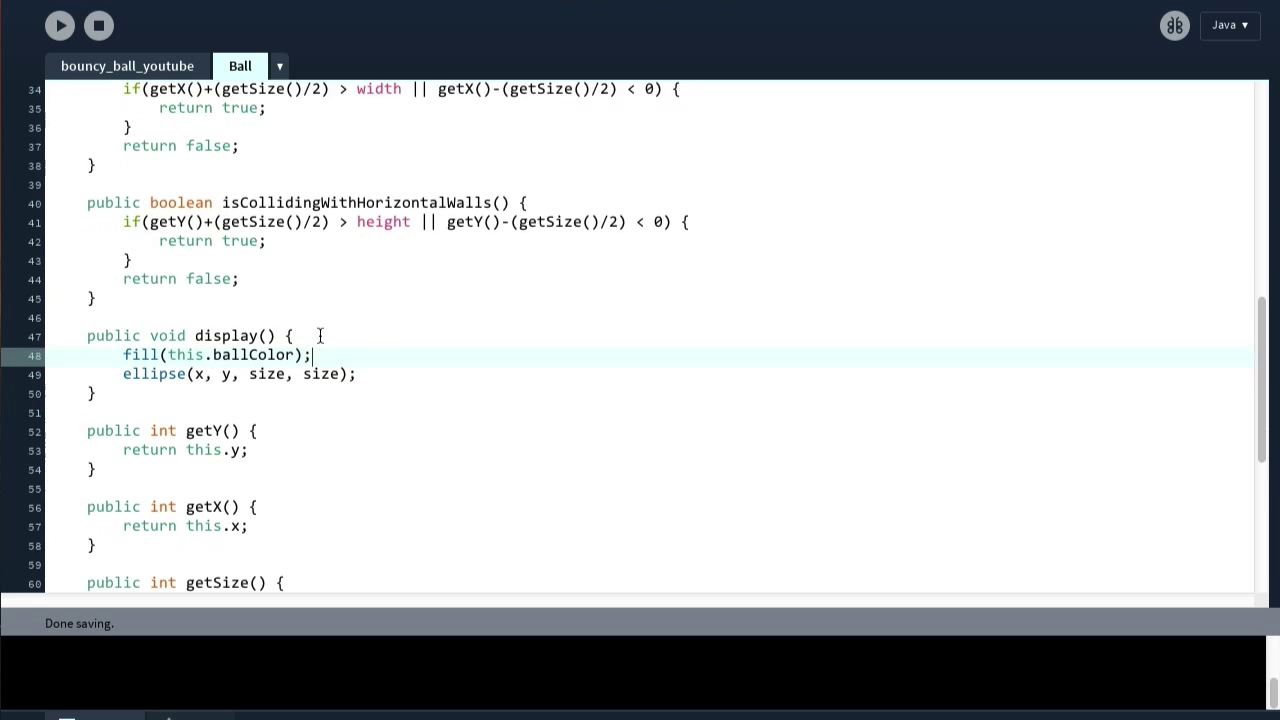
Step: Add an empty public boolean pointInEllipse(int x, int y) method at the end of Ball
scroll("down", 3)
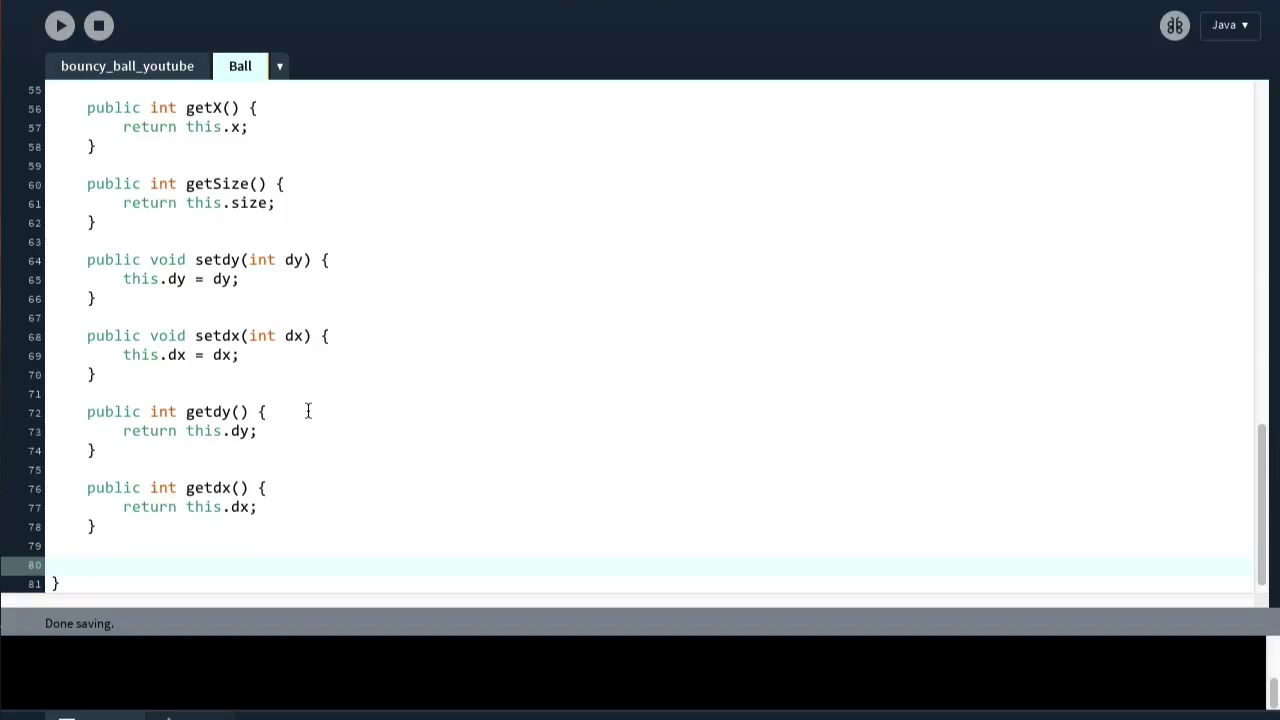
type("p")
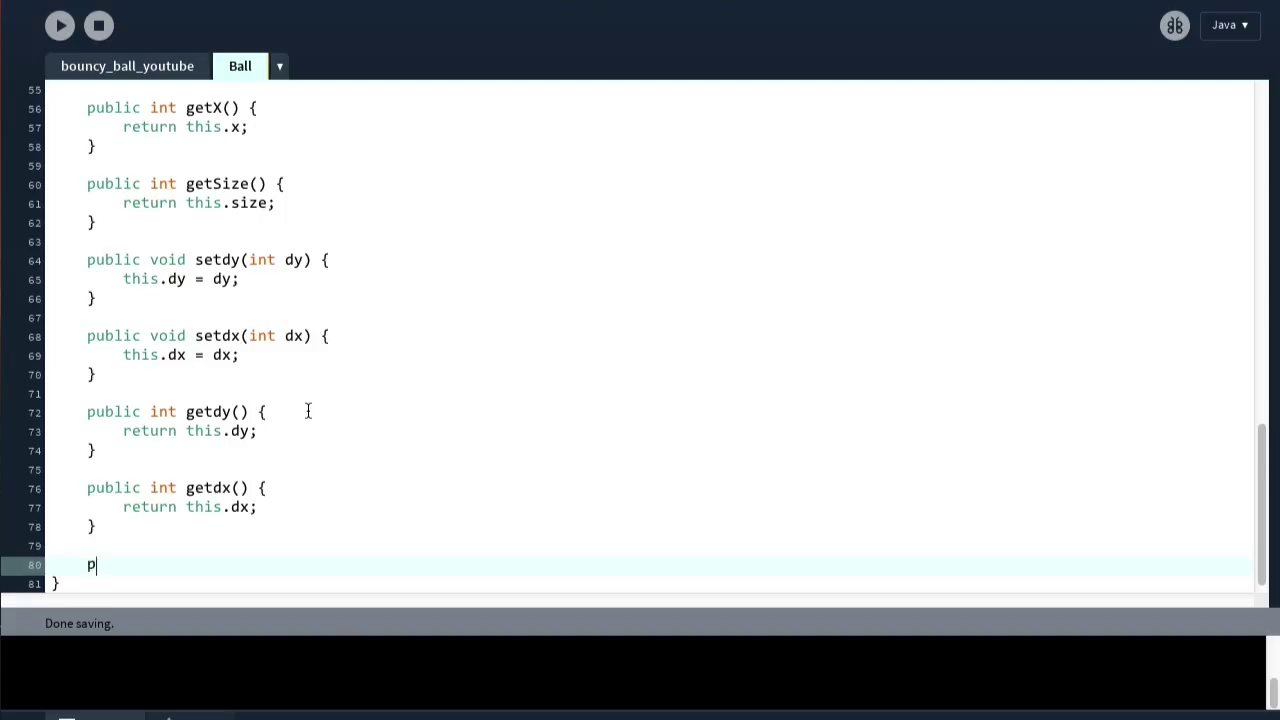
type("ublic void")
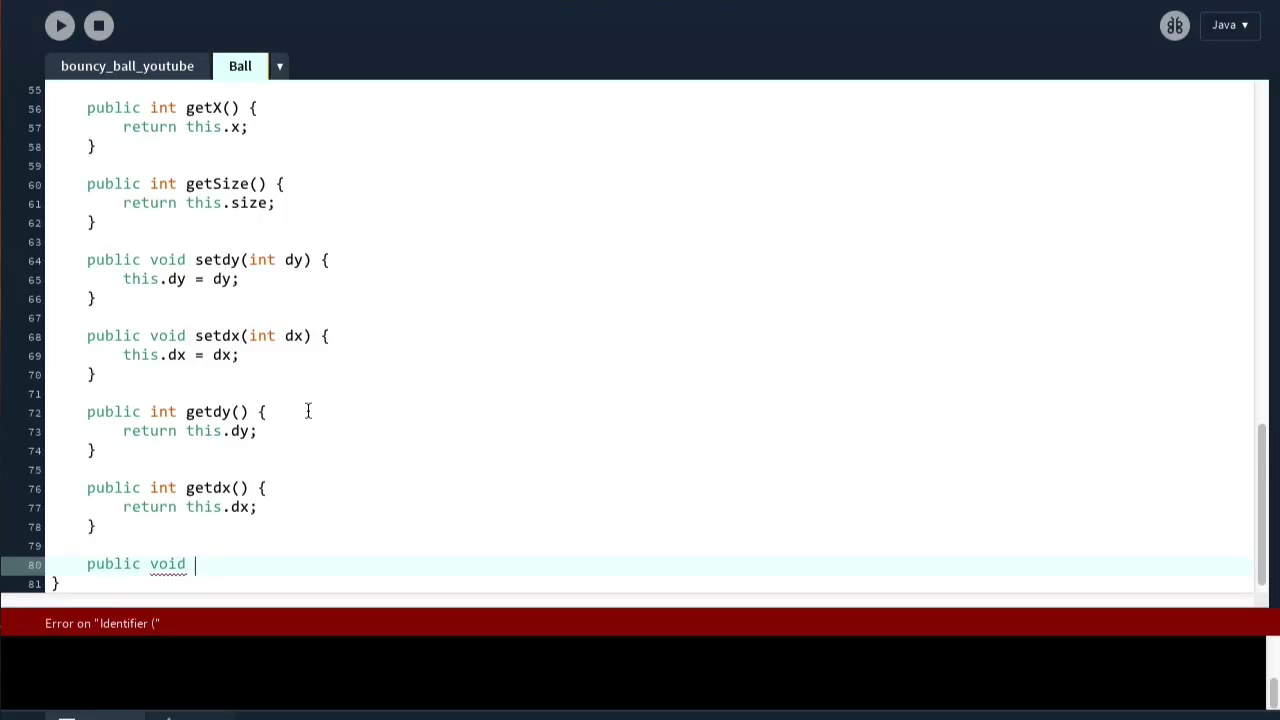
type("boolean")
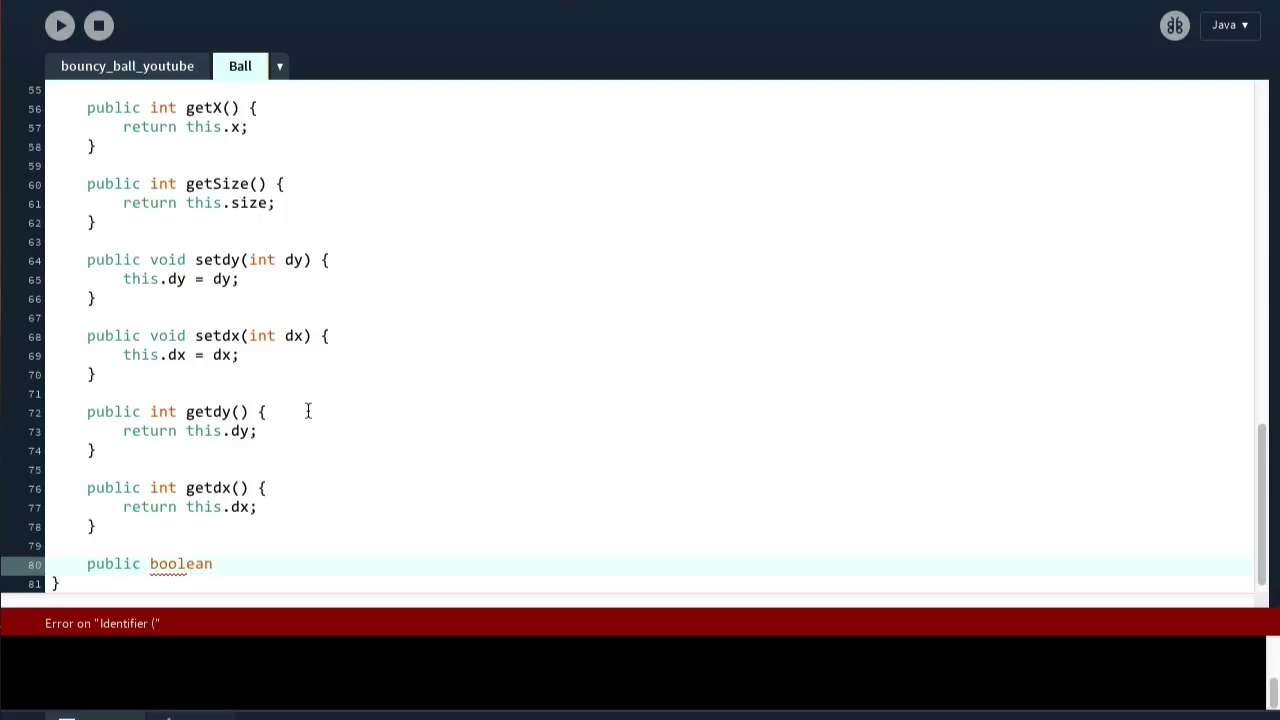
type("mouseIn")
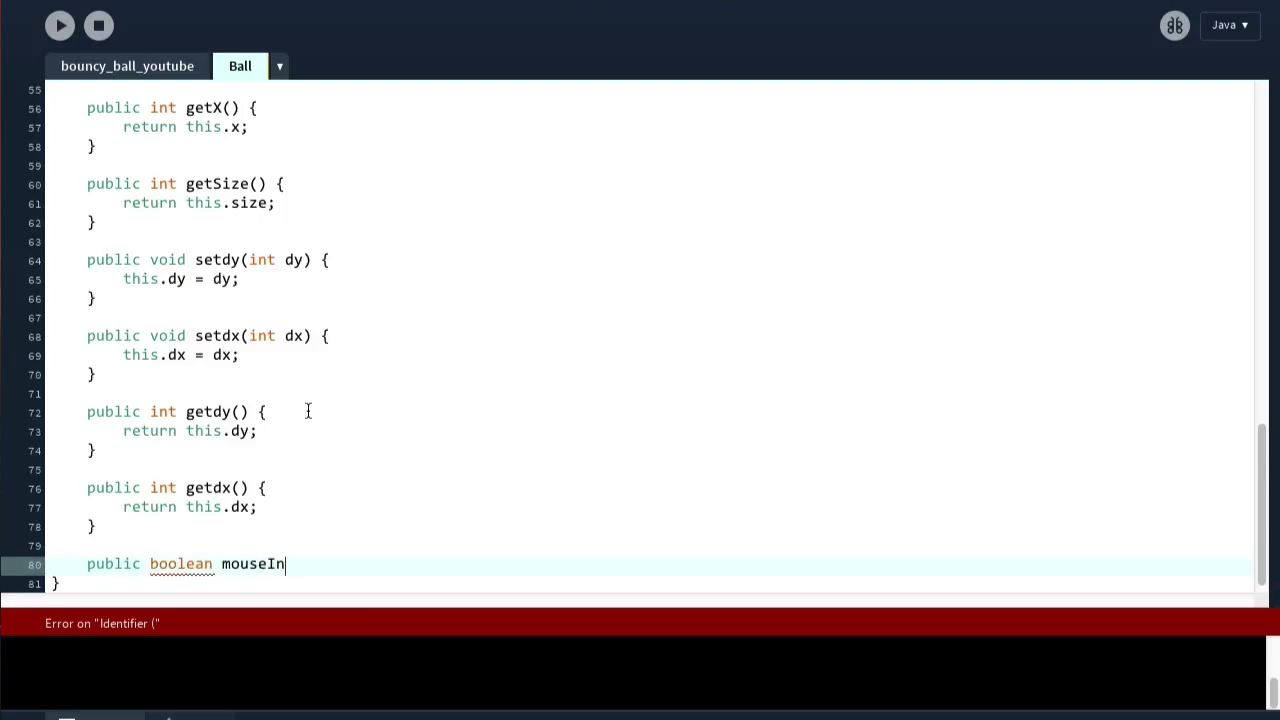
type("Ellipse")
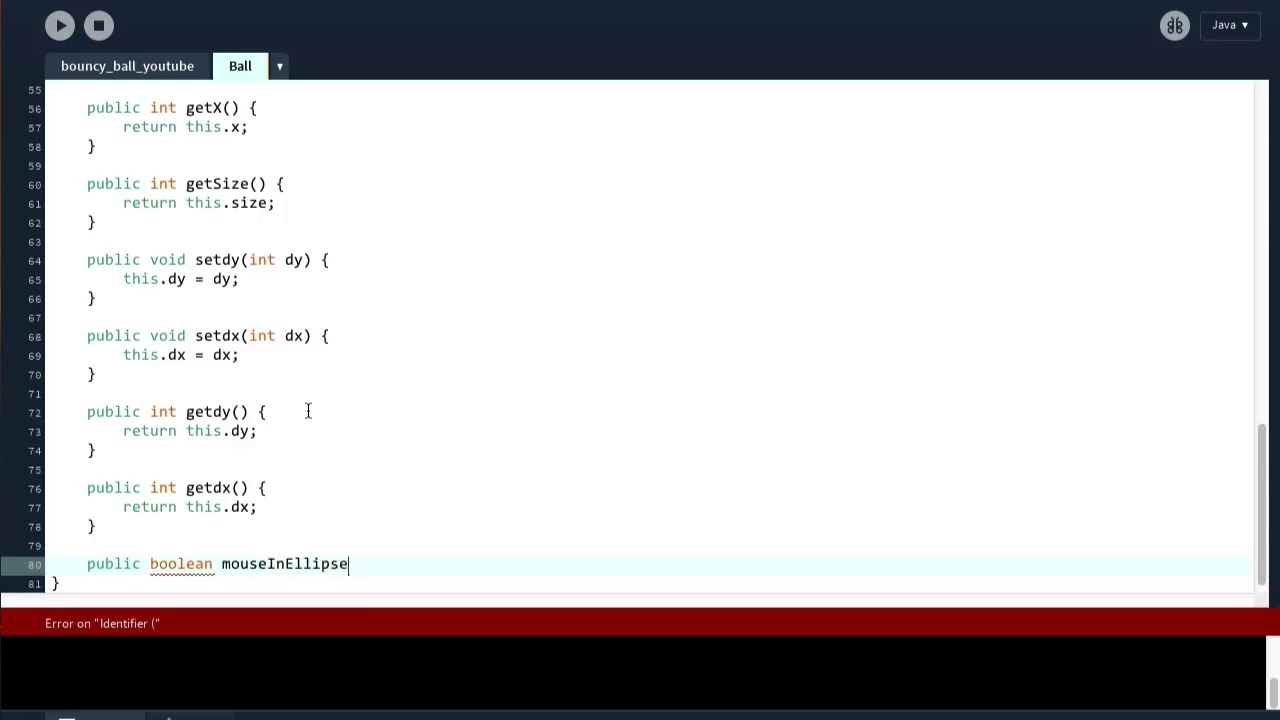
type("pointInEl")
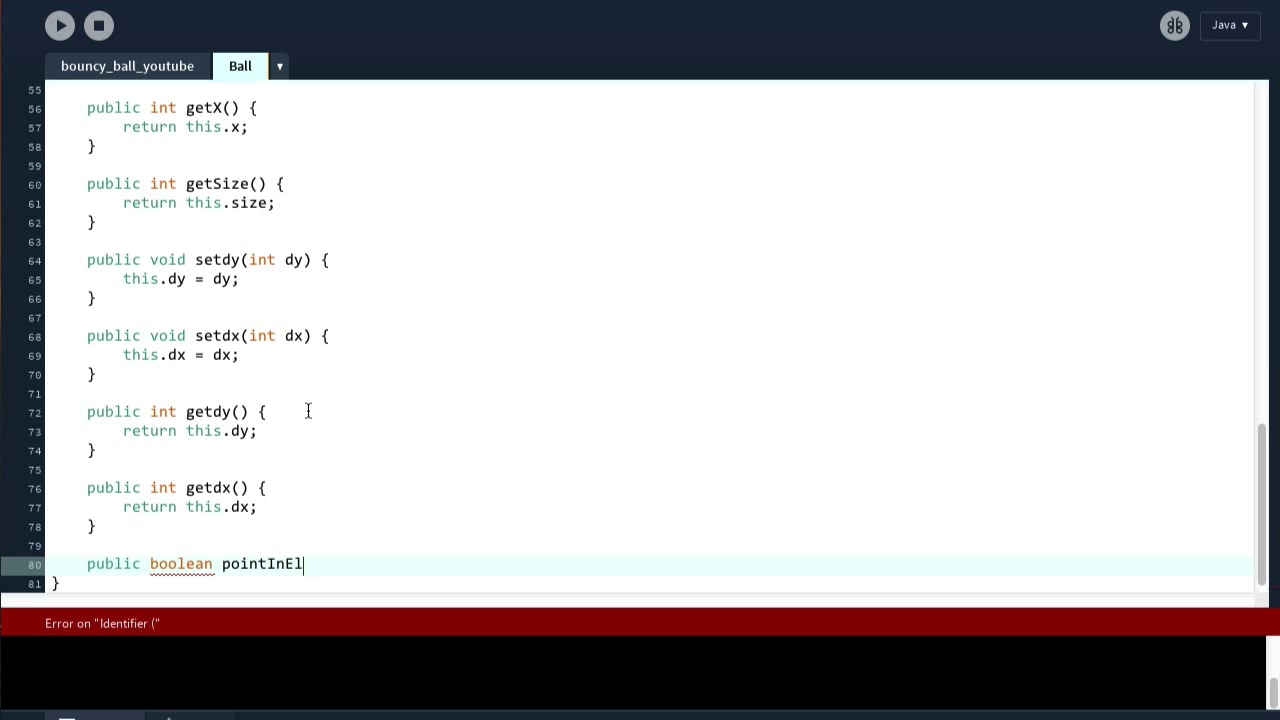
type("lipse() {")
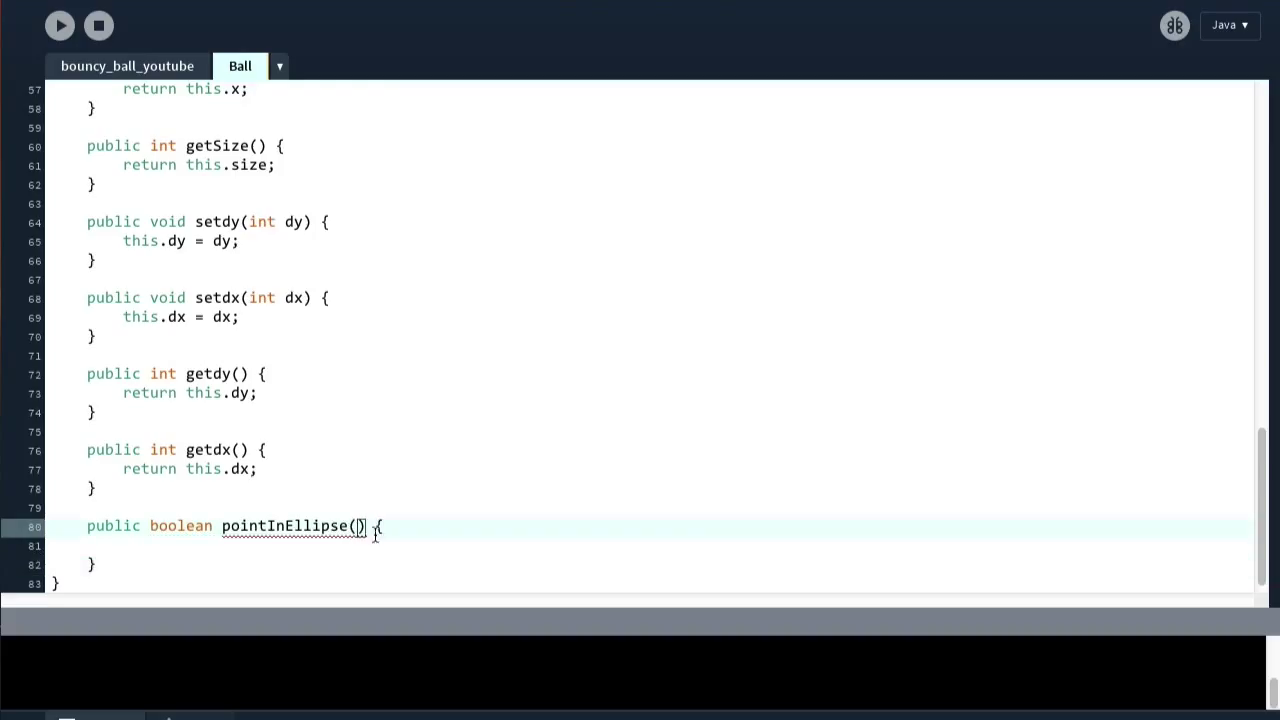
type("int x")
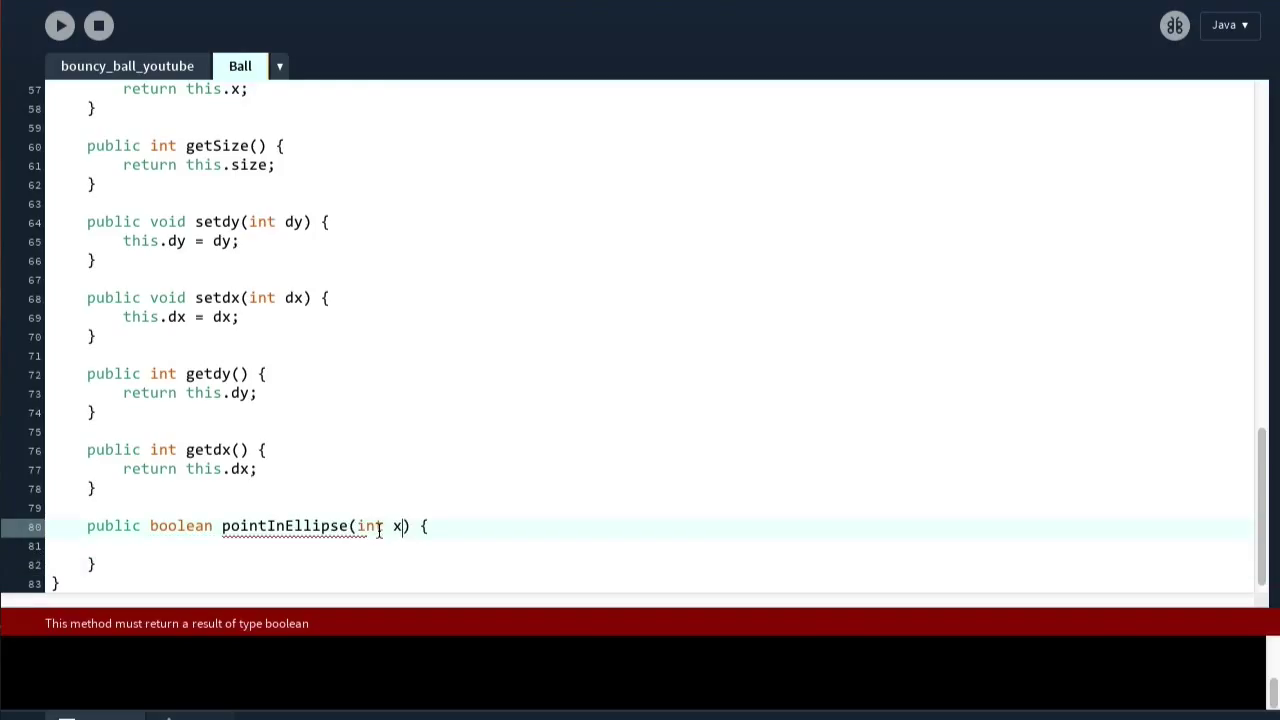
type(", int y")
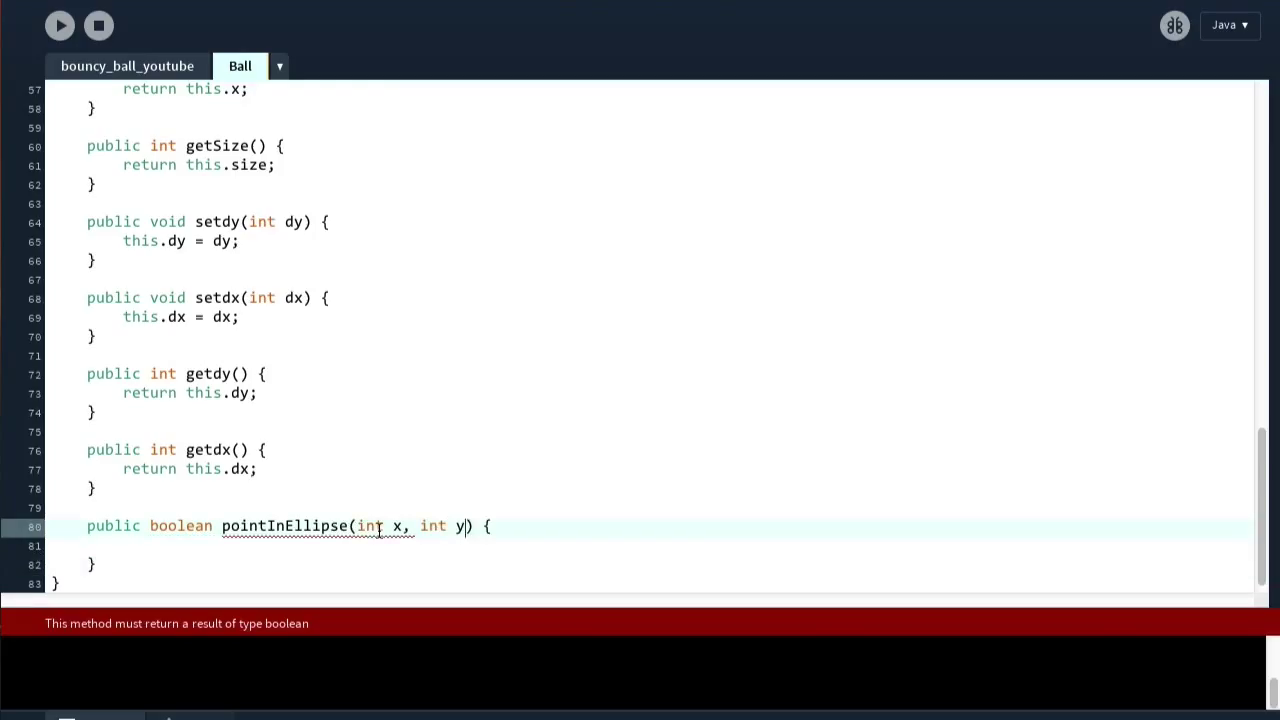
double_click(396, 526)
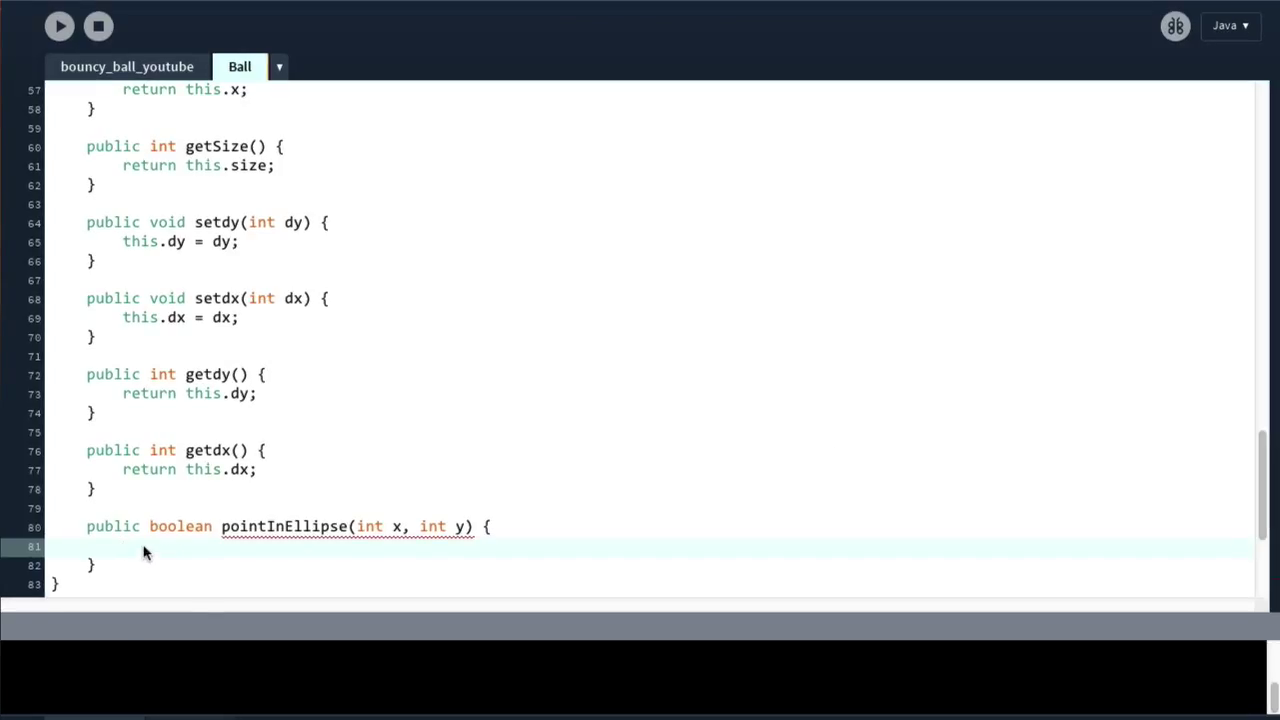
left_click(130, 547)
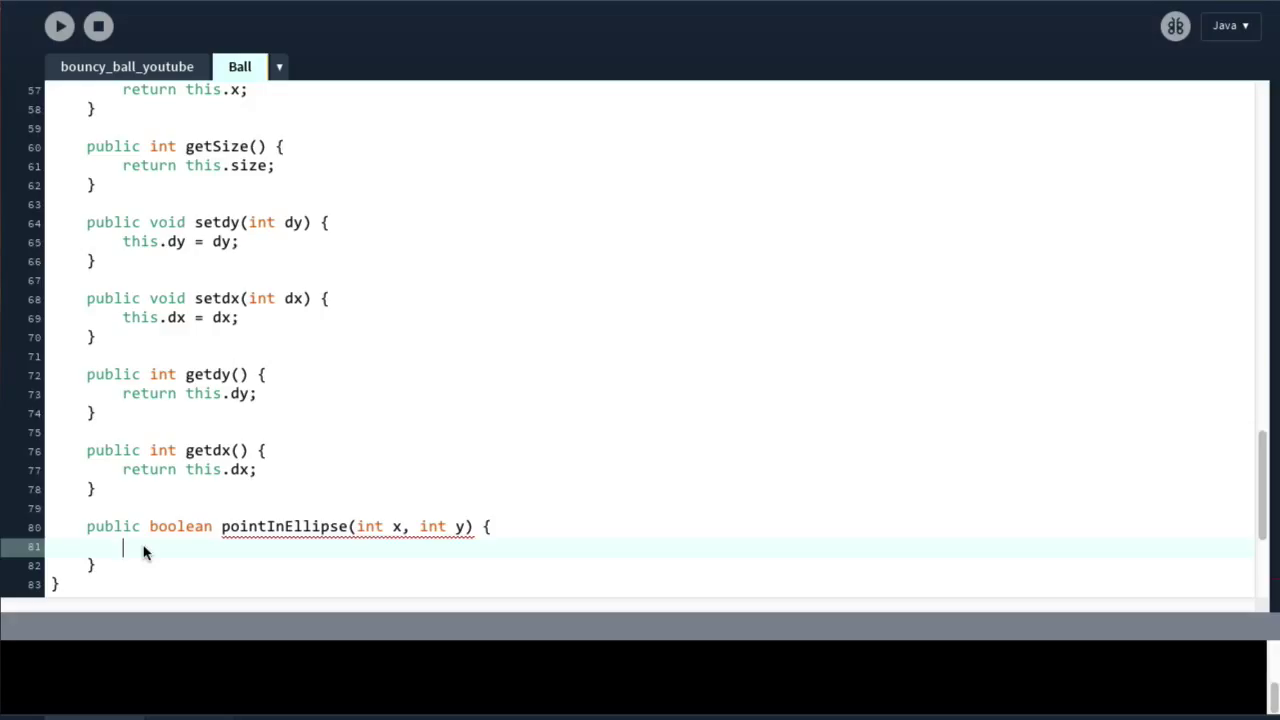
Step: Begin pointInEllipse's body with double distance = Math.sqrt(((x - getX()
type("double")
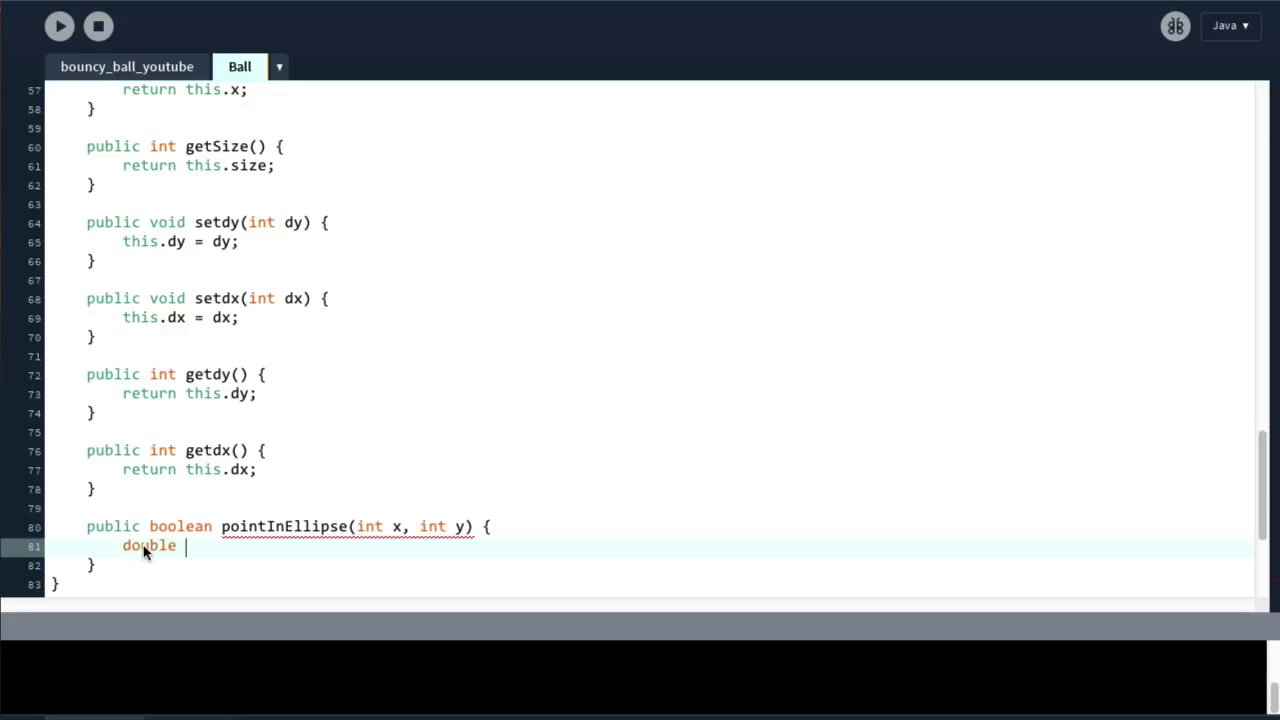
type("distance")
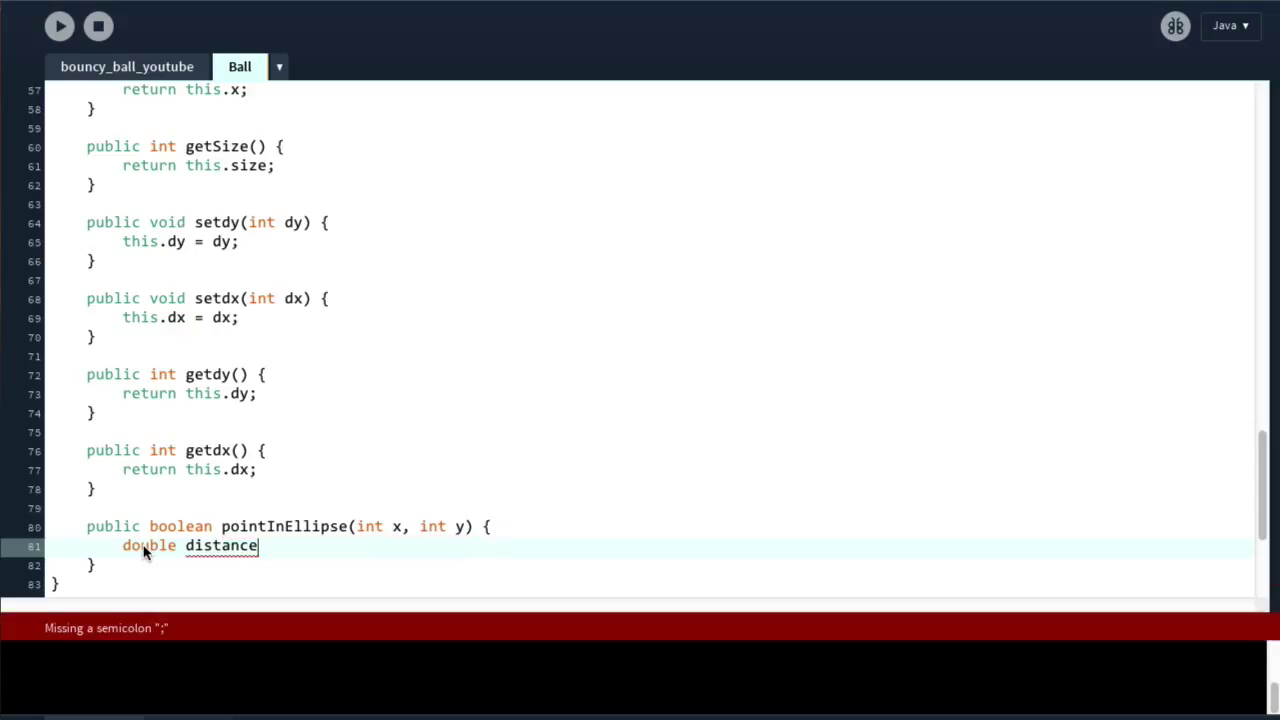
type("=")
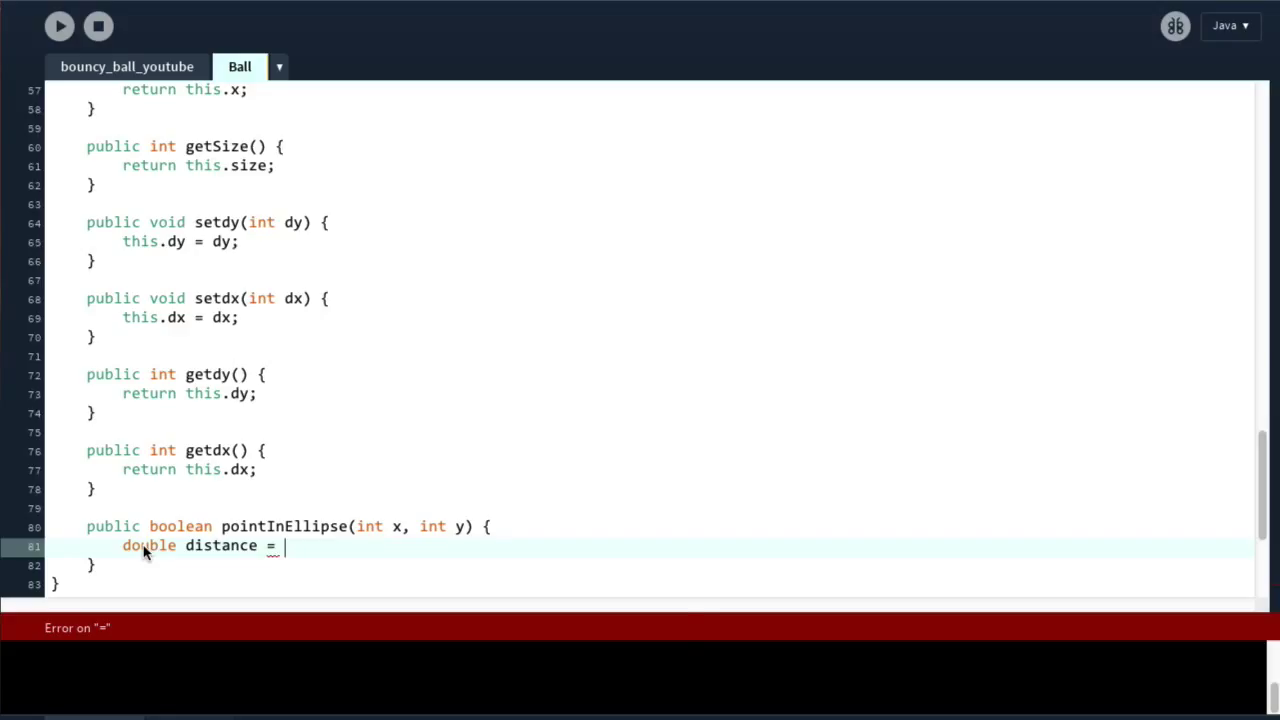
type("Math.sqrt(")
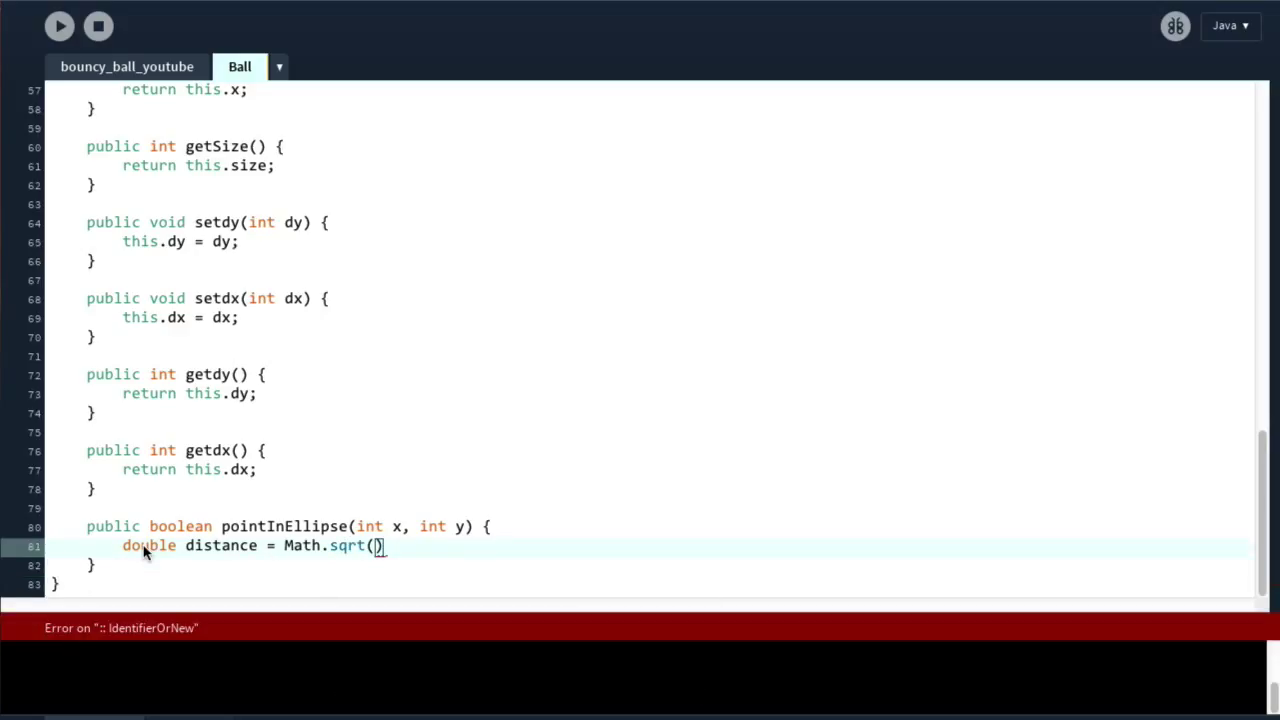
type("((")
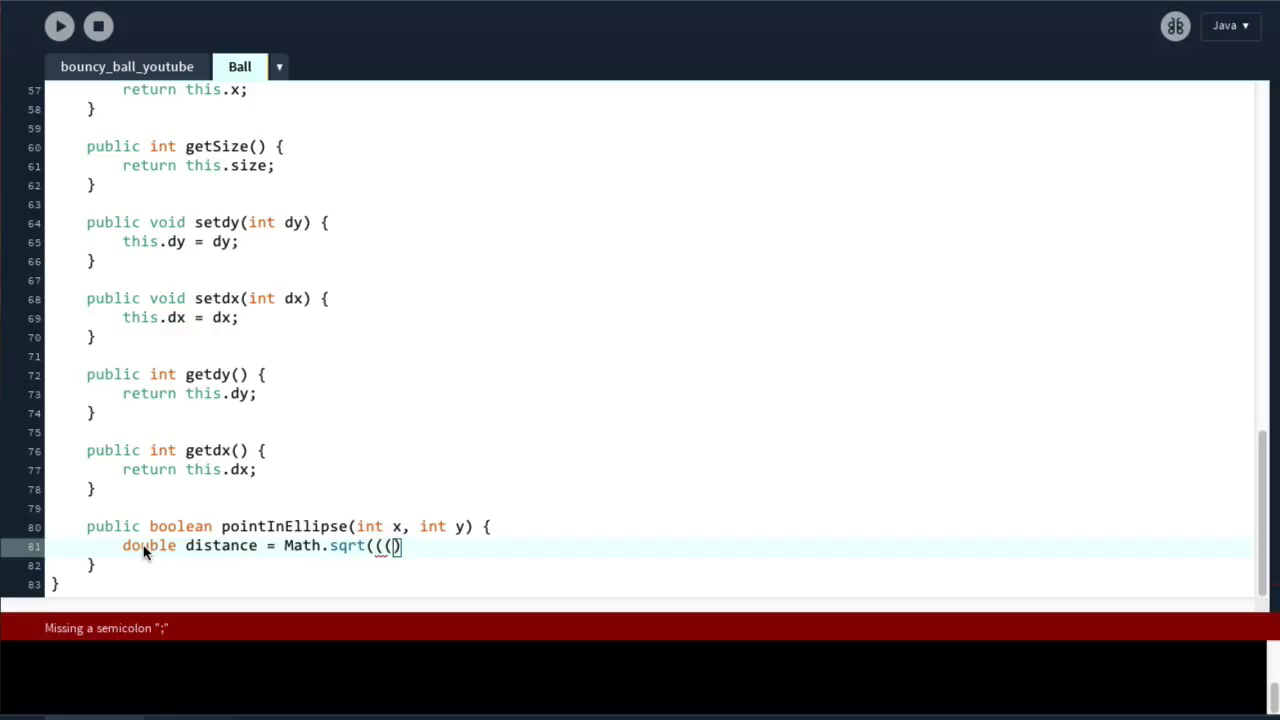
type("x -")
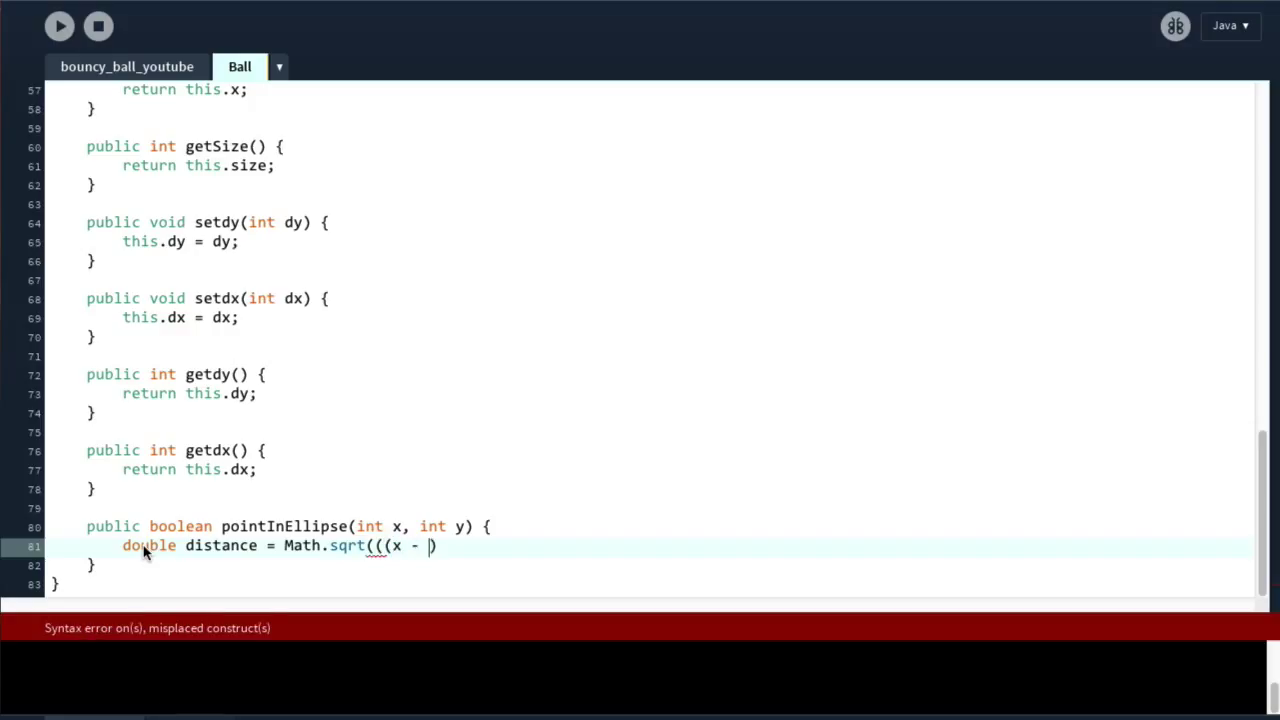
type("getX(")
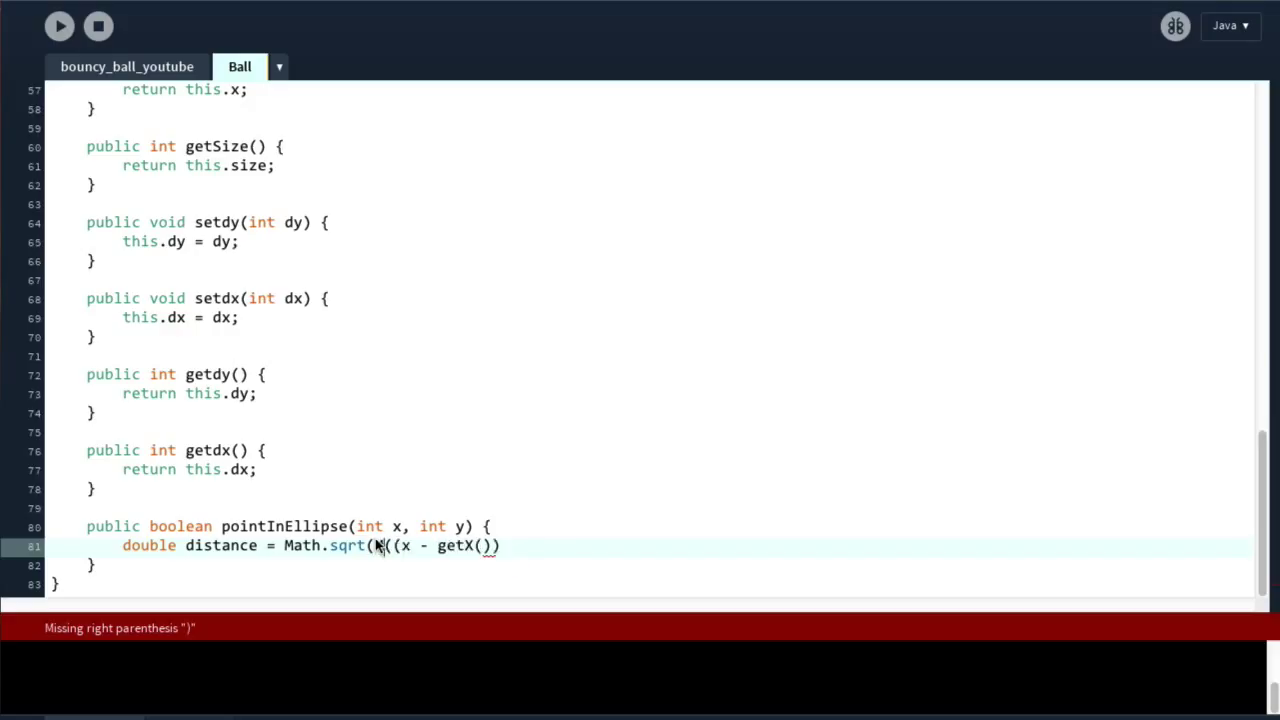
Step: Complete distance as Math.sqrt(Math.pow((x - getX()), 2) + Math.pow((y - getY()), 2))
type("Math.pow(,")
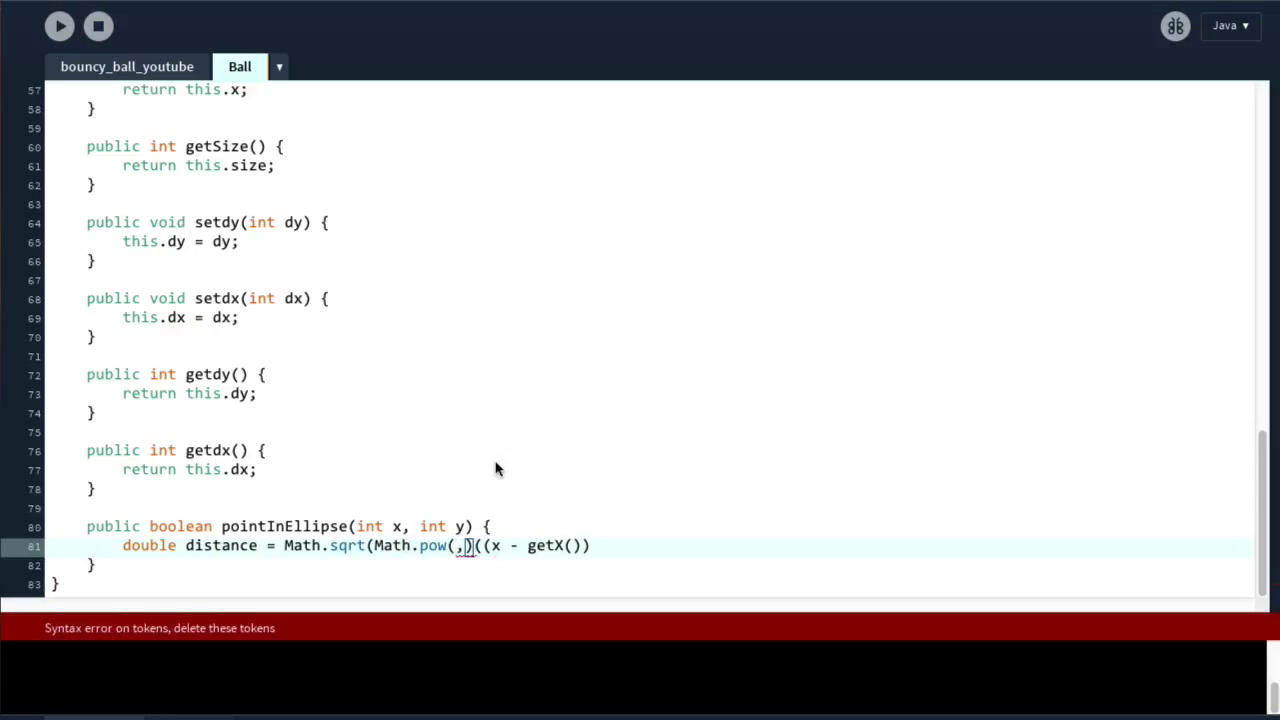
mouse_move(463, 560)
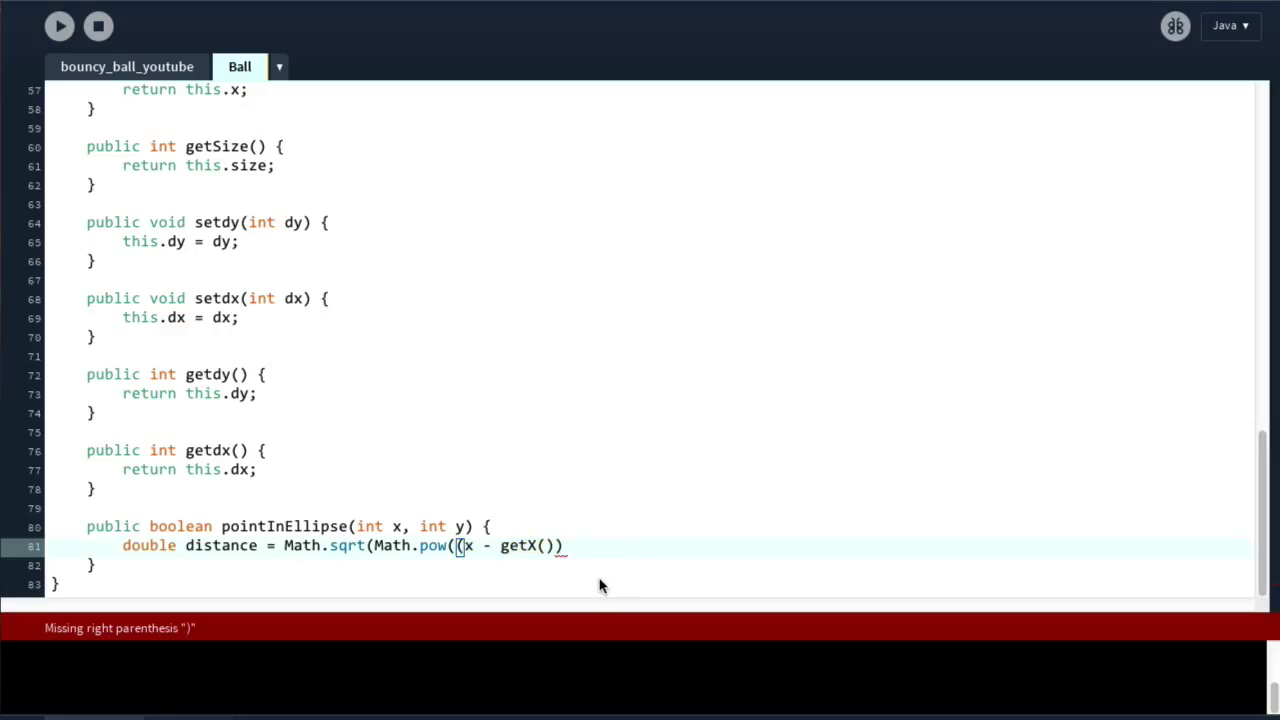
type(", 2) + Math")
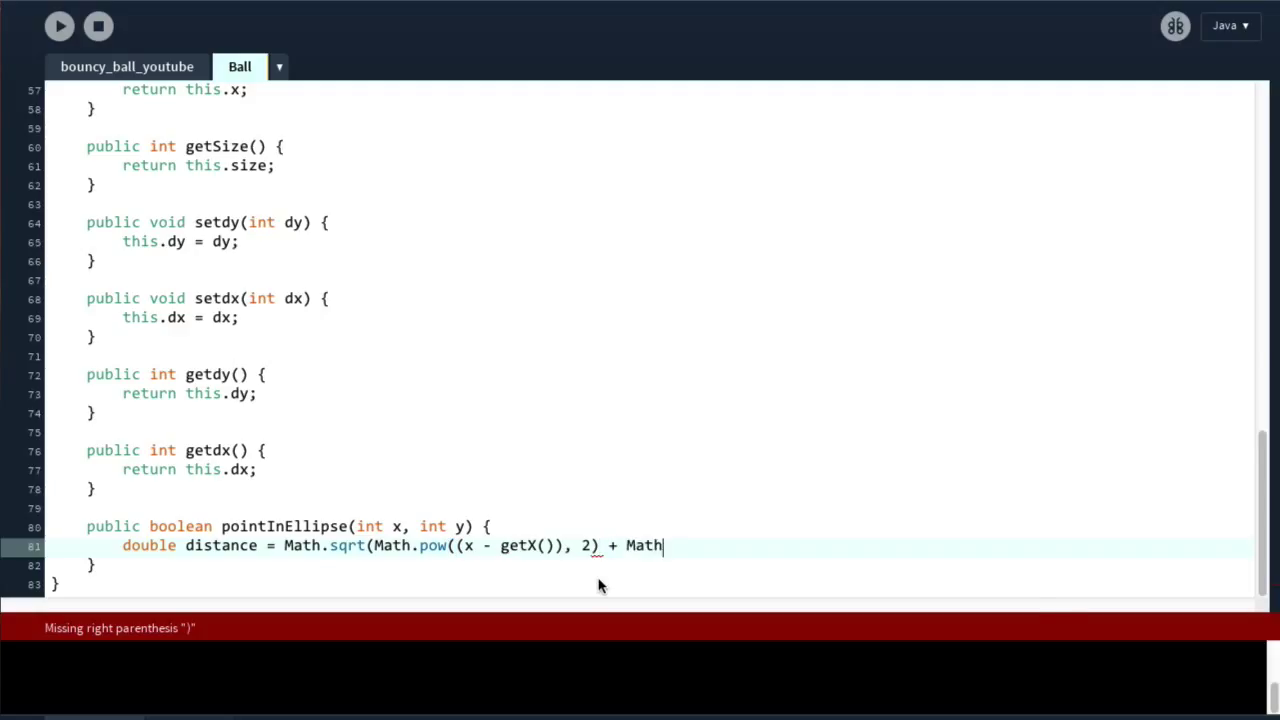
type(".pow(")
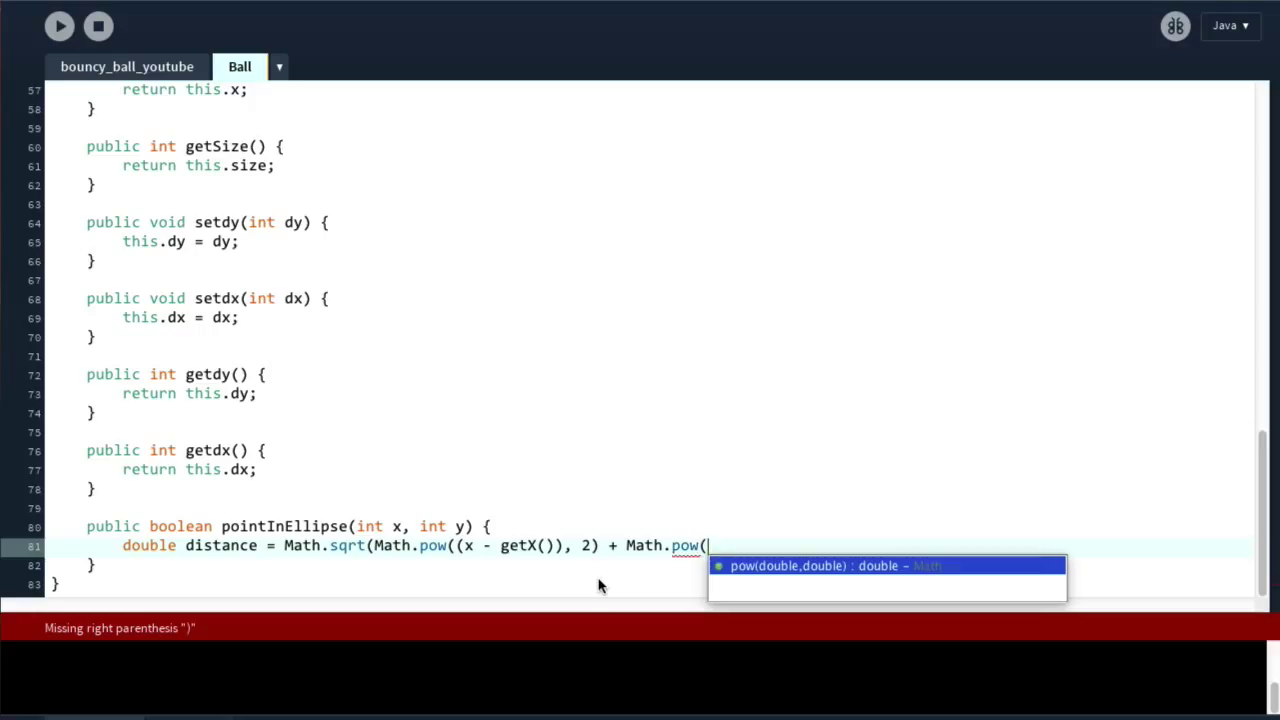
type("(")
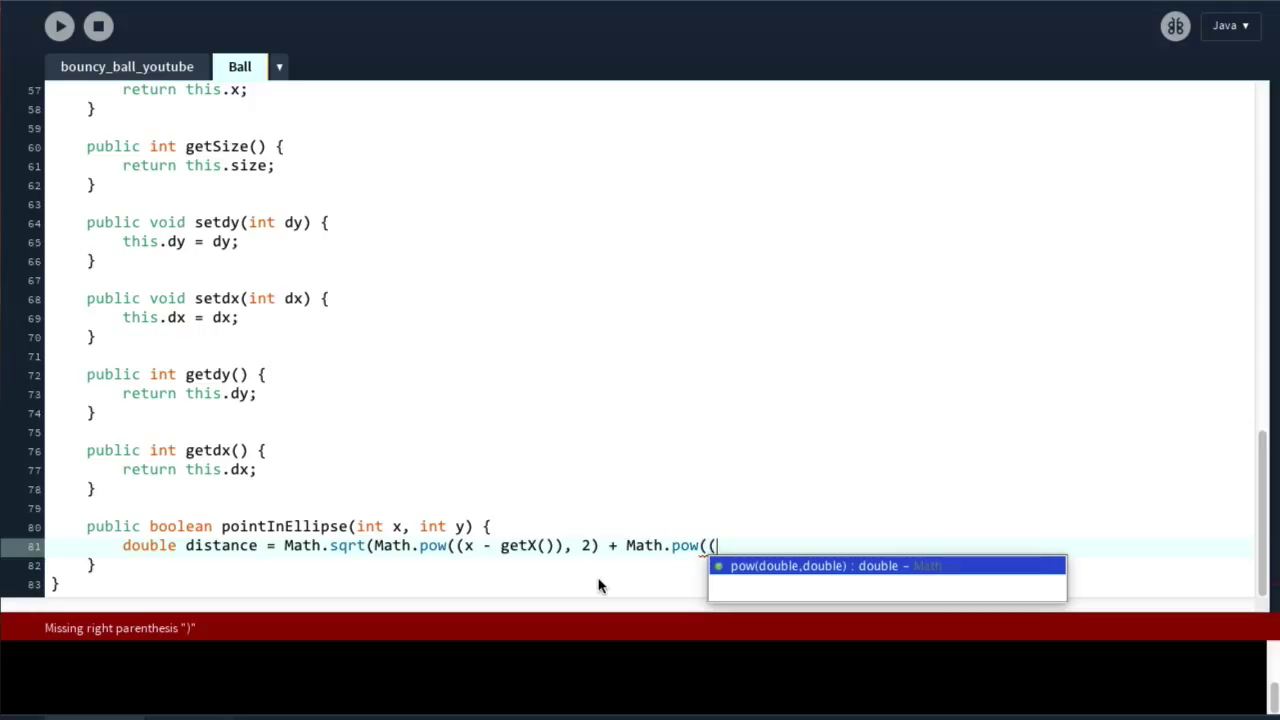
type("y - getY")
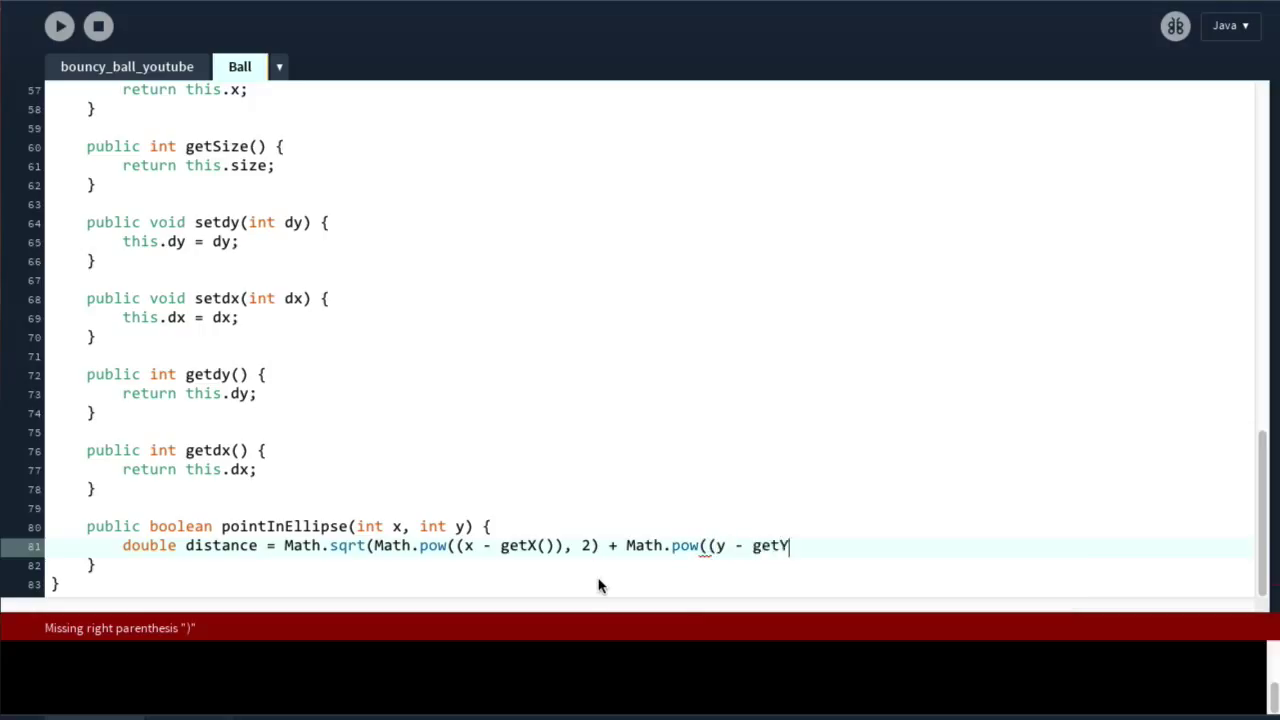
type("()), 2));")
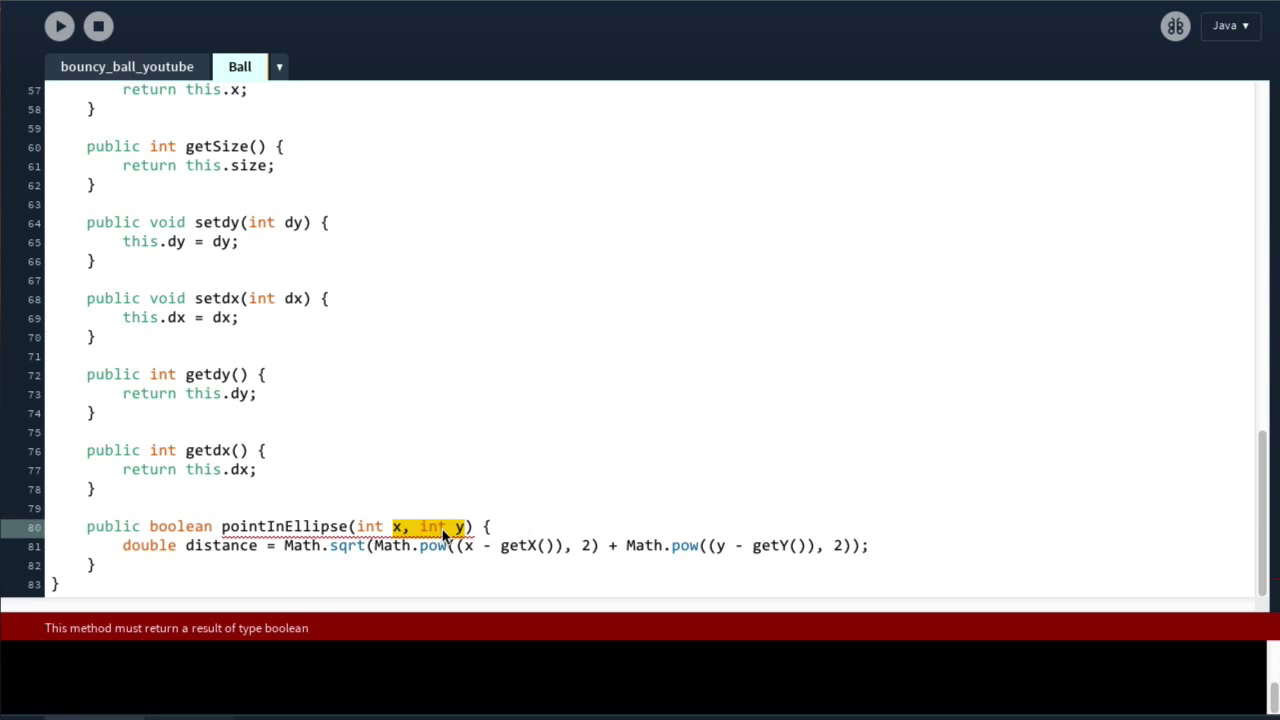
mouse_move(505, 560)
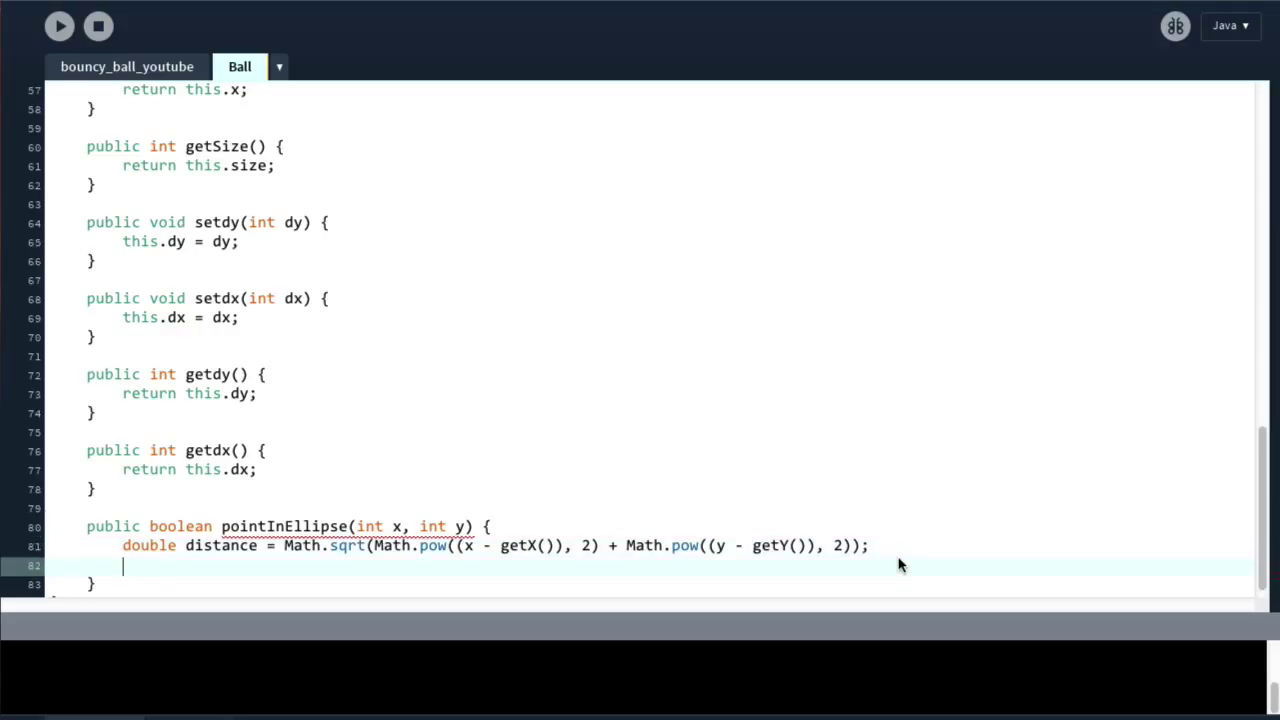
Step: Add if(distance < getSize()/2) { return true; } followed by return false;
type("if(")
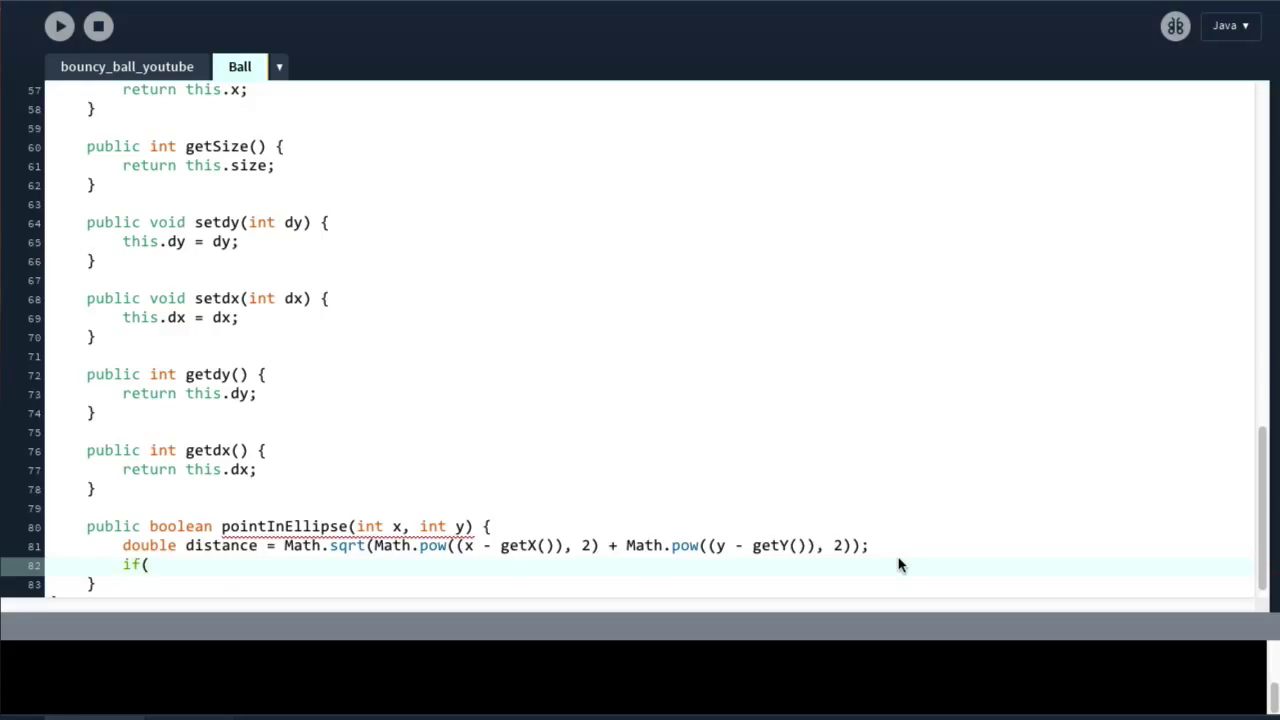
type("distance <")
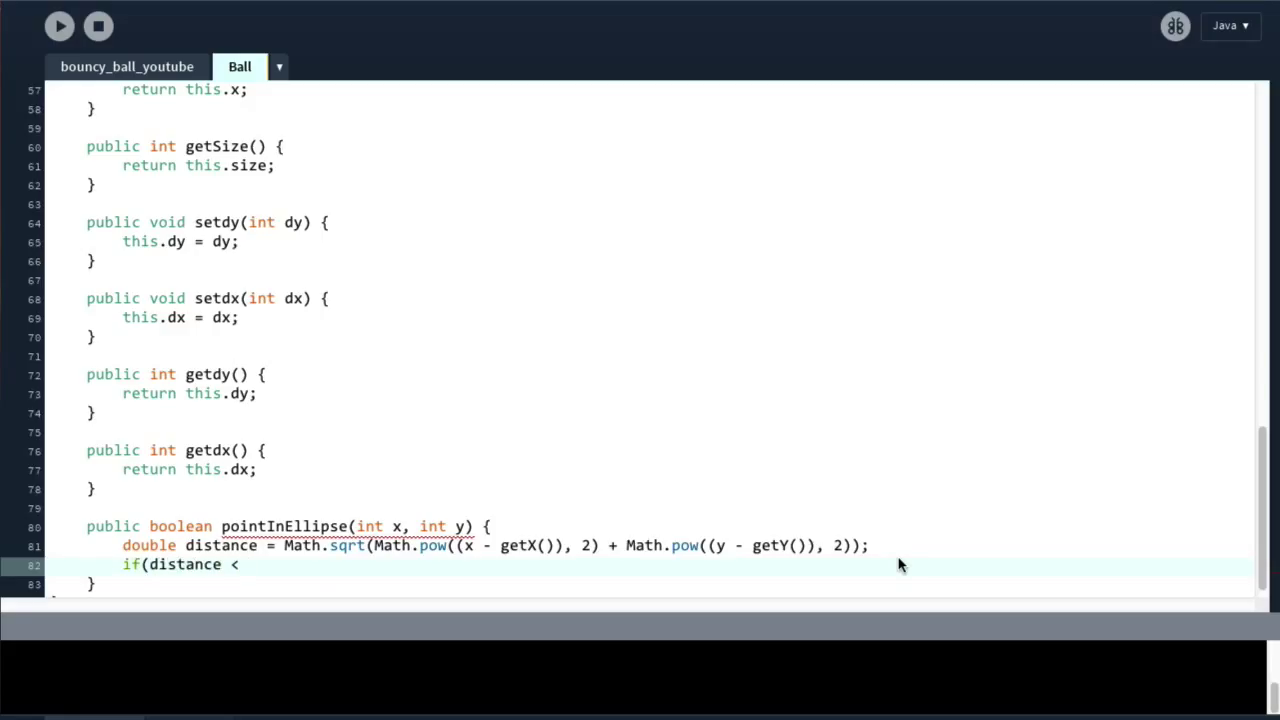
type("getSize()/2) {")
type("return false;")
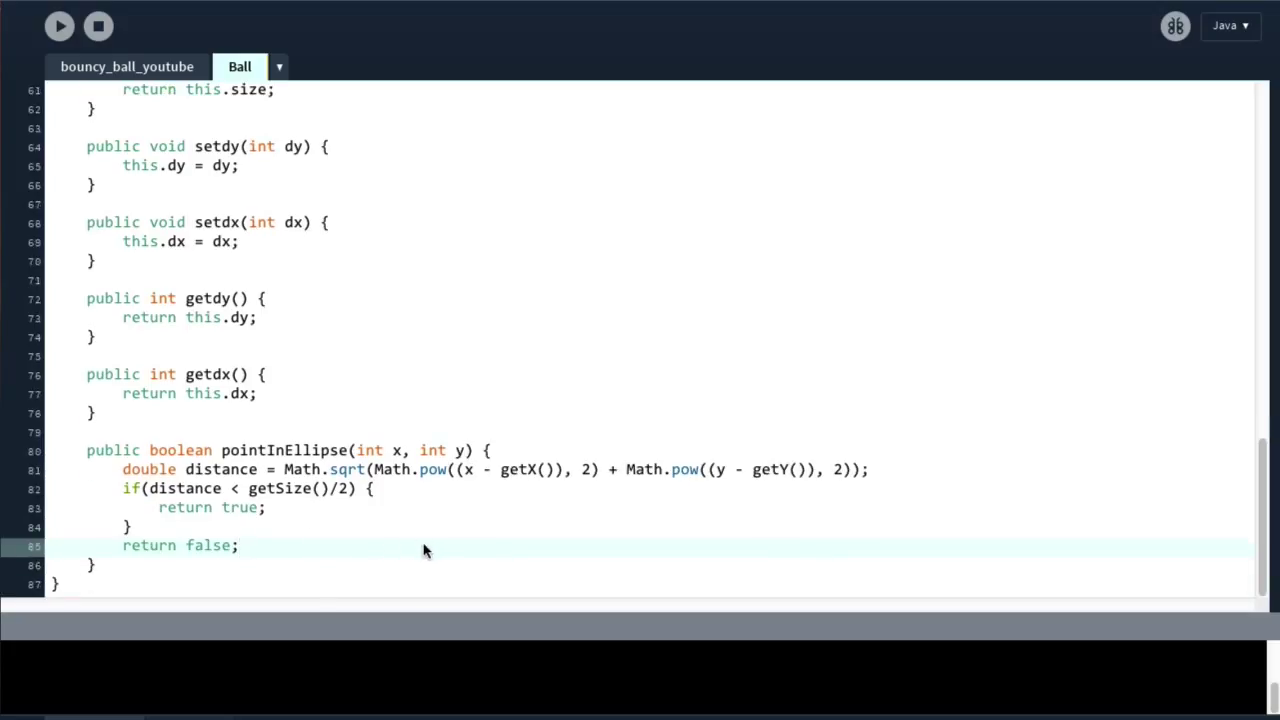
mouse_move(340, 463)
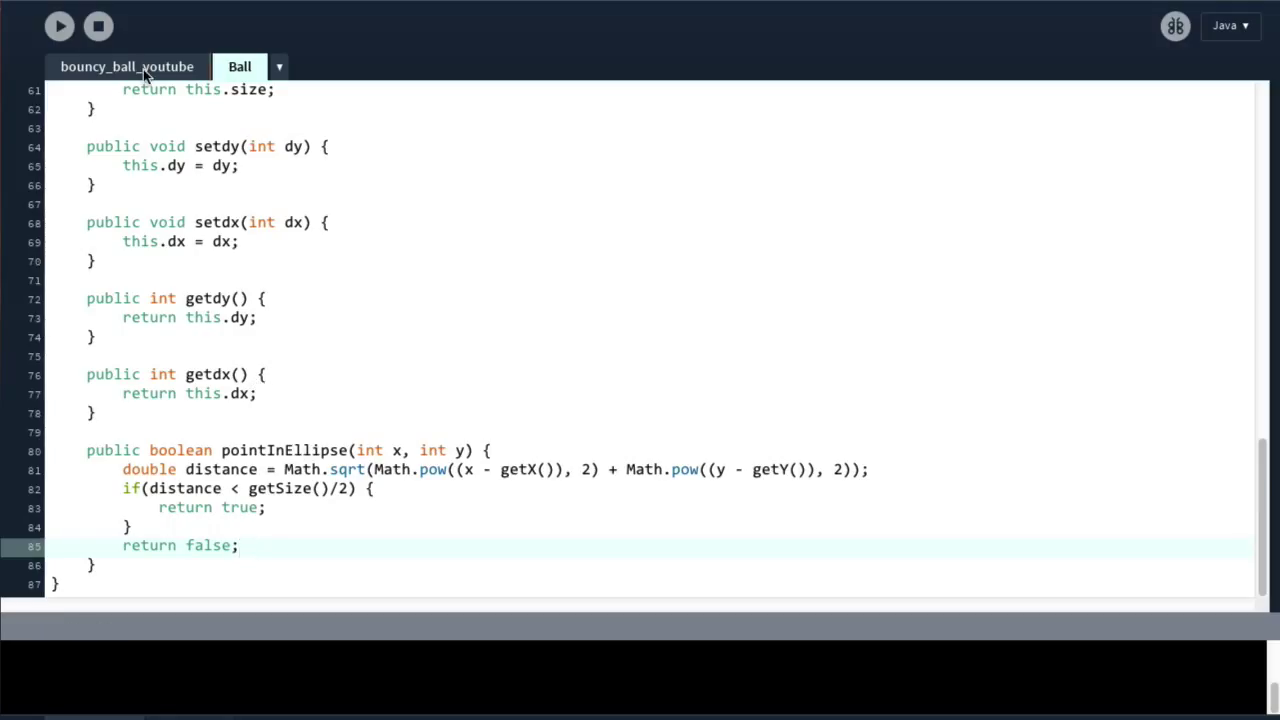
Step: In the main sketch, add void mousePressed() with a for loop over balls.length
left_click(127, 66)
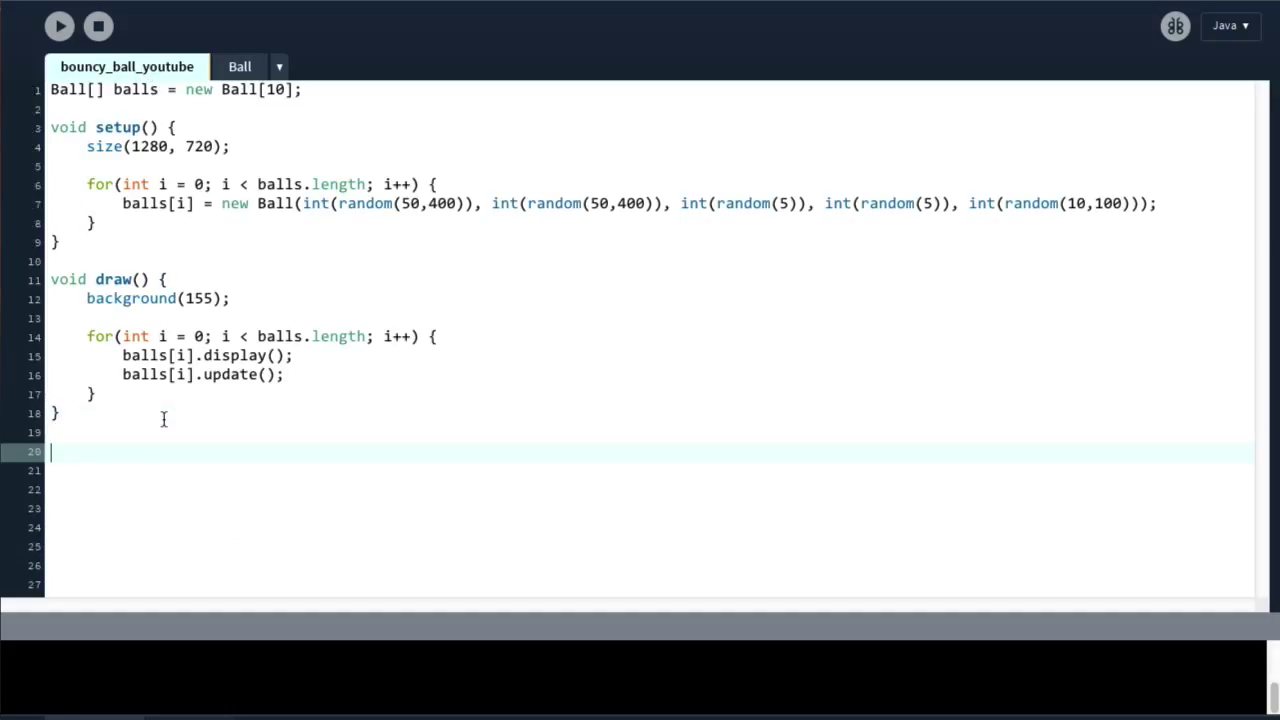
type("void")
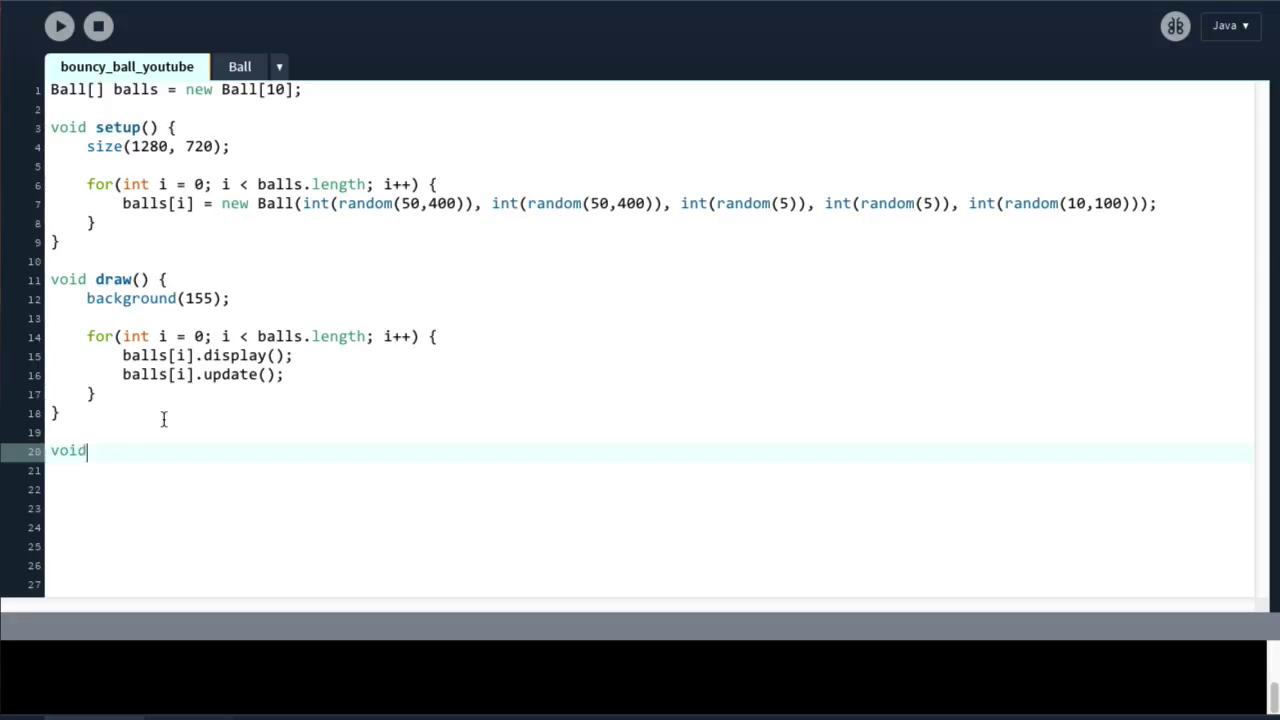
type("mousePressed")
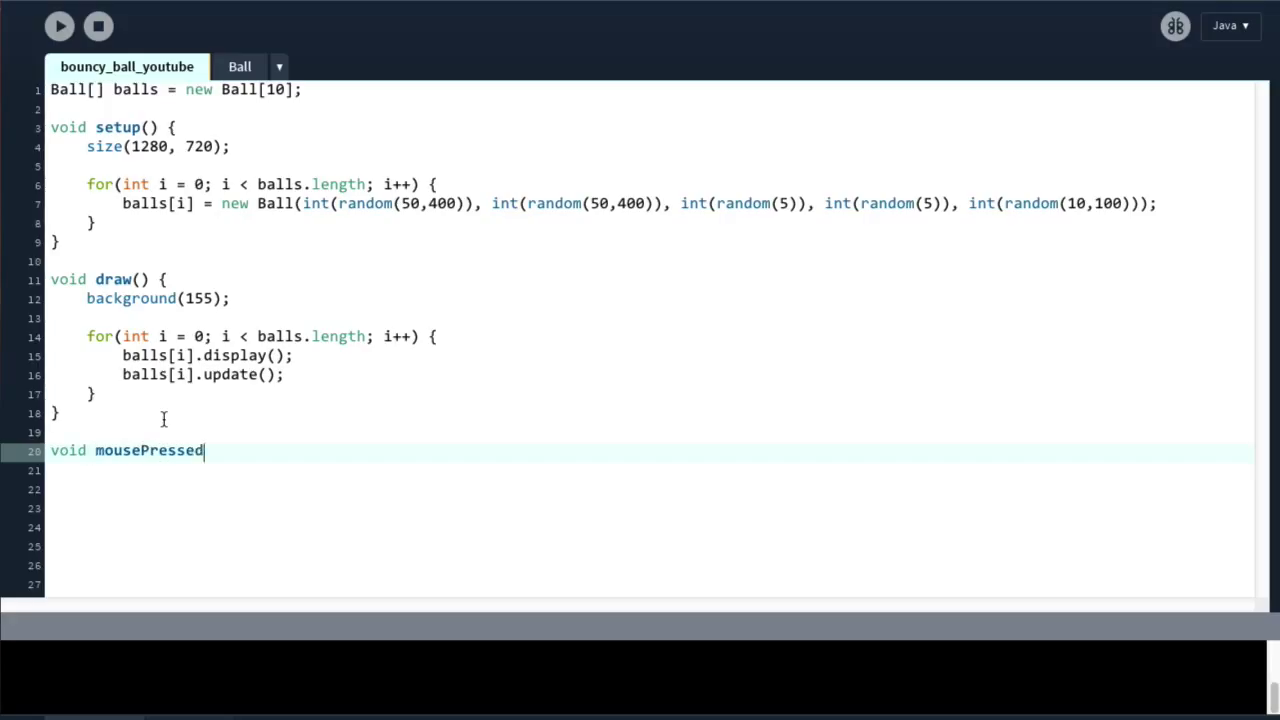
type("() {")
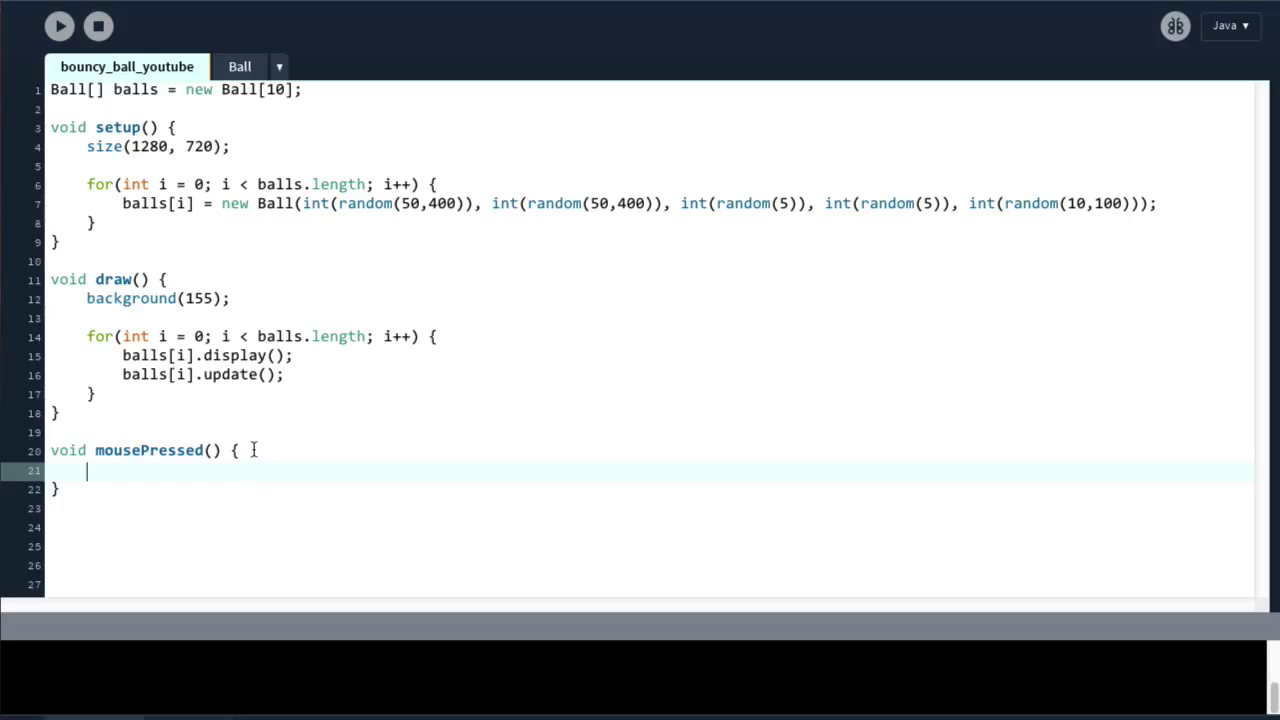
mouse_move(166, 481)
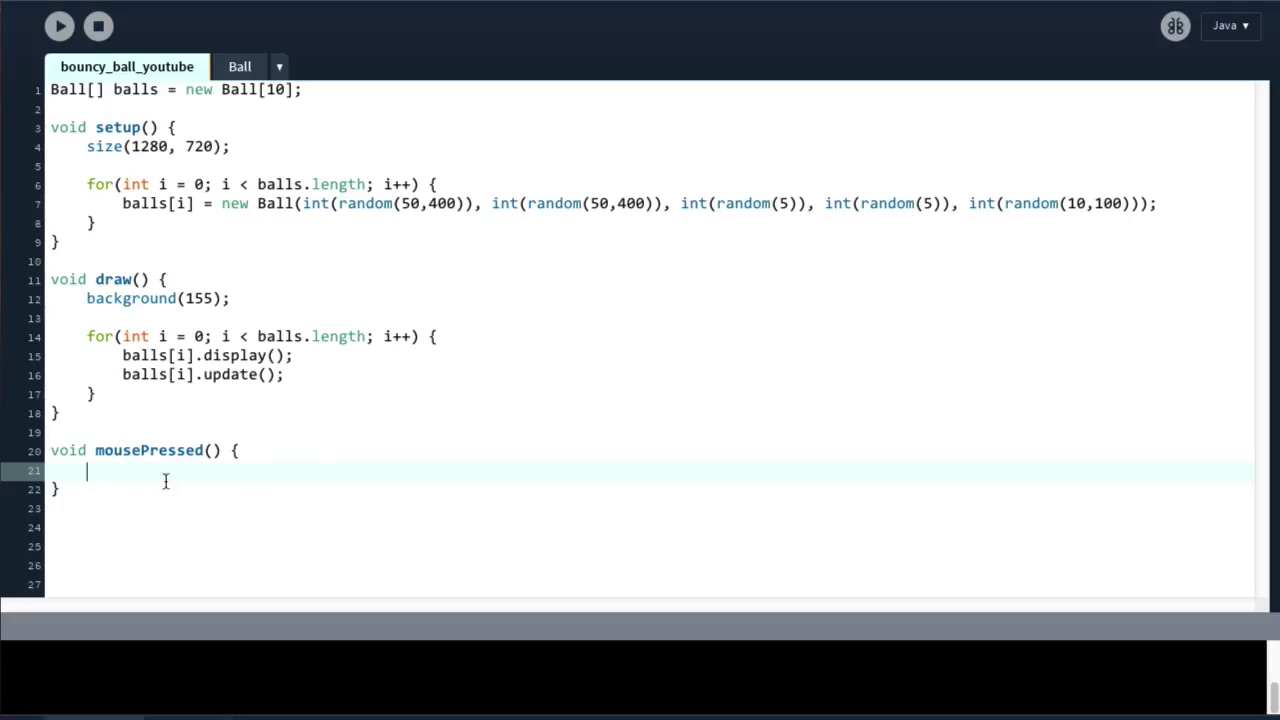
mouse_move(250, 460)
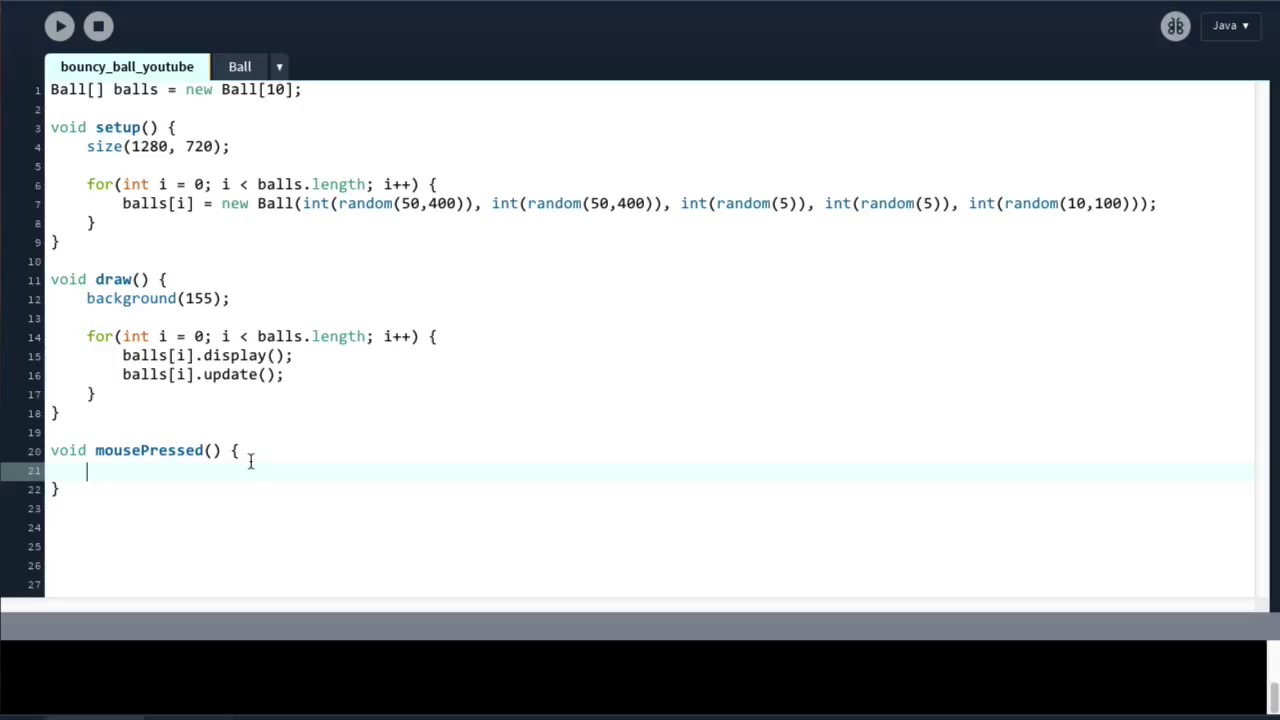
mouse_move(78, 490)
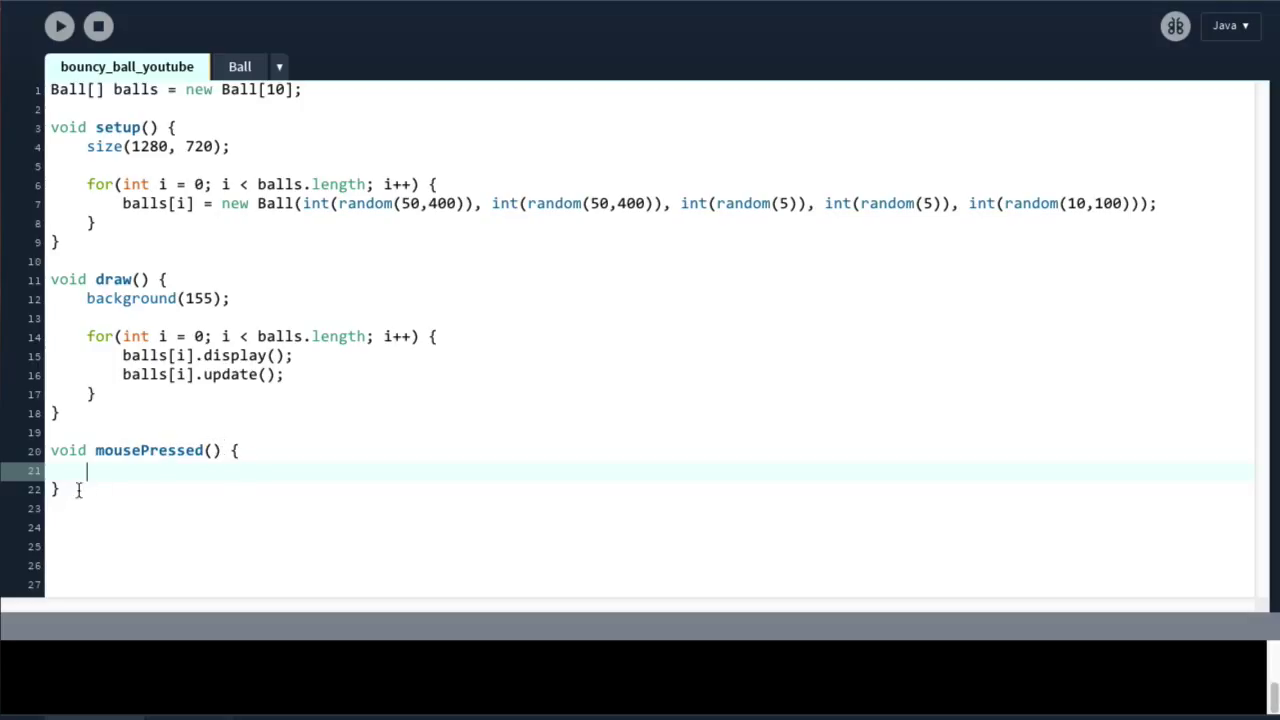
mouse_move(145, 461)
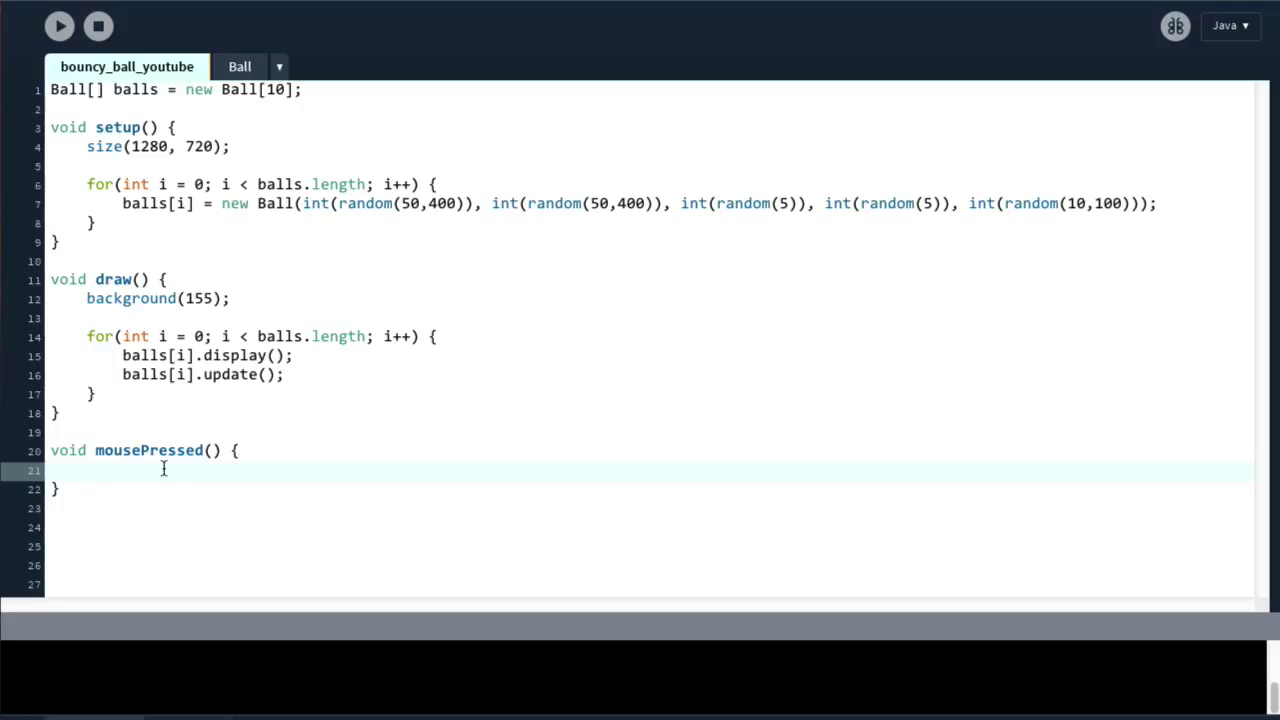
type("for(")
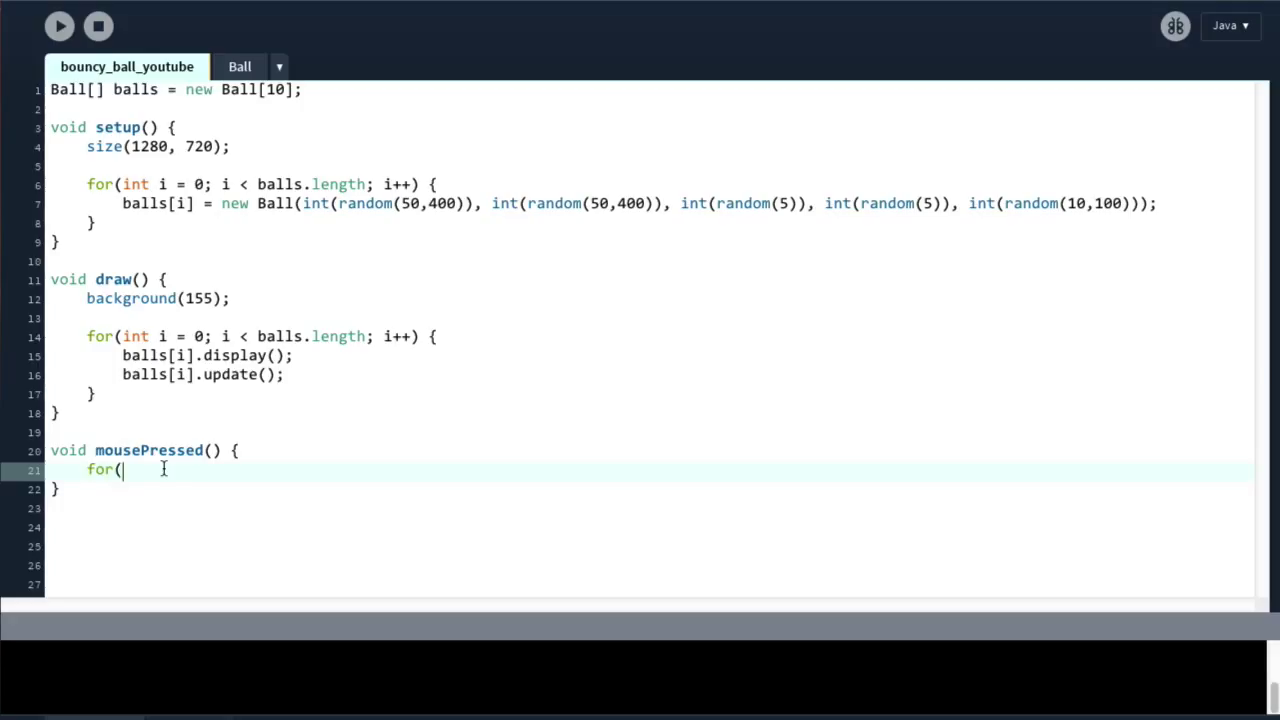
type("int i = 0; i")
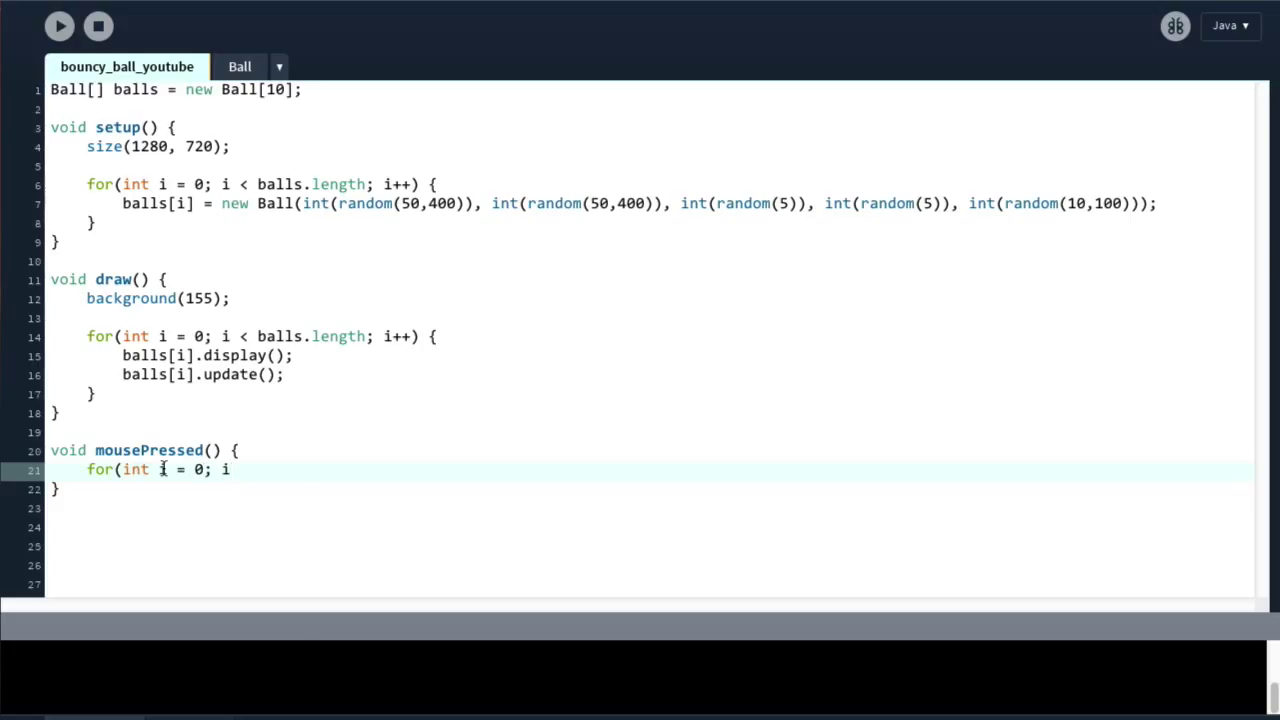
type("< balls.length;")
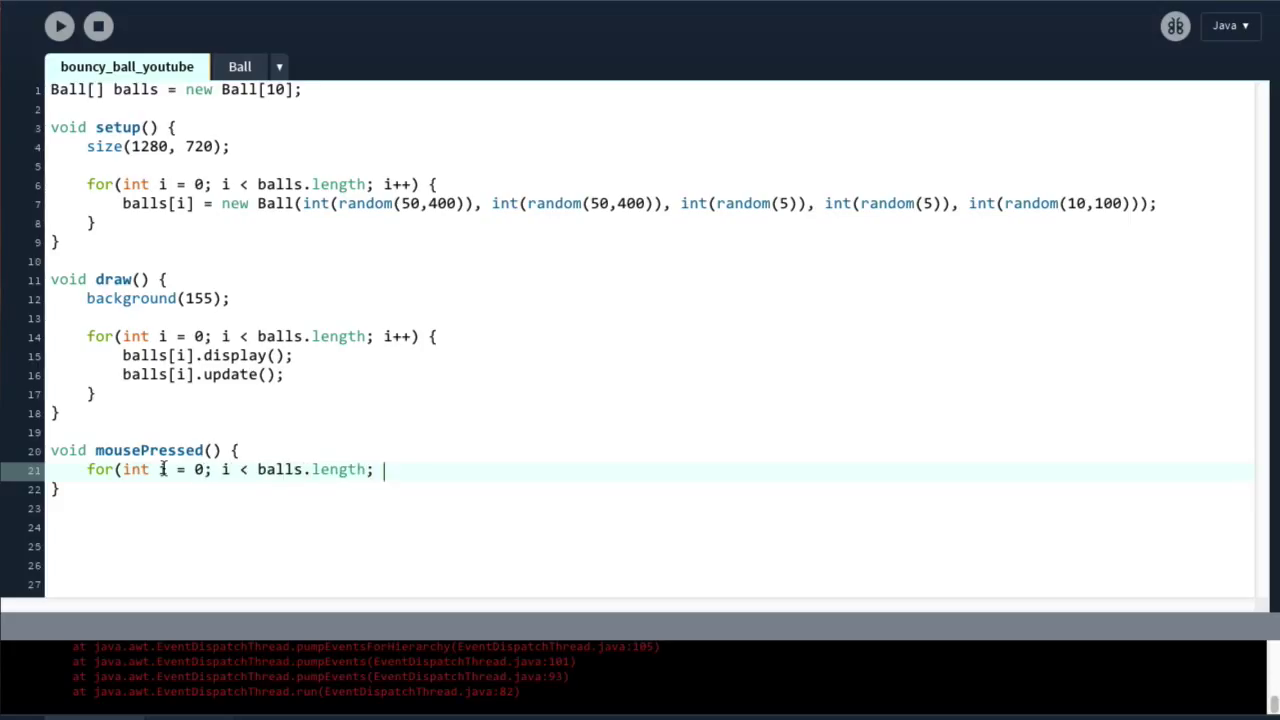
type("i++) {")
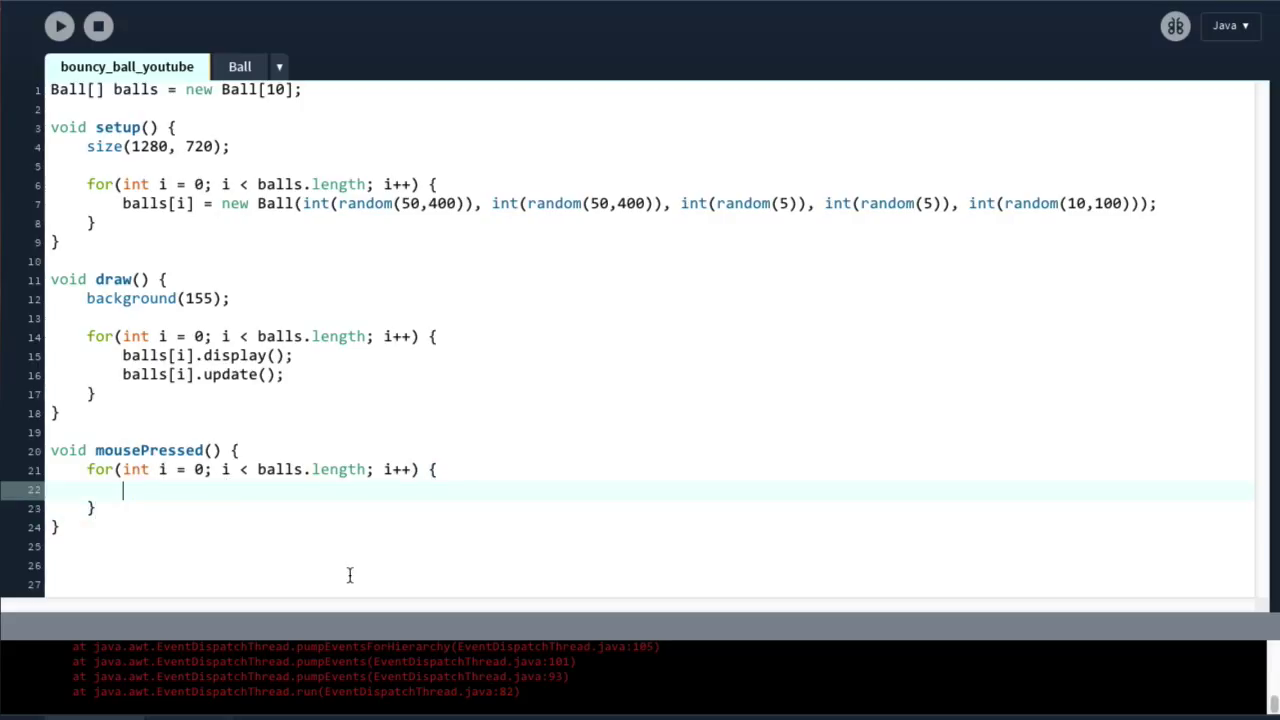
Step: Inside the loop, call balls[i].changeColor() when balls[i].pointInEllipse(mouseX, mouseY) is true
type("if(")
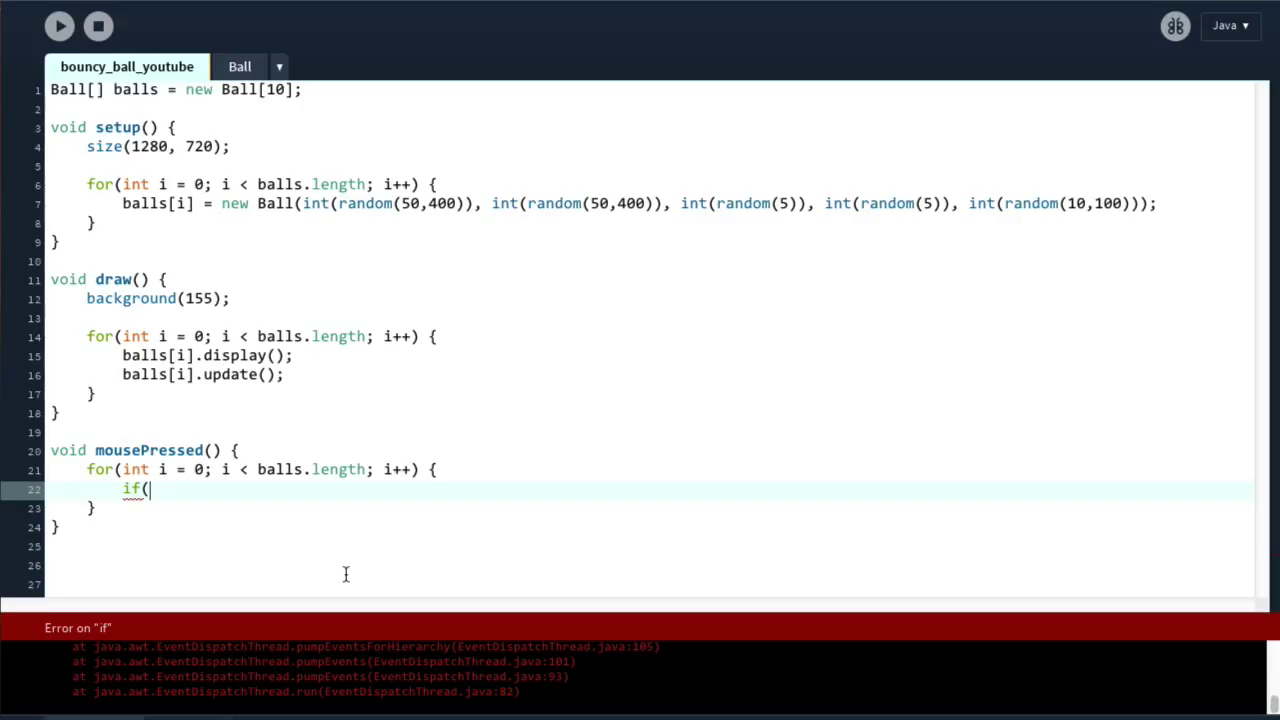
type("balls[i].")
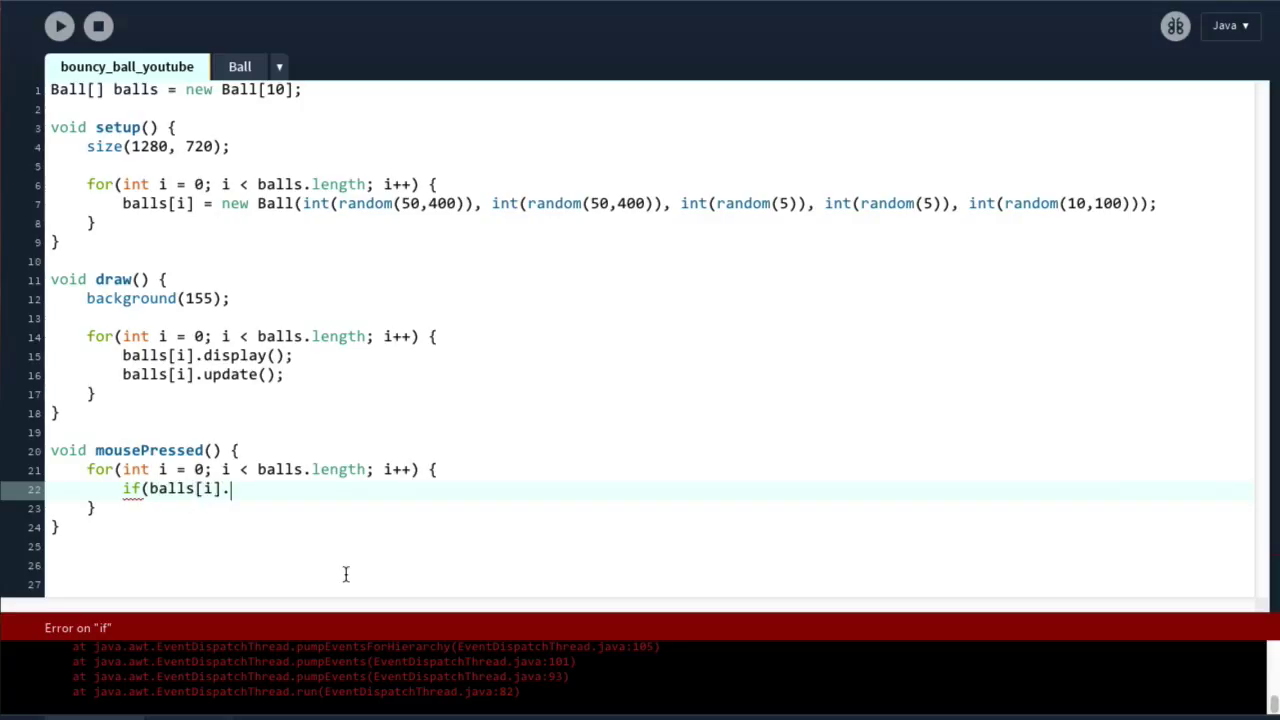
type("point")
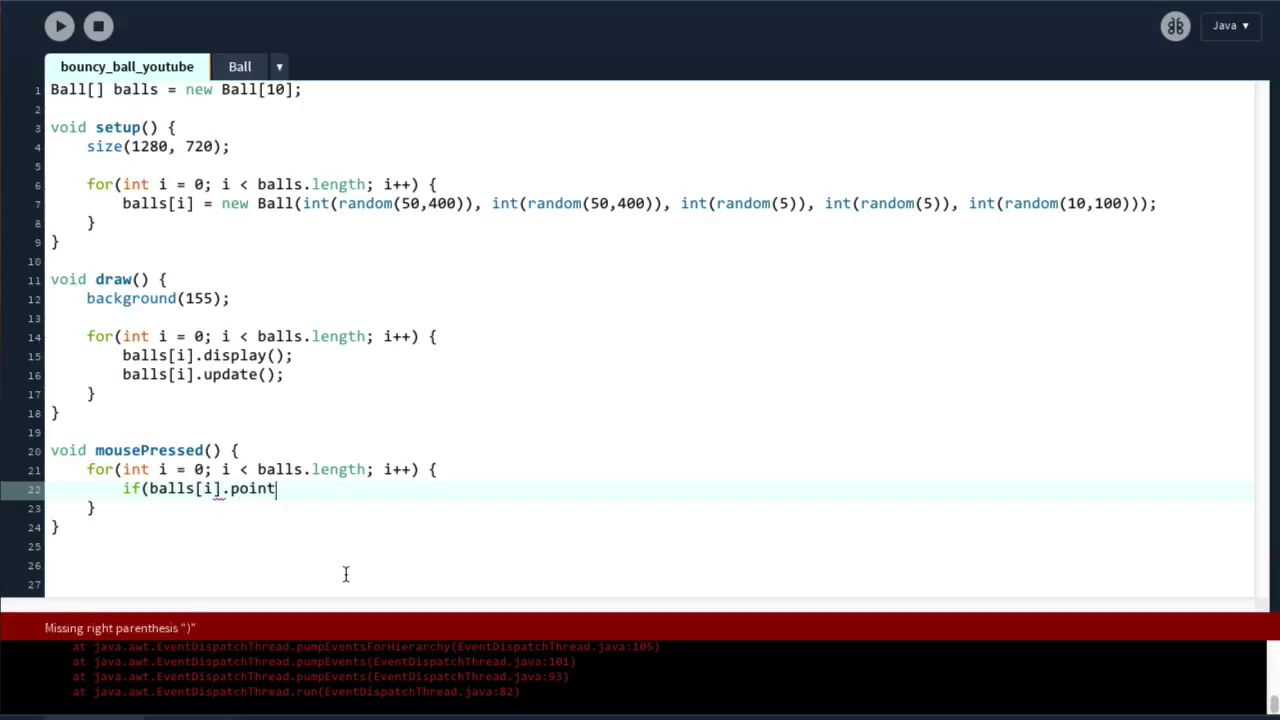
type("InEllipse(mouse")
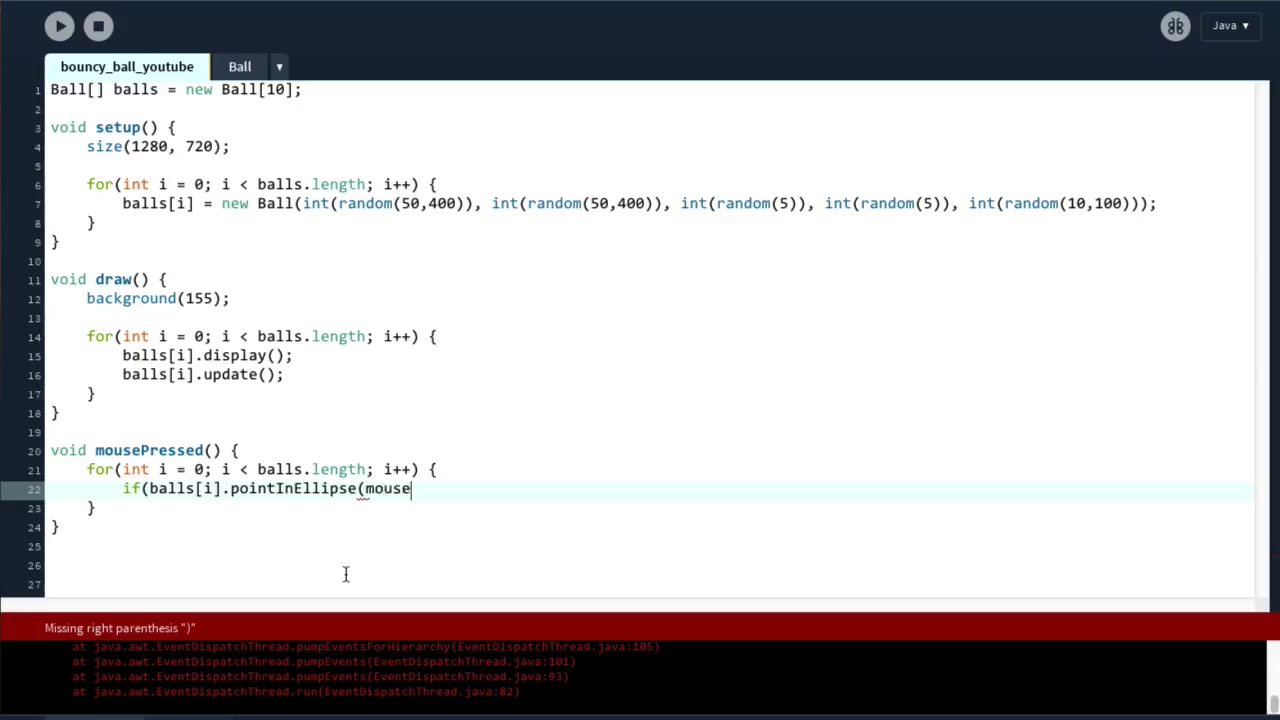
type("X, m")
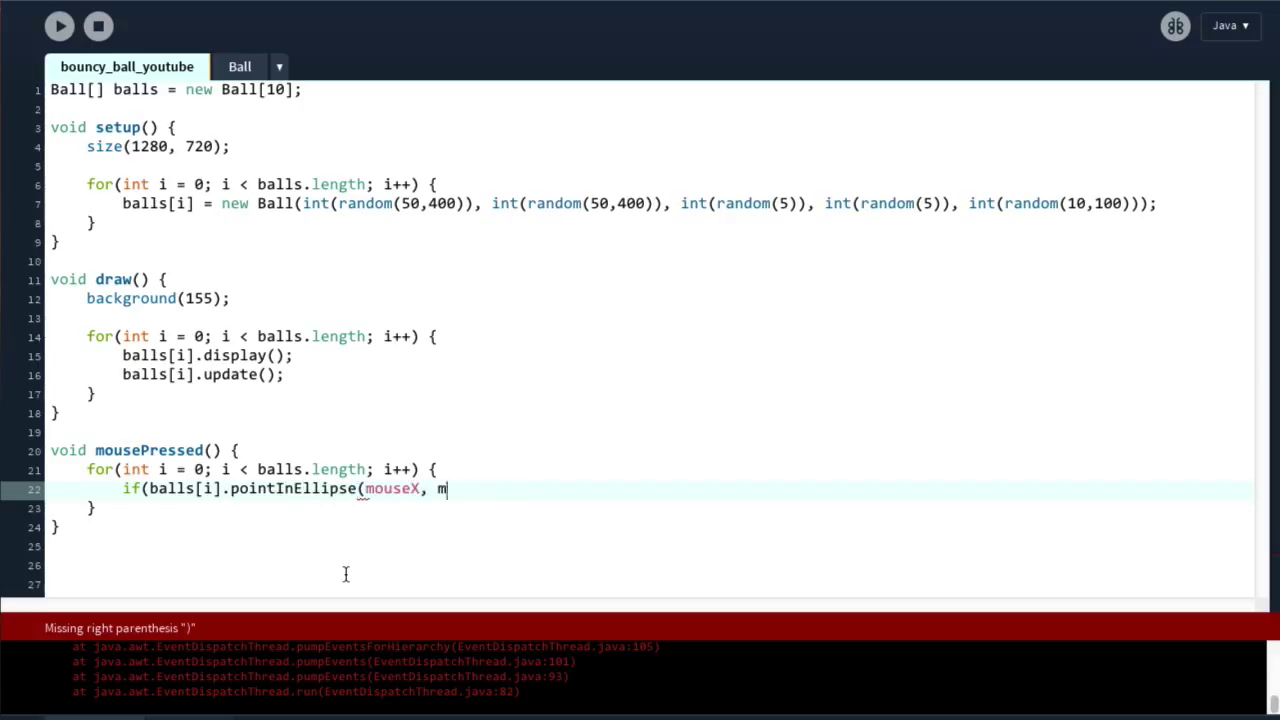
type("ouseY)) {")
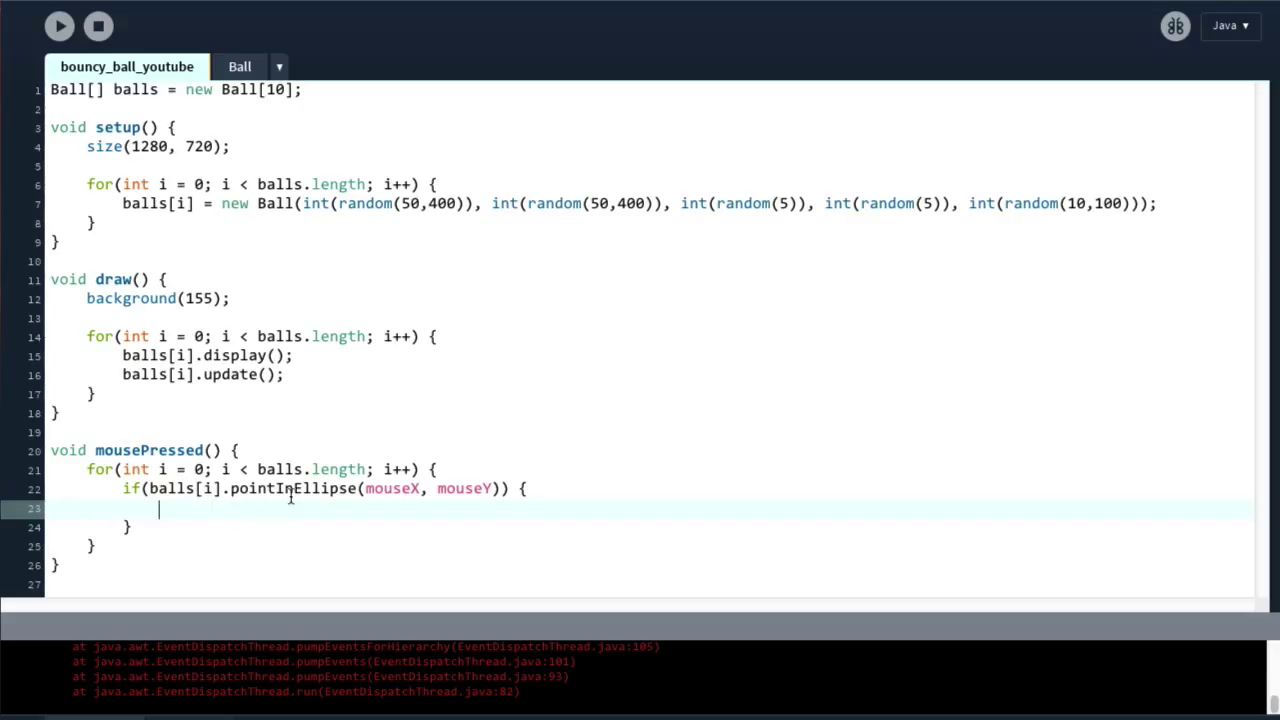
type("balls[i]")
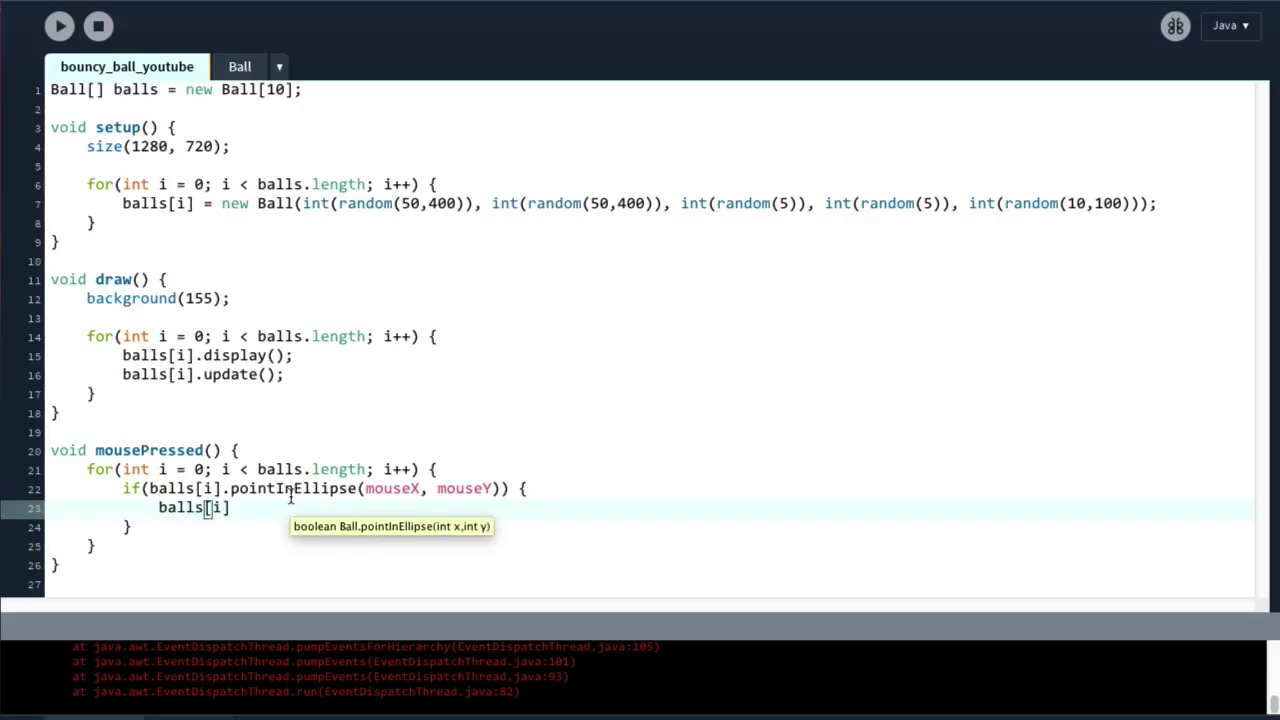
type(".")
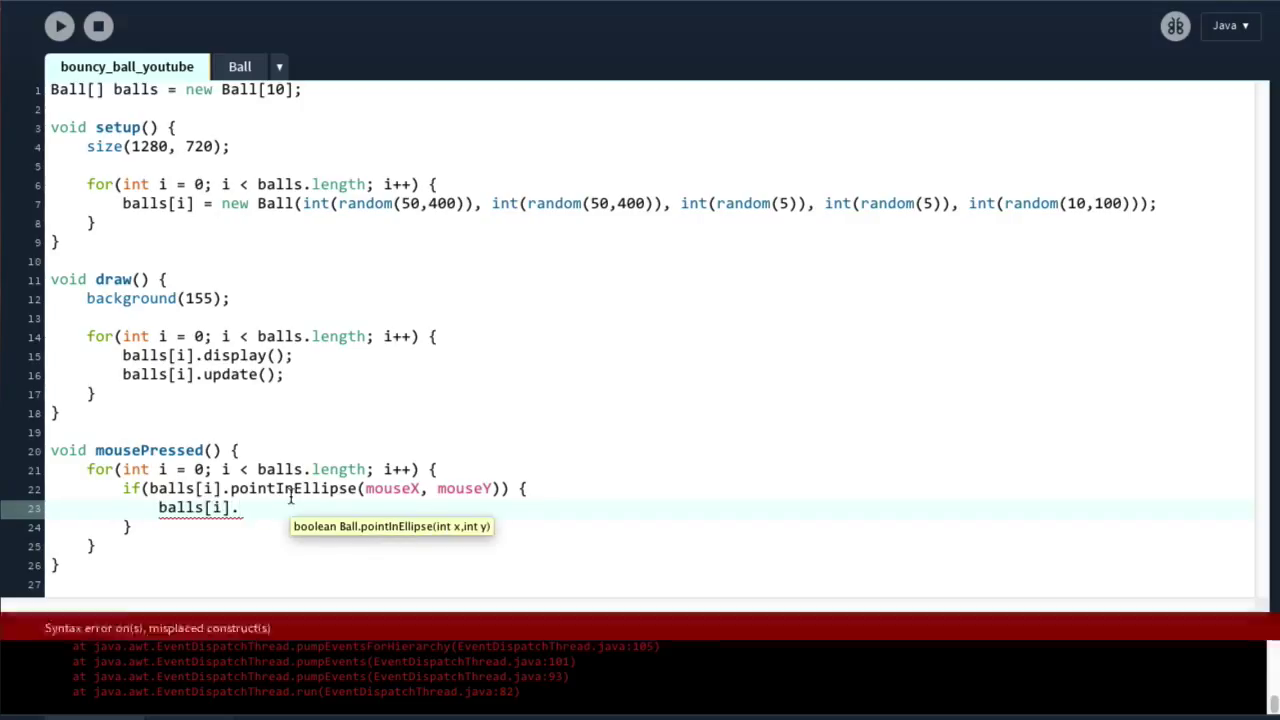
type("changeColor()")
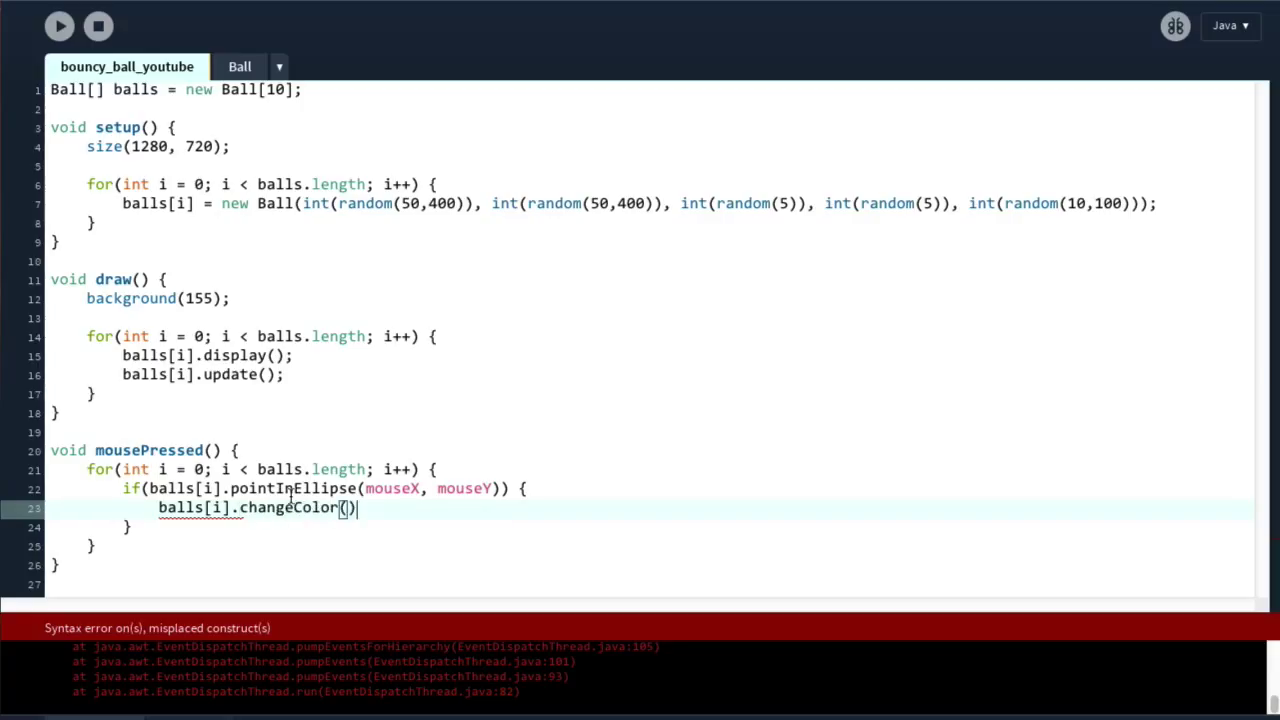
type(";")
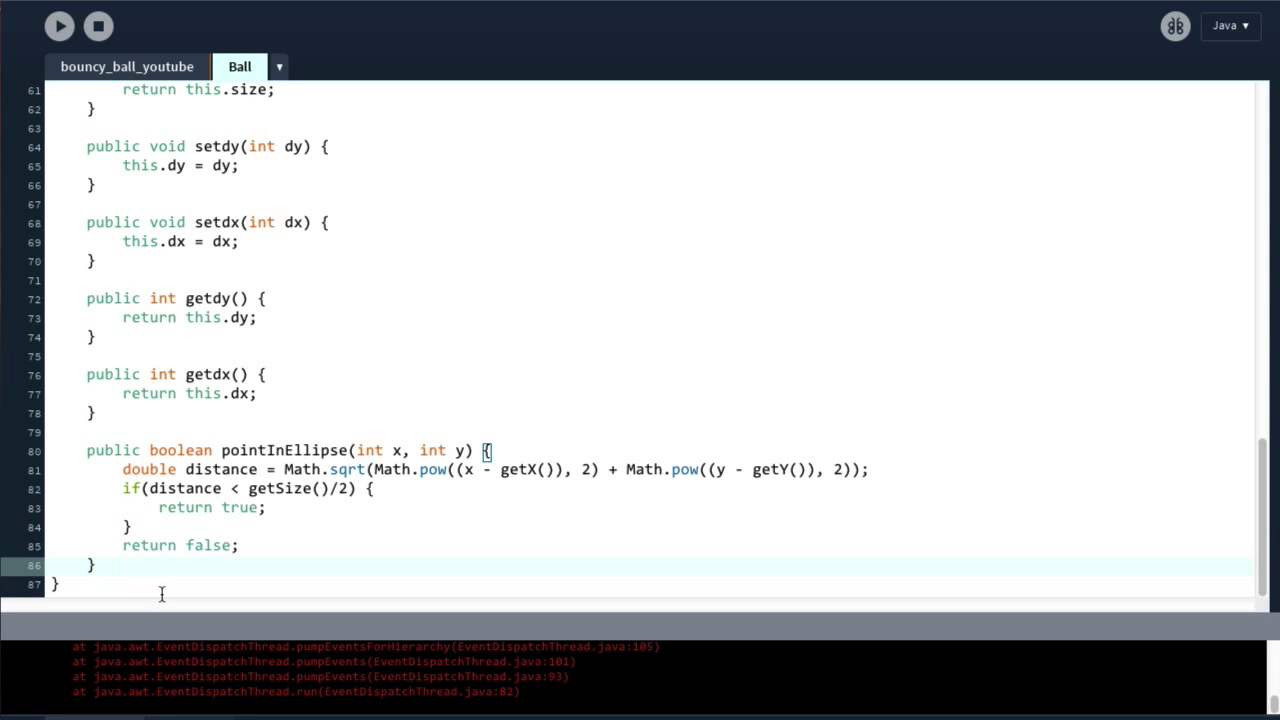
Step: Add public void changeColor() to Ball, starting with if (red(this.ballColor) == 255)
type("public void ch")
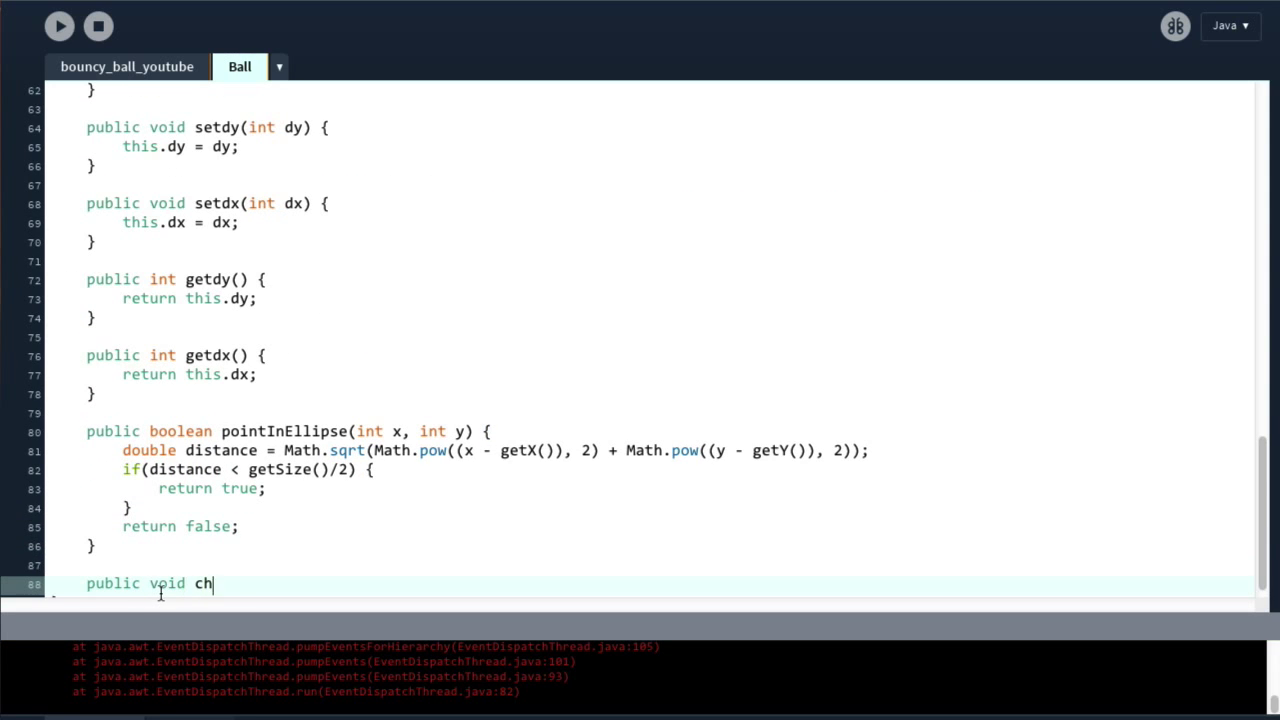
type("angeColor() {")
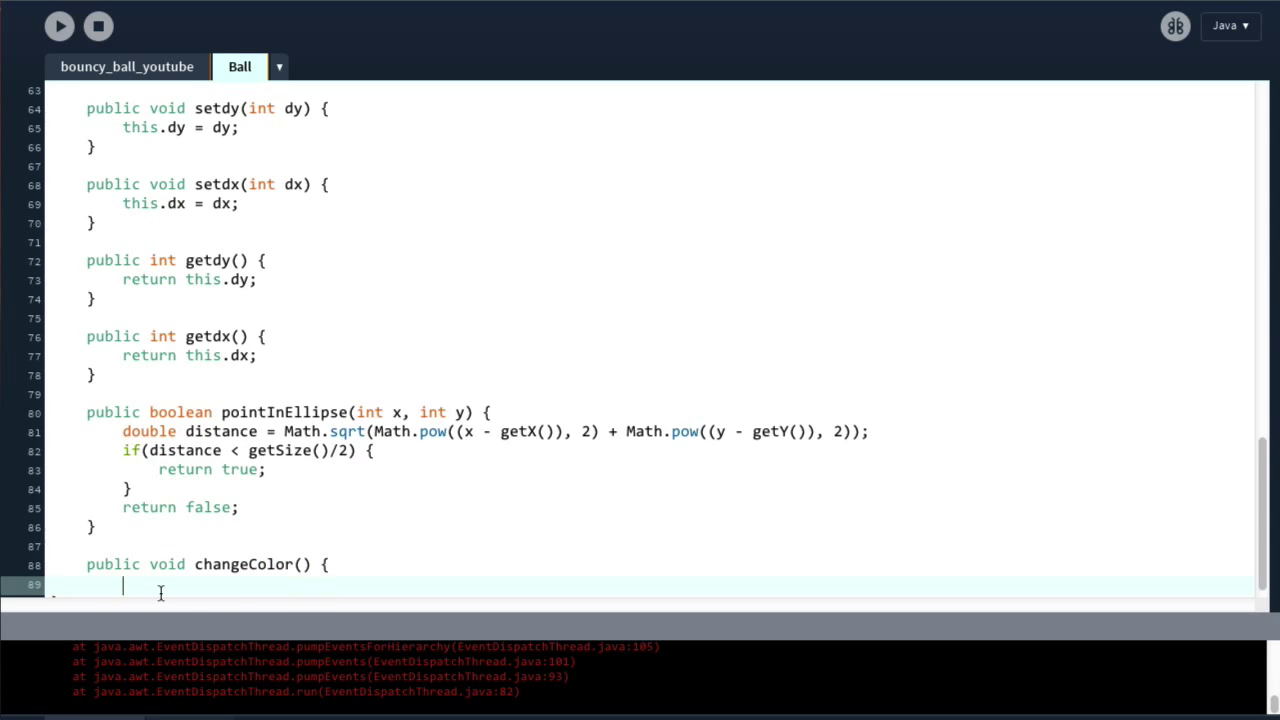
key("enter")
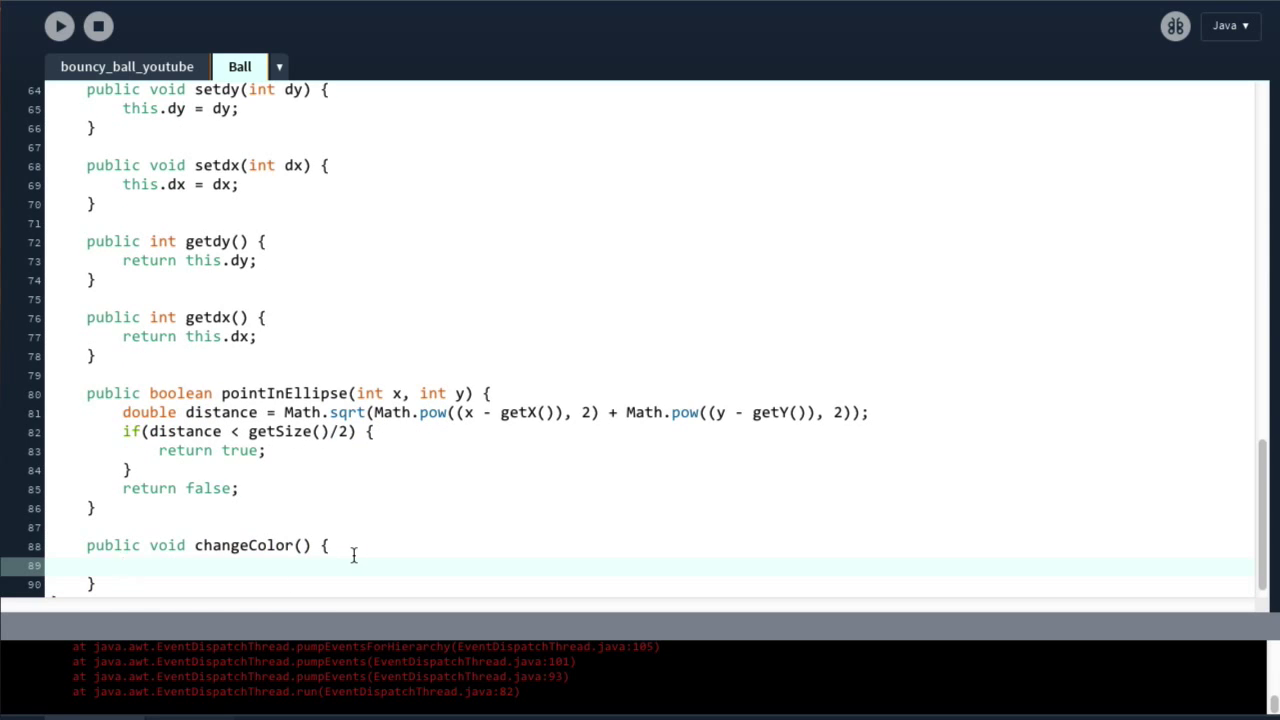
type("if")
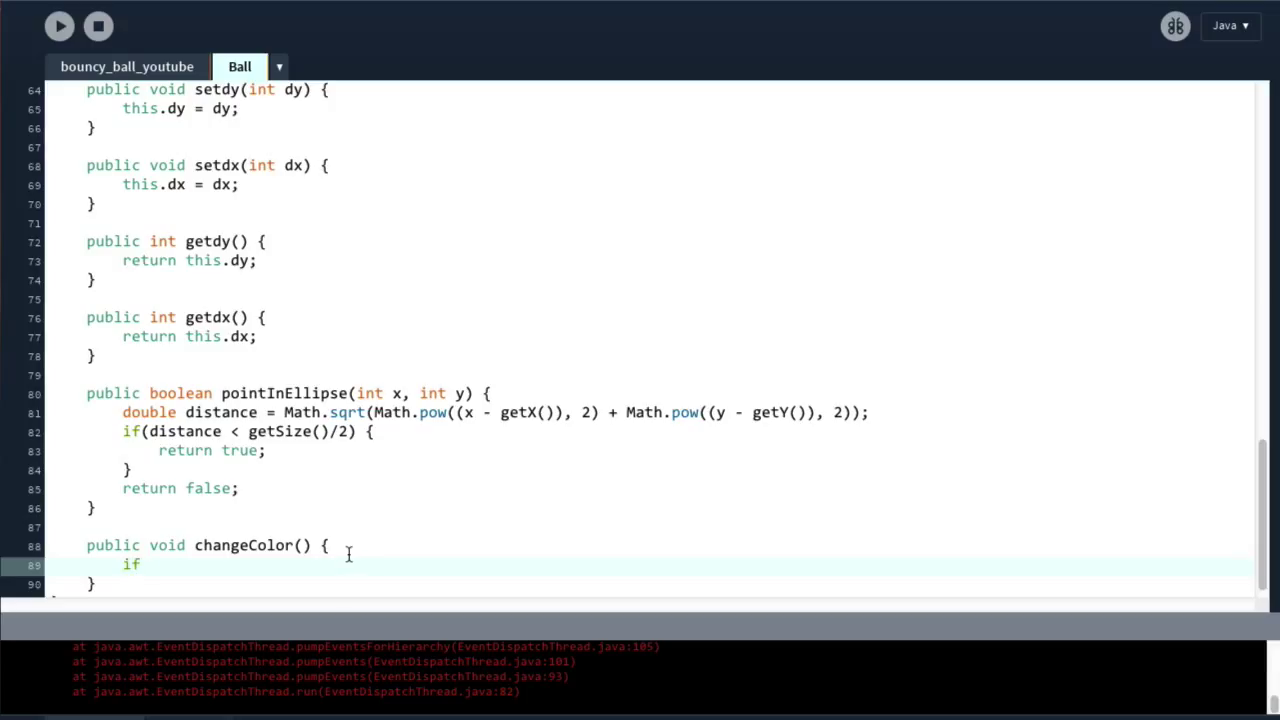
type("(")
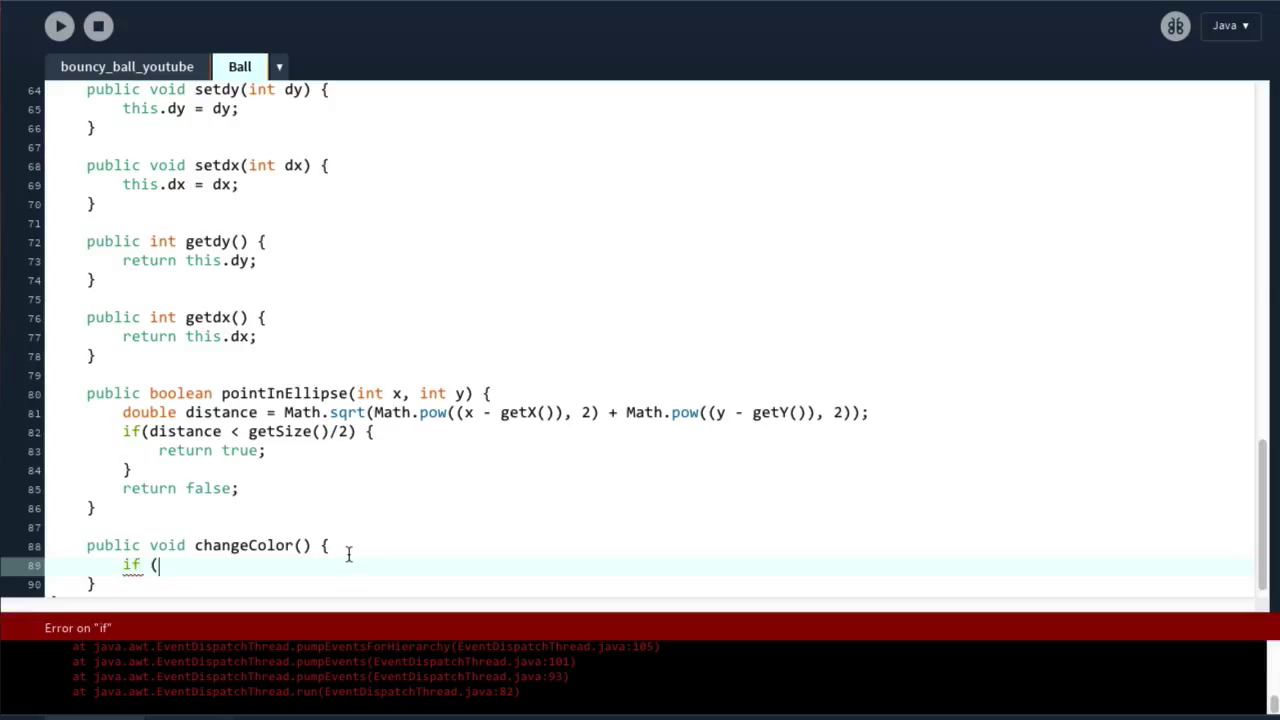
type("this.")
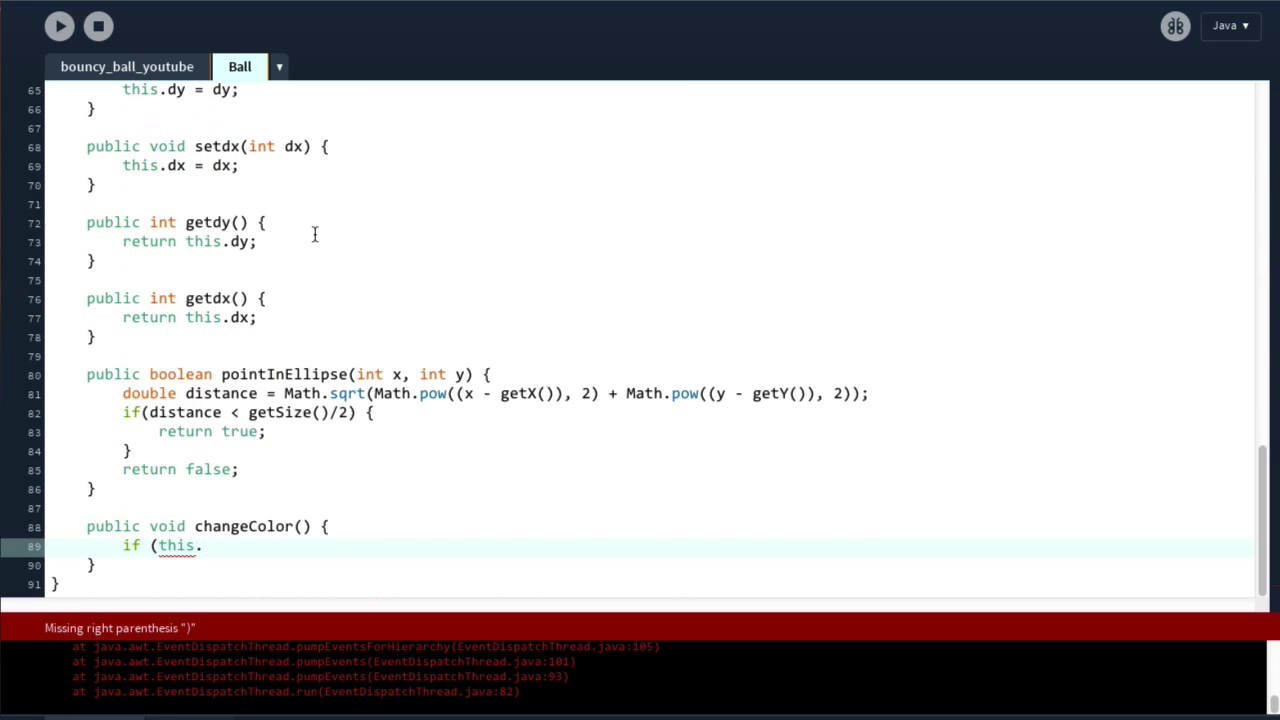
type("ballC")
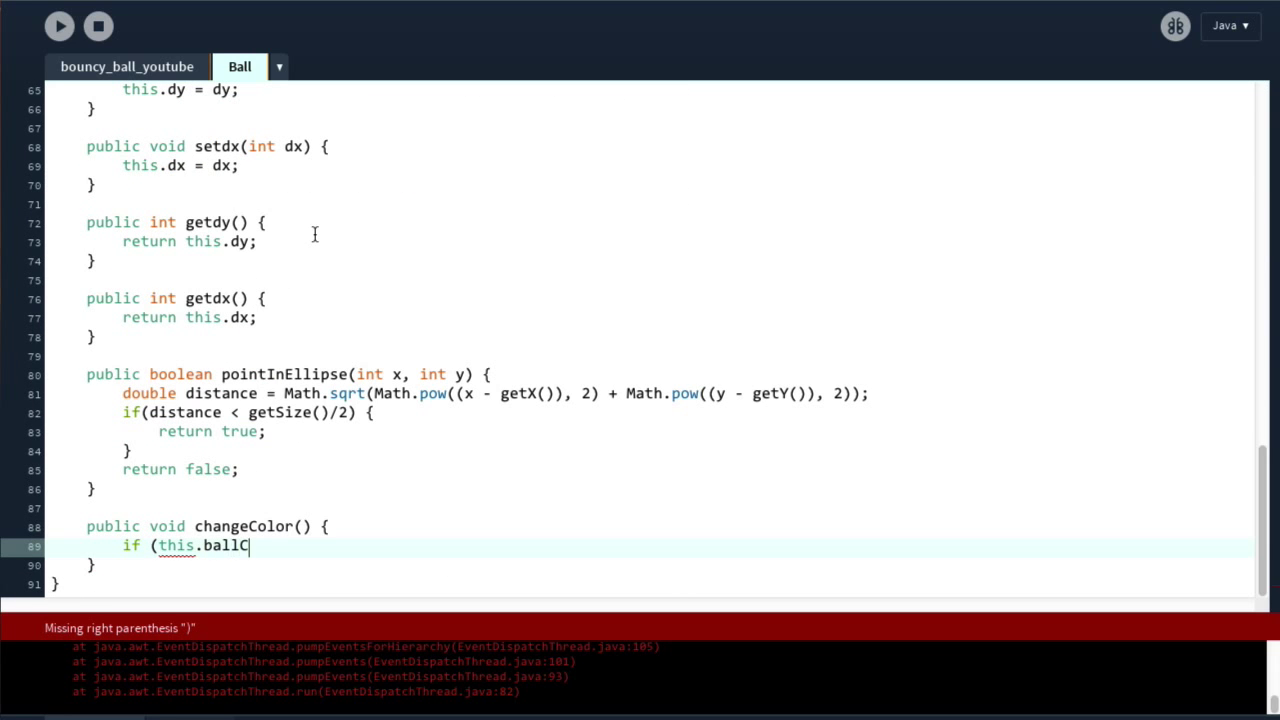
type("olor")
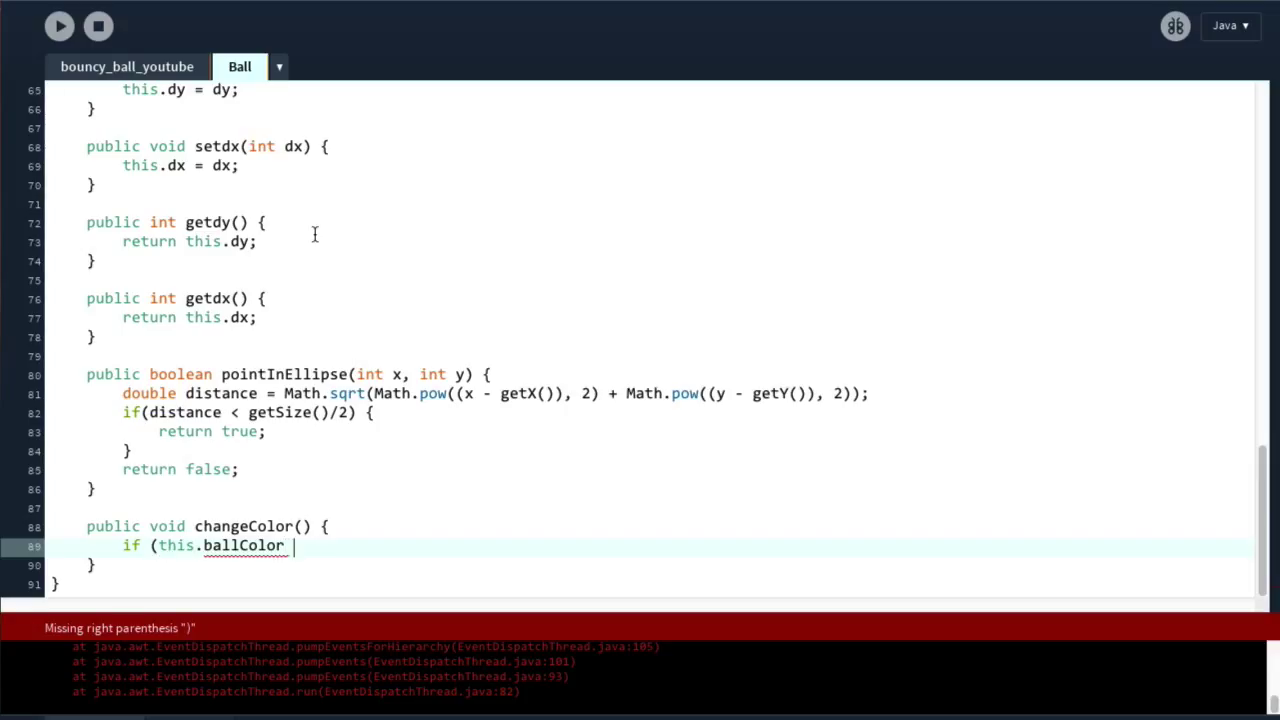
mouse_move(375, 555)
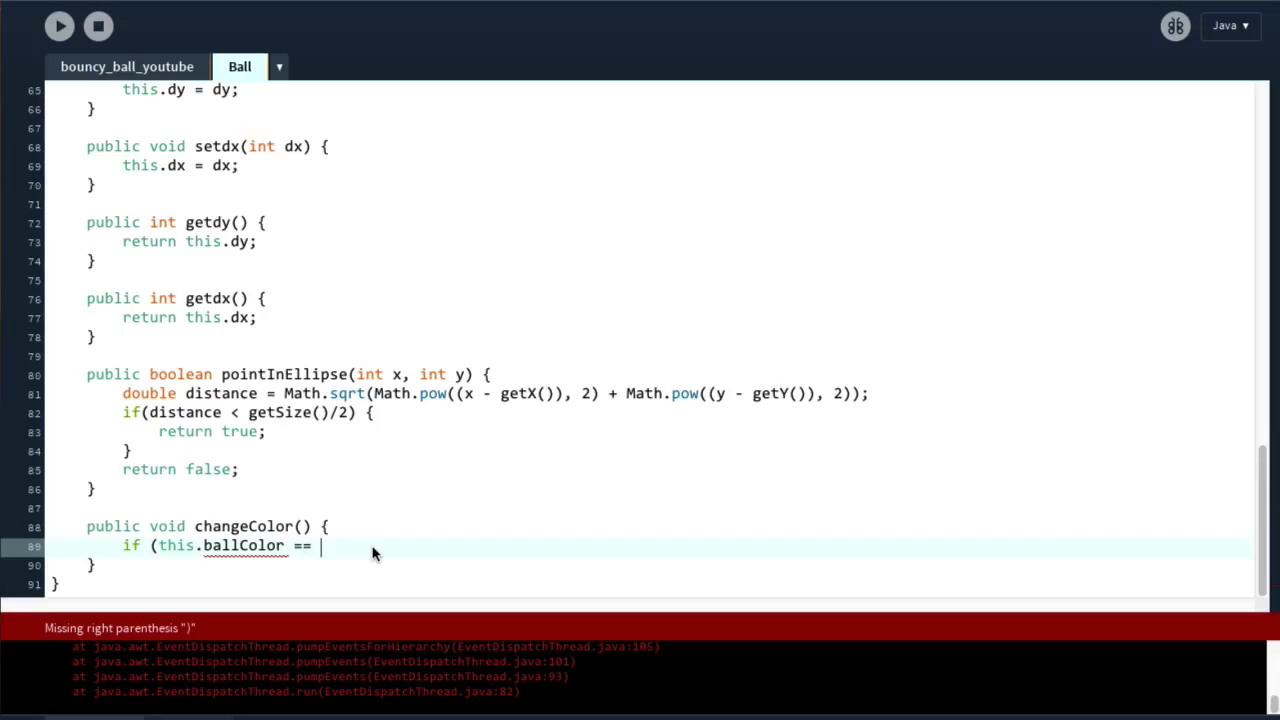
type("255)")
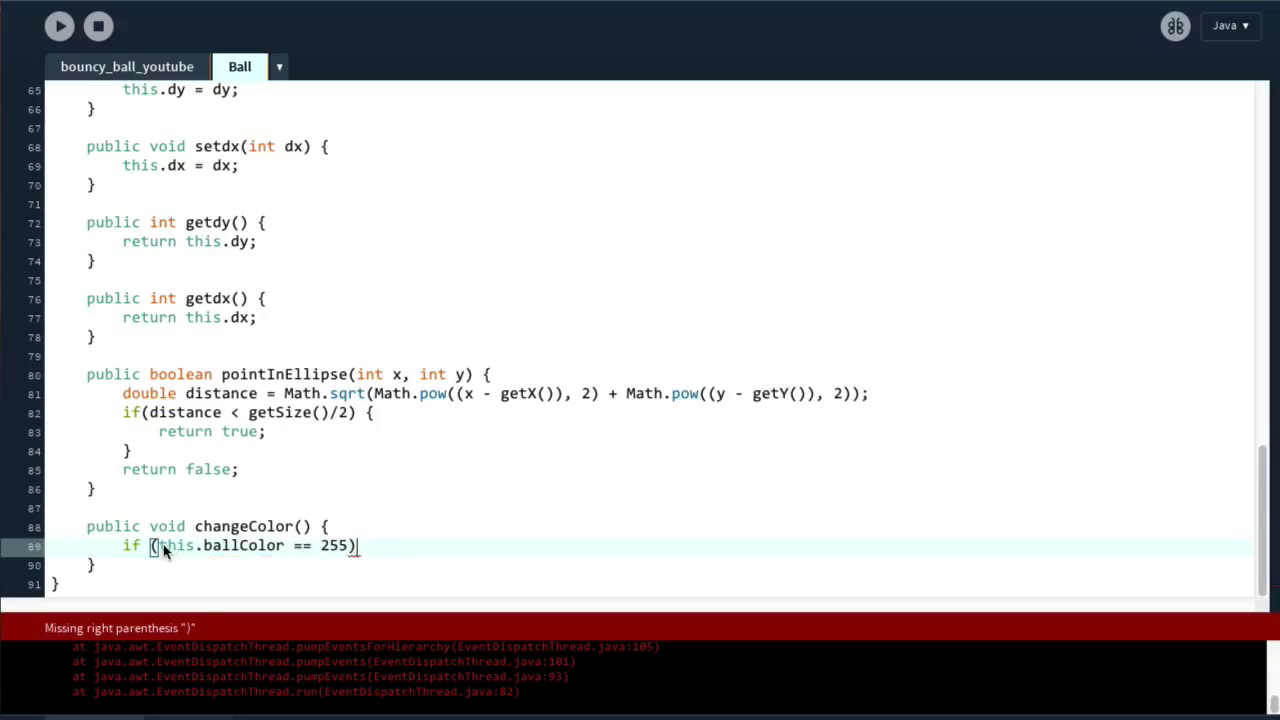
type("red(")
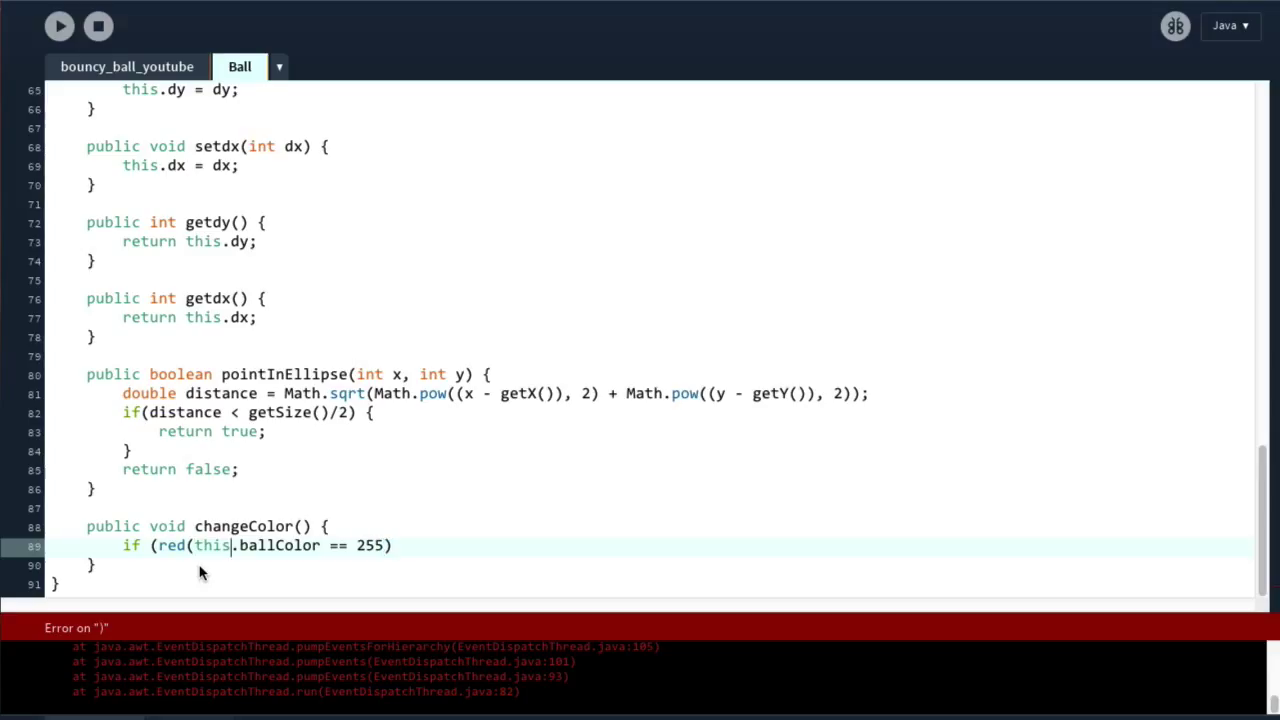
type("(")
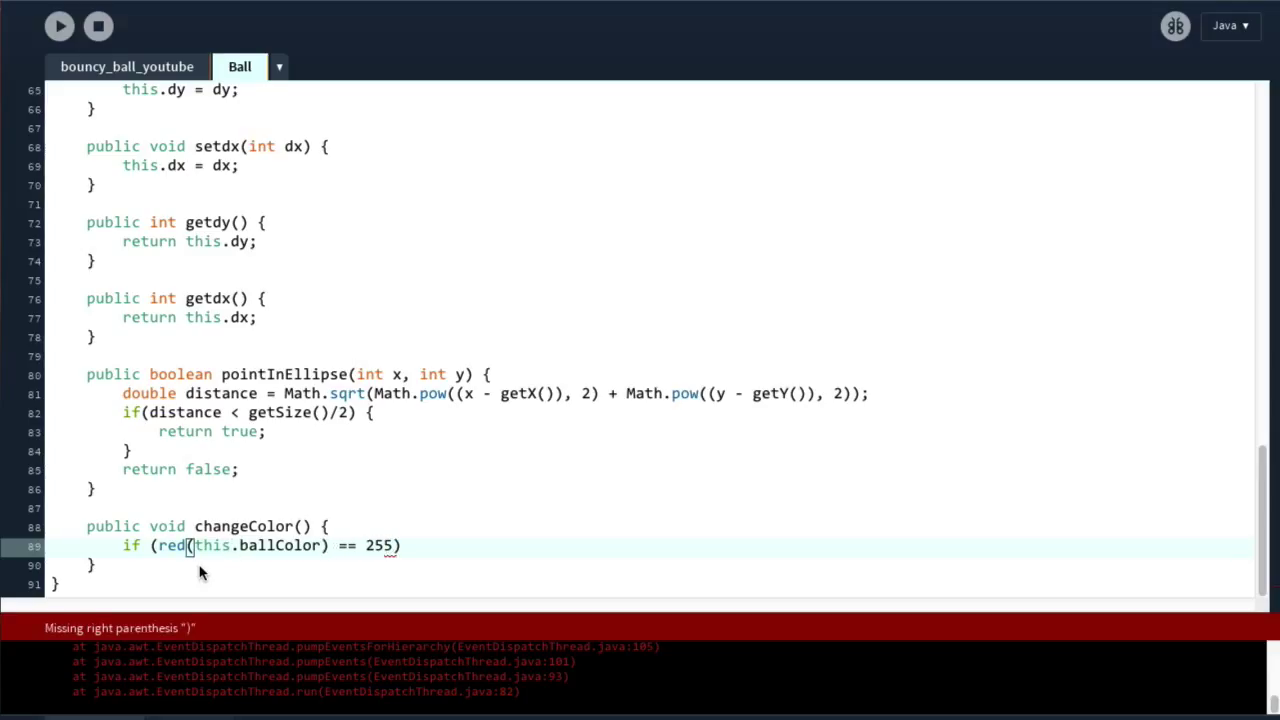
double_click(258, 546)
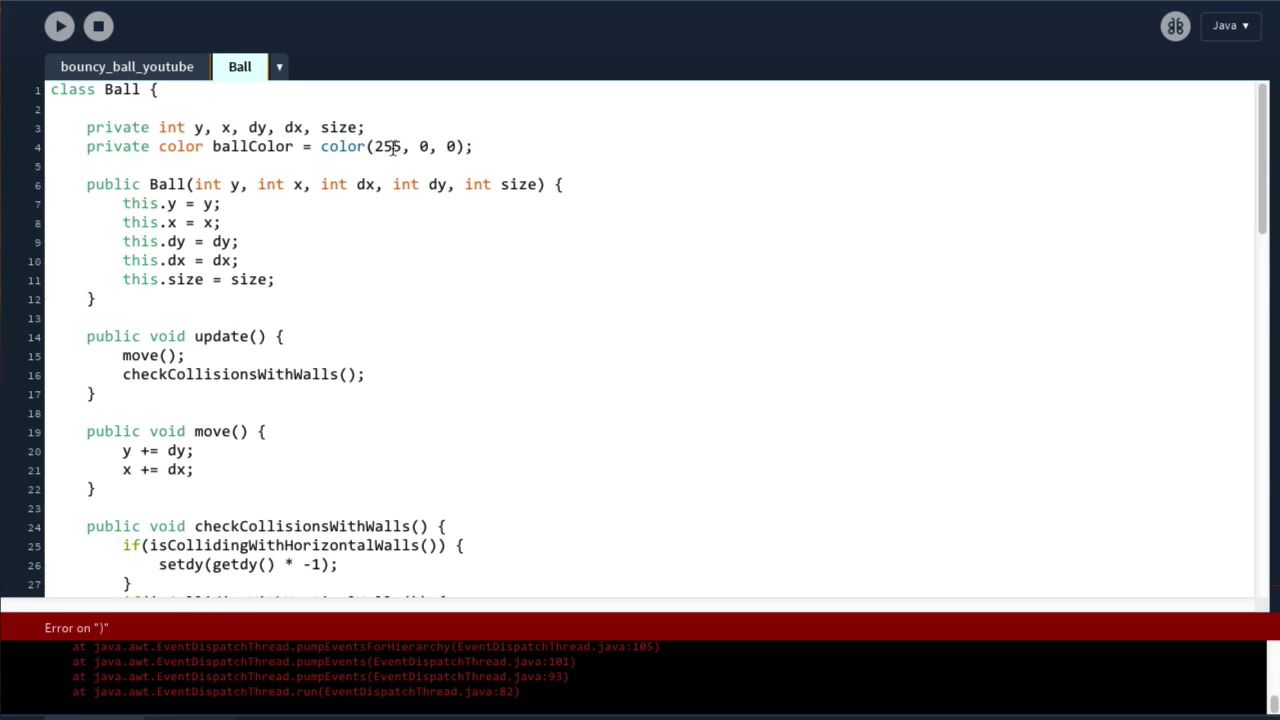
scroll("down", 3)
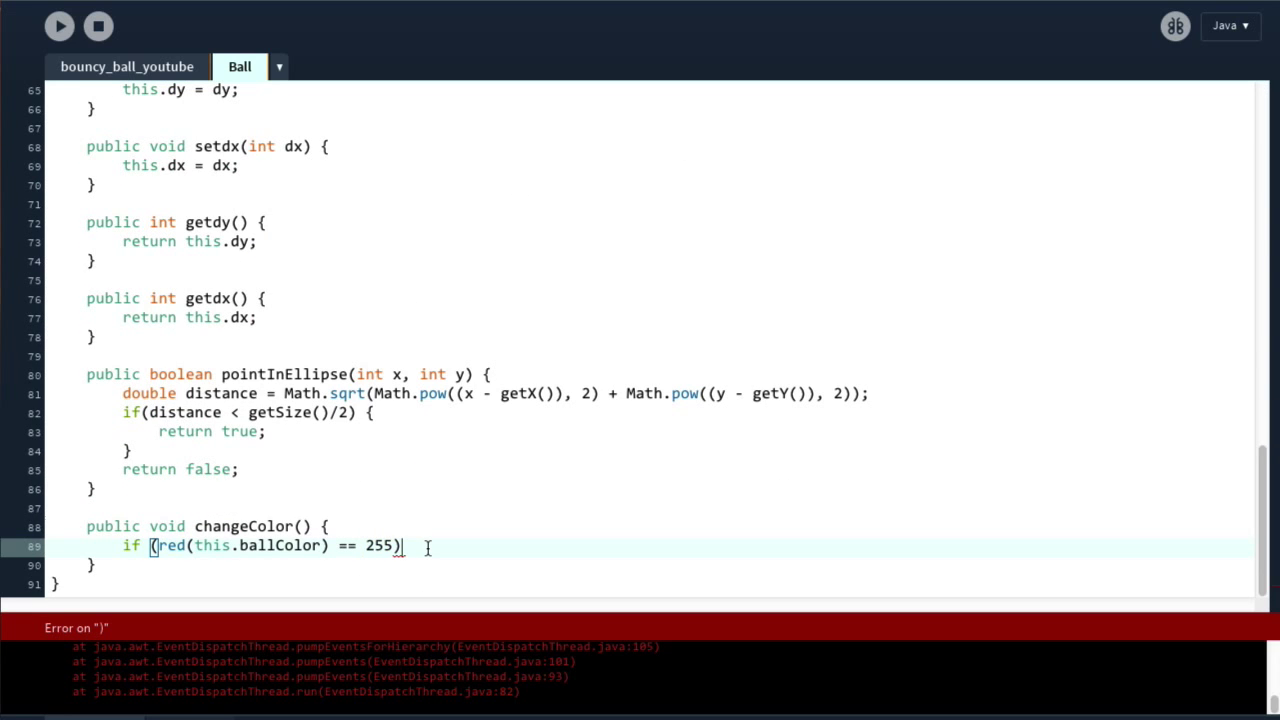
Step: Set ballColor to color(0, 255, 0) in the if branch, else color(255, 0, 0)
type("{")
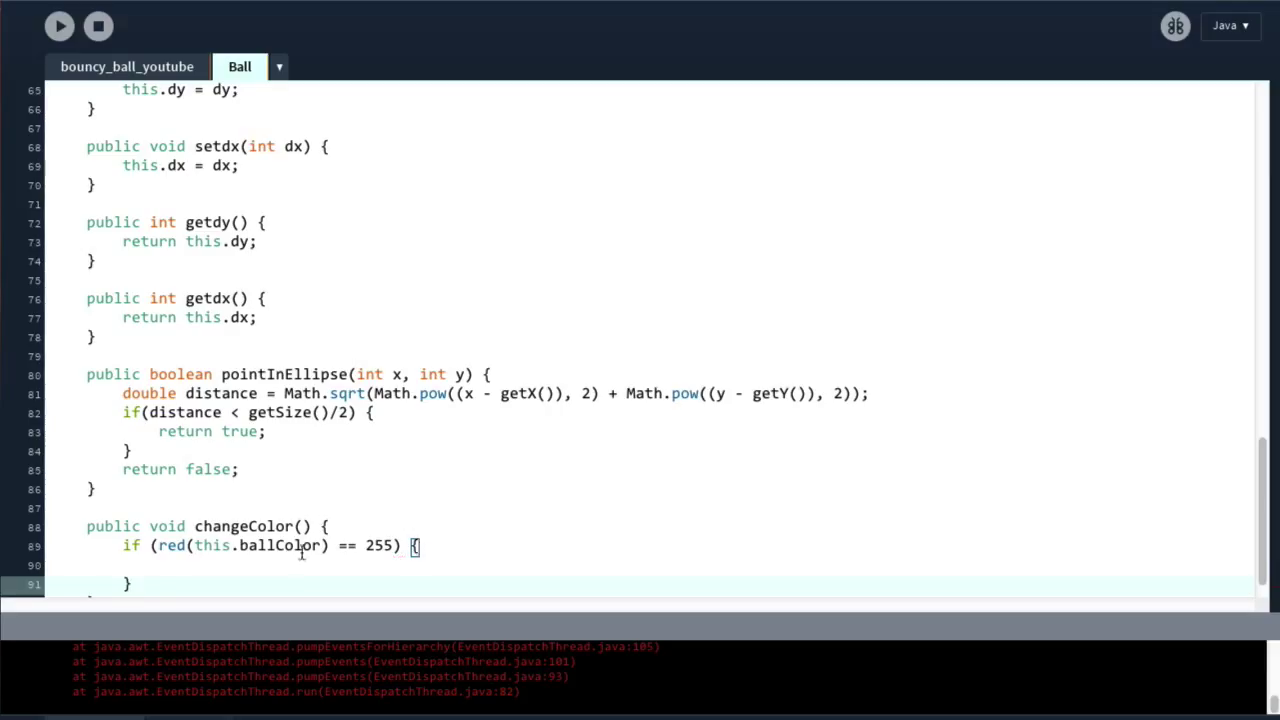
type("this.ballColor = color")
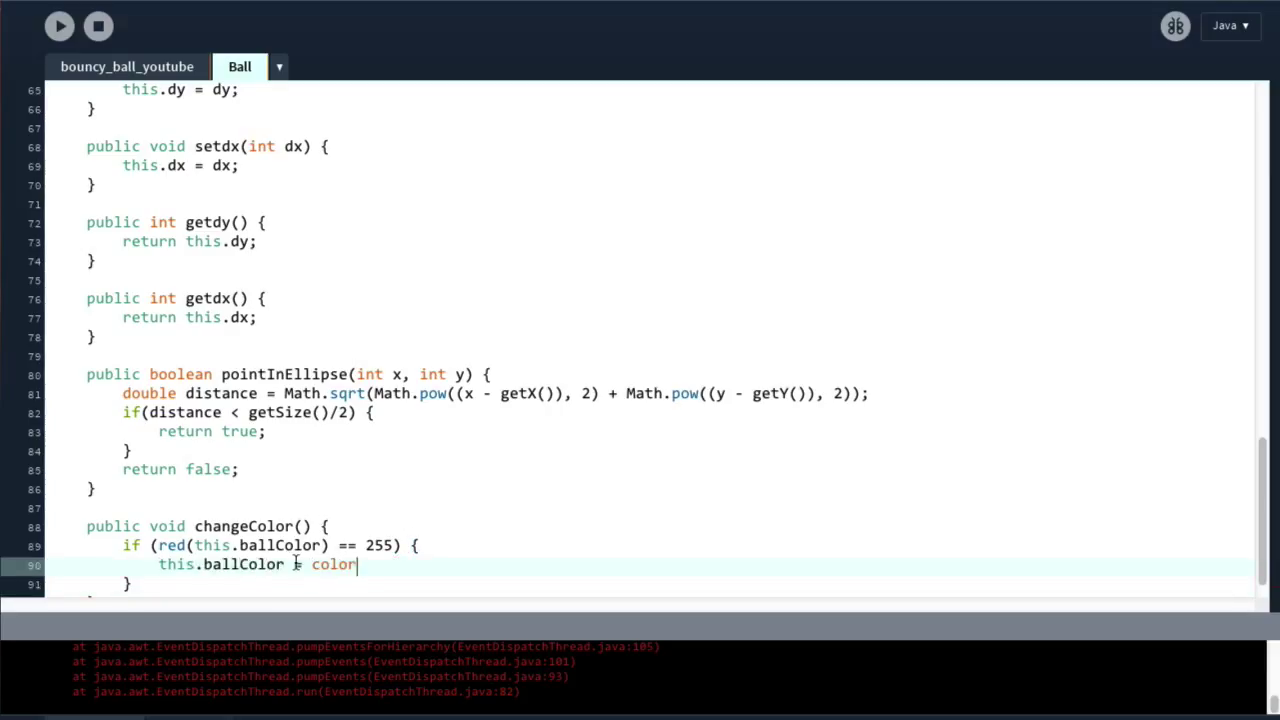
type("(0, 0,")
left_click(649, 583)
type(" e")
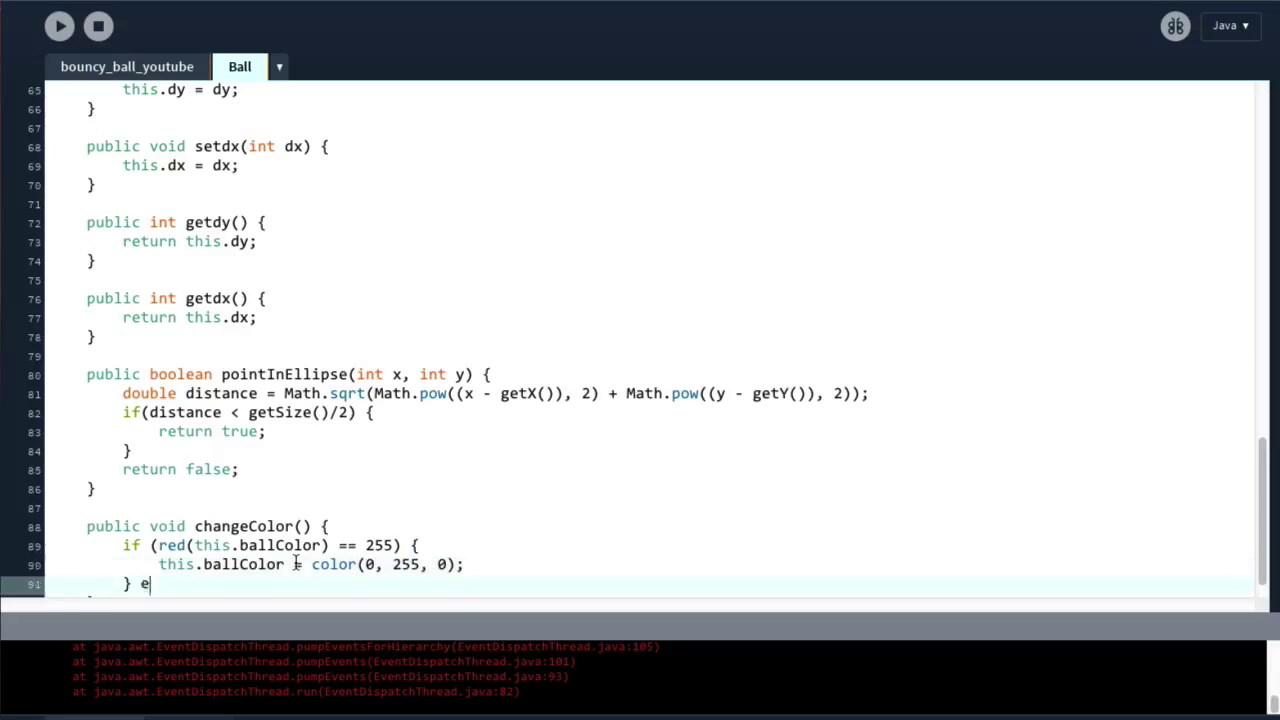
type("lse {")
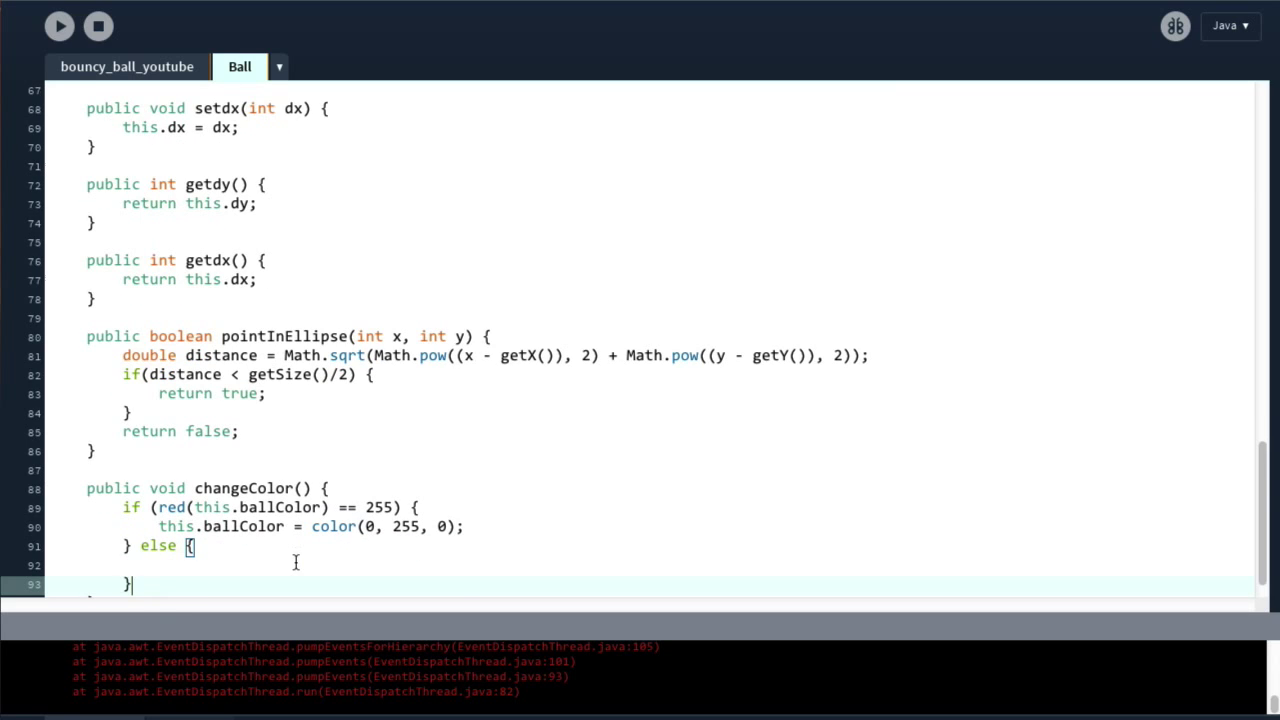
type("this.ball")
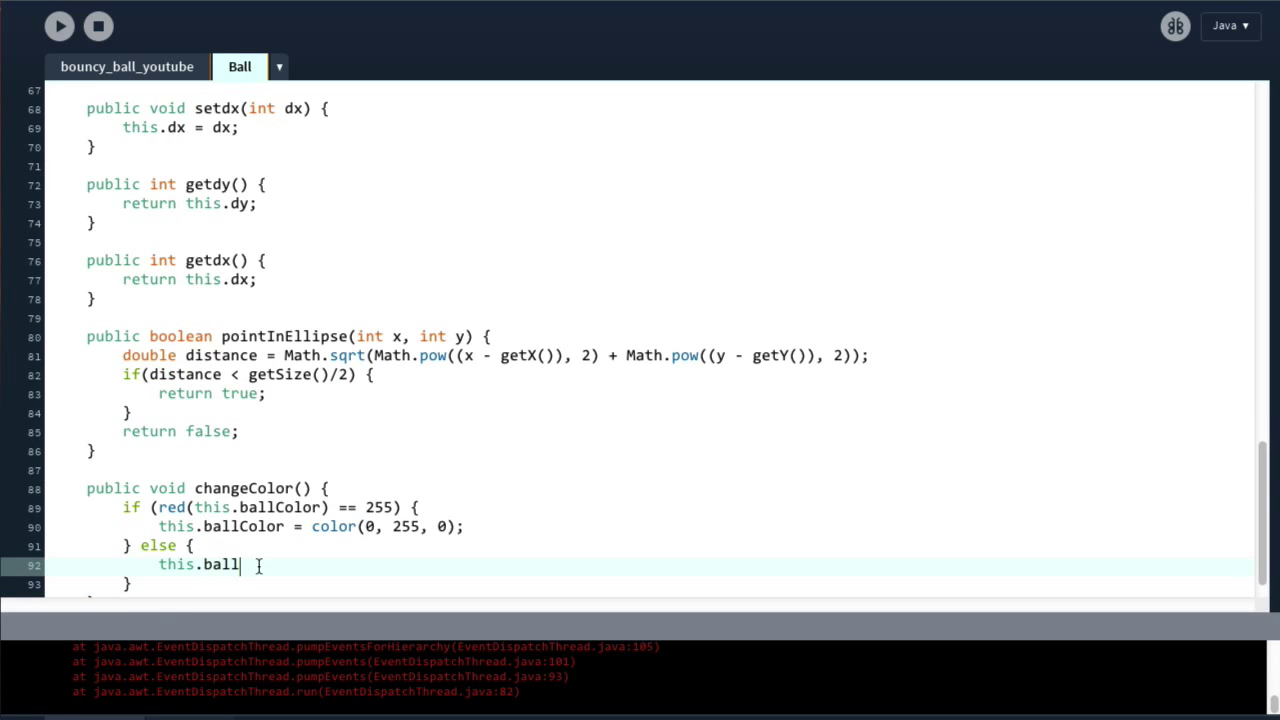
type("Color = color(")
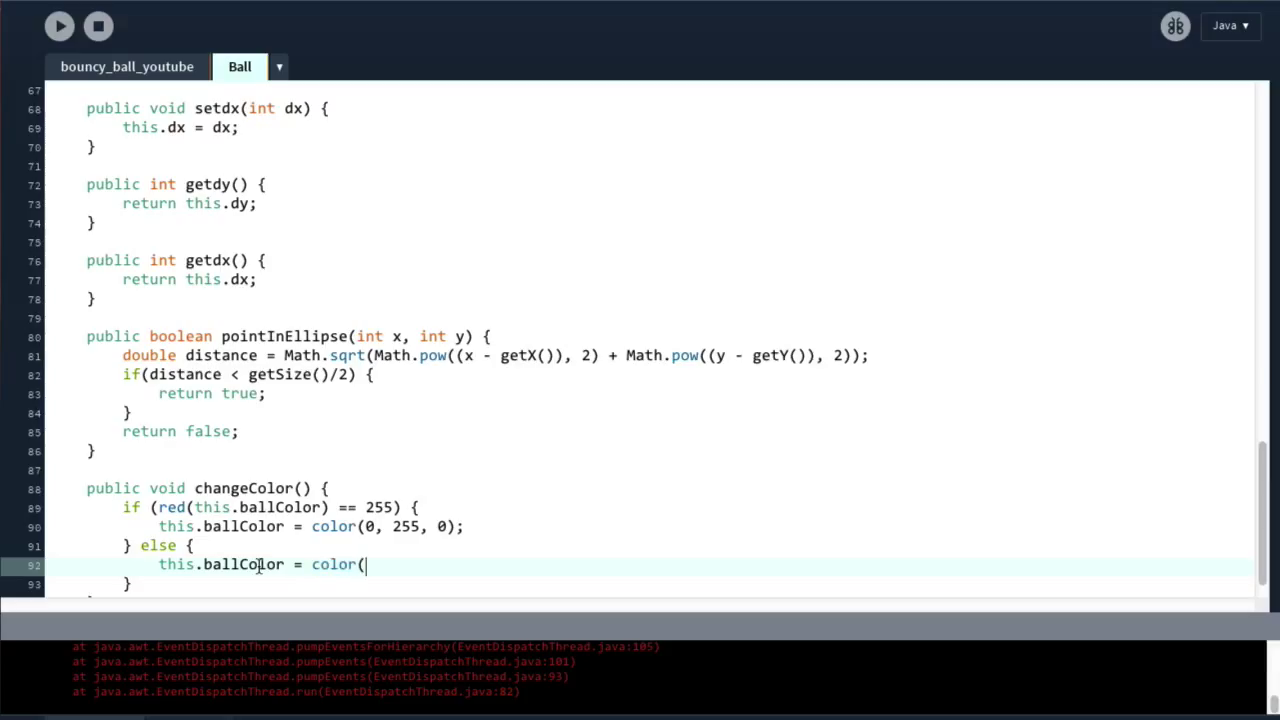
type("255, 0, 0);")
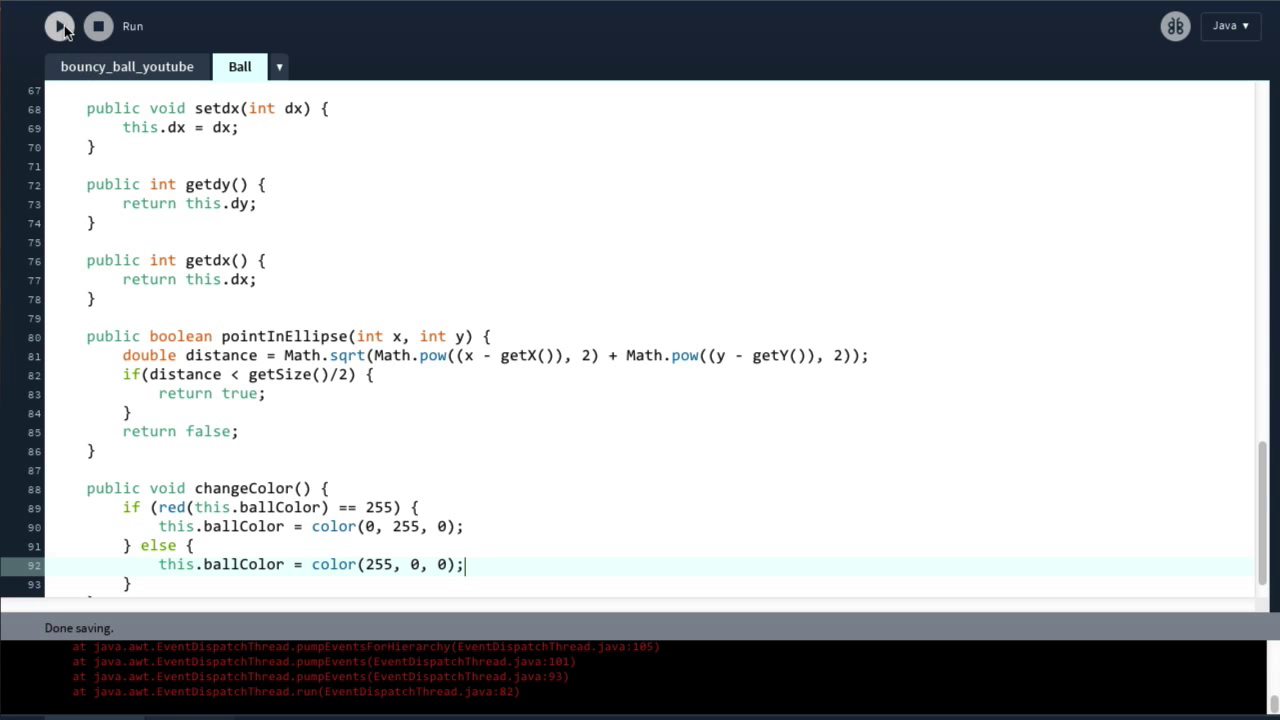
Step: Run the bouncing-ball sketch to test toggling ball colours between red and green
left_click(59, 26)
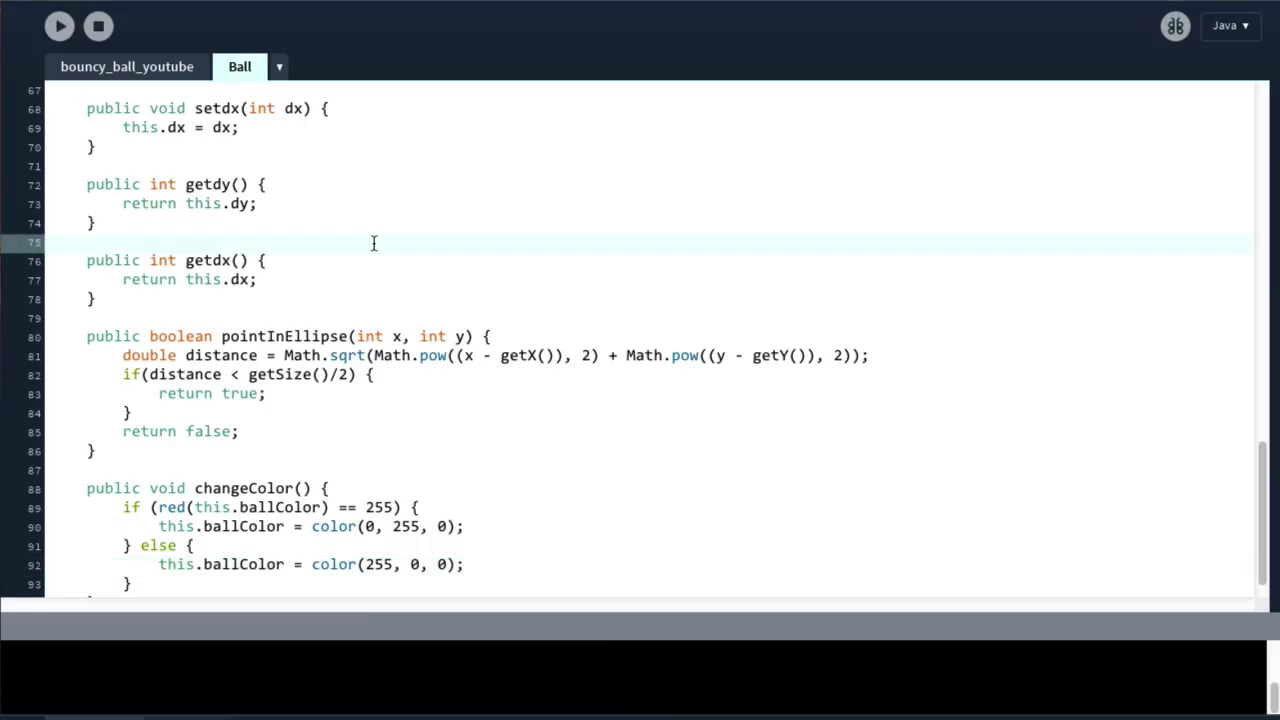
mouse_move(365, 238)
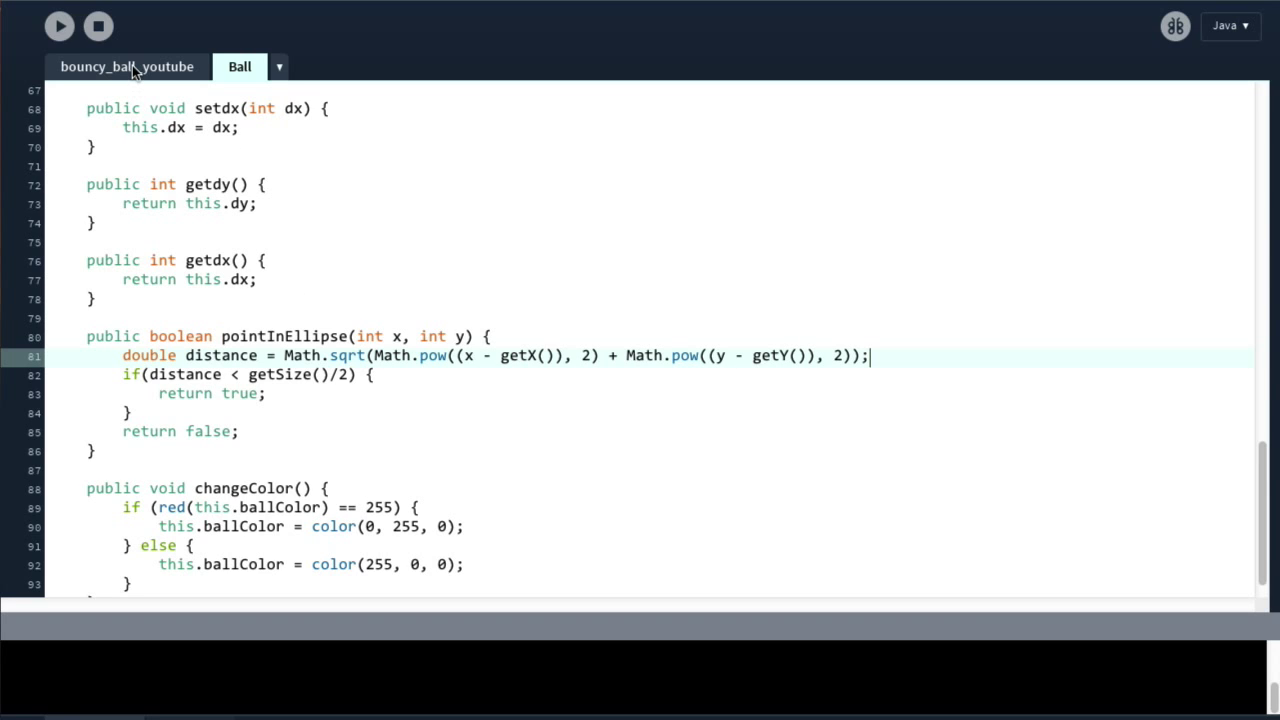
mouse_move(268, 192)
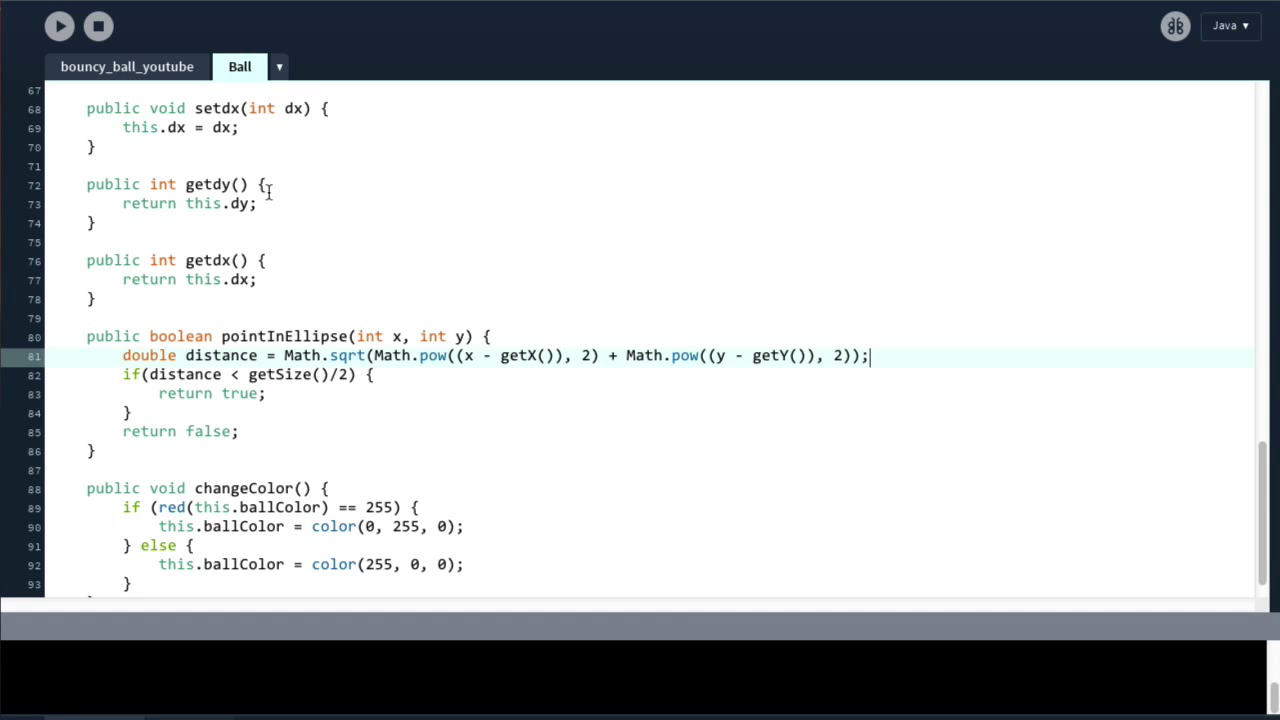